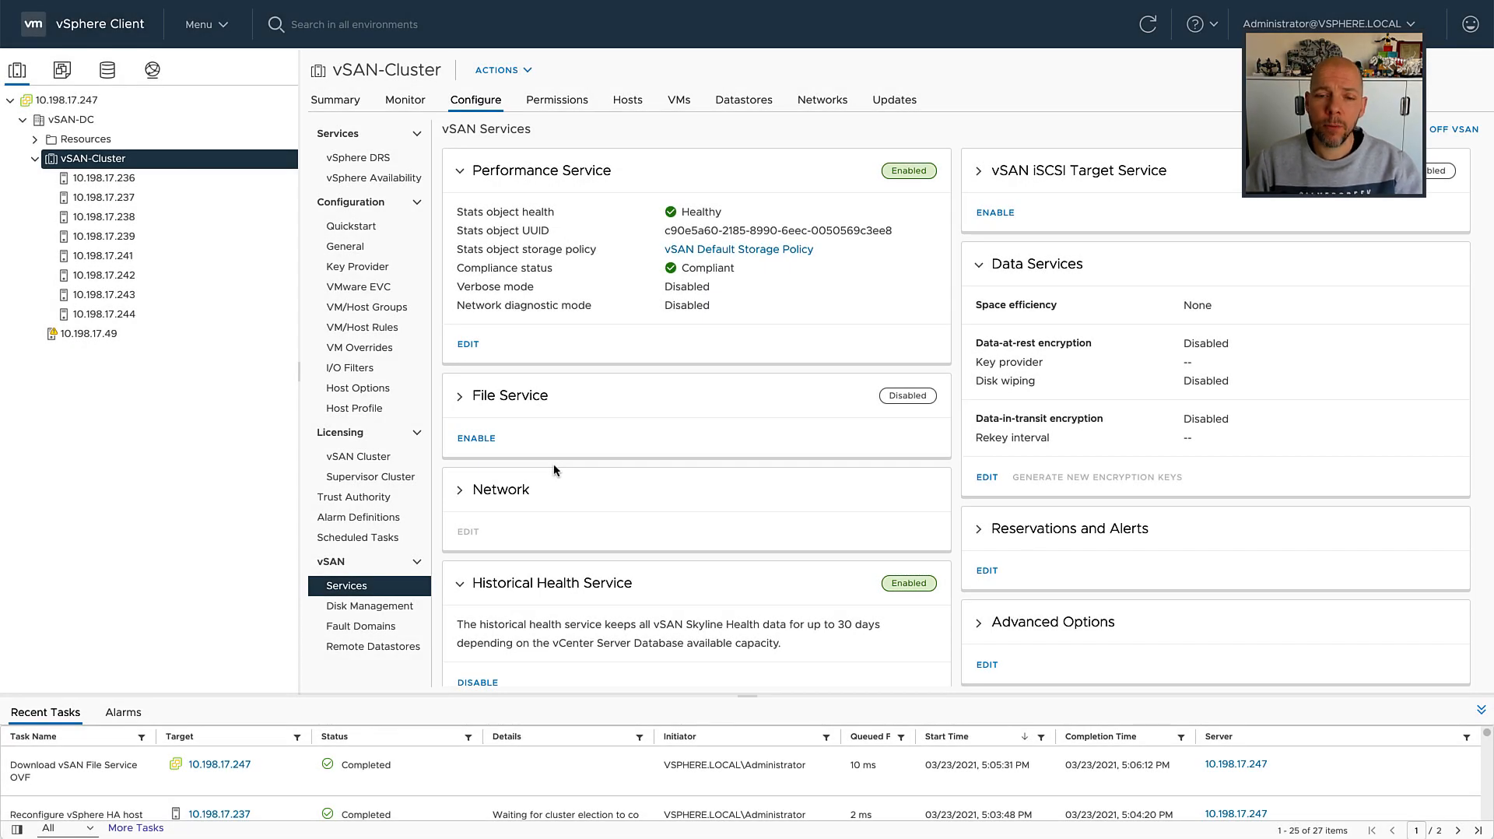
{"action": "mouse_move", "coordinate": [394, 624]}
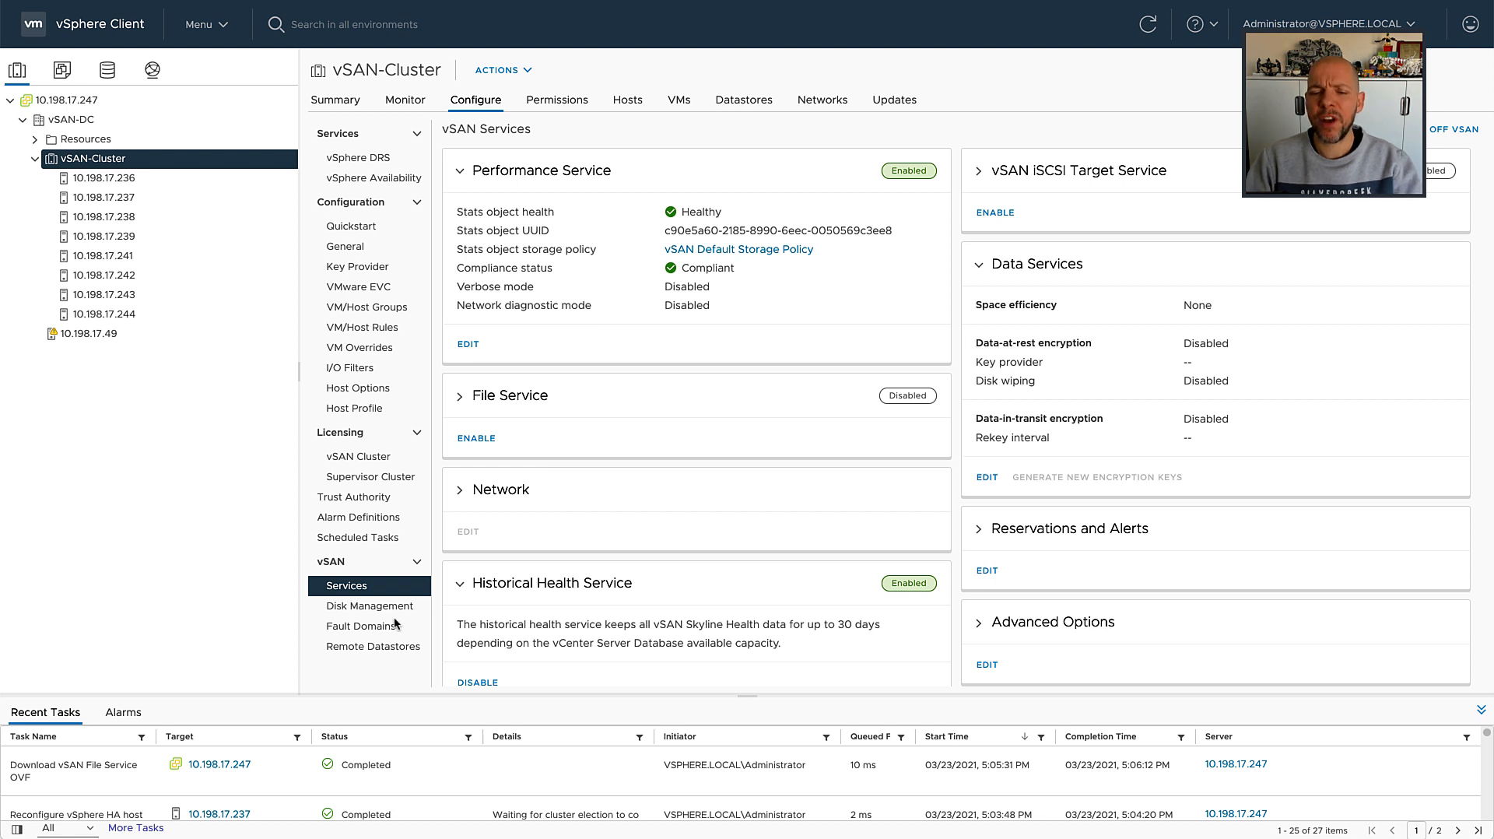
- Show the Fault Domains layout of vSAN-Cluster under Configure > vSAN
{"action": "left_click", "coordinate": [361, 626]}
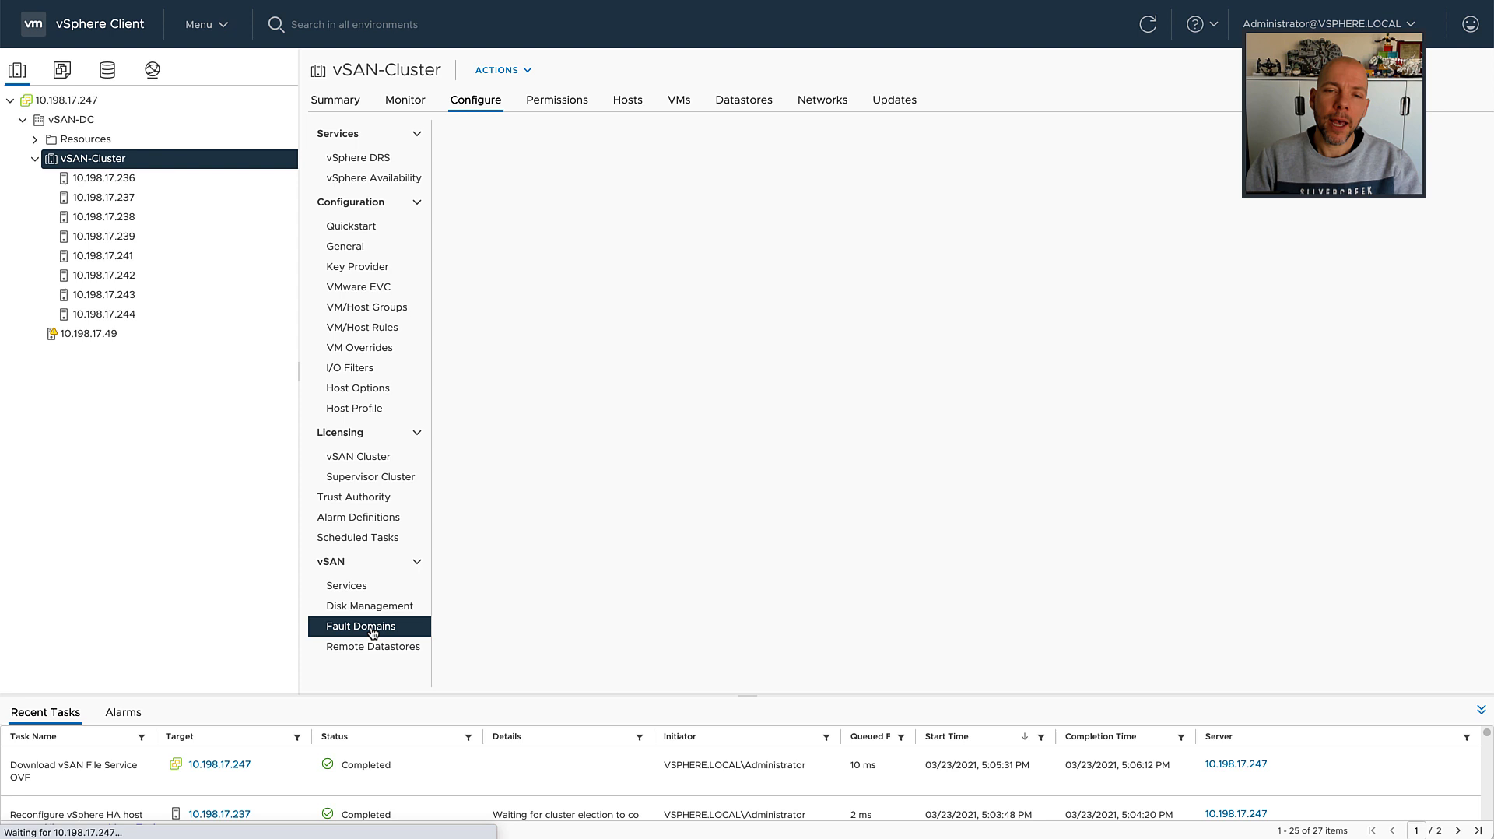
{"action": "left_click", "coordinate": [361, 626]}
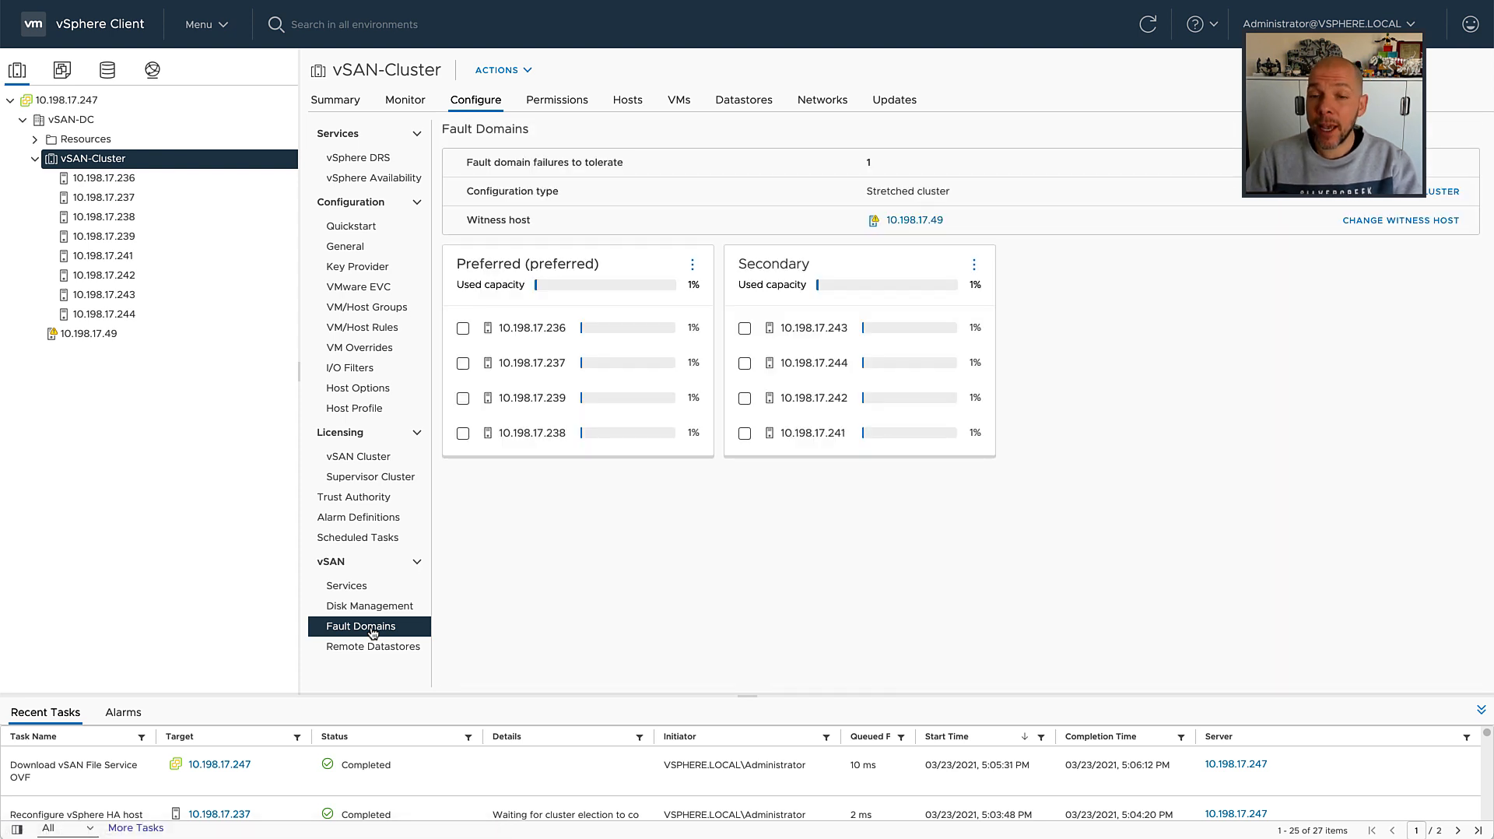
{"action": "mouse_move", "coordinate": [557, 459]}
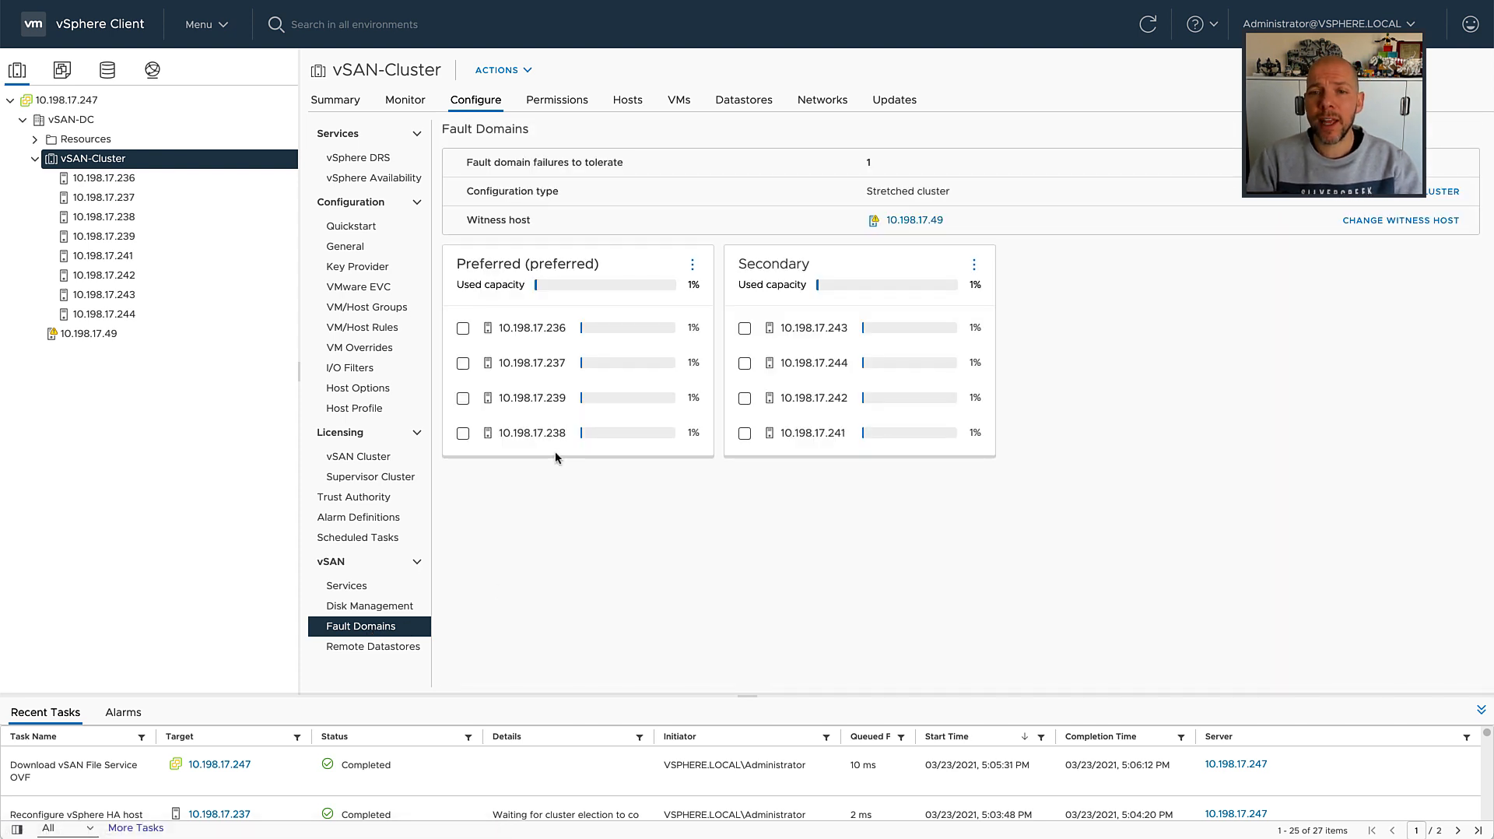
{"action": "mouse_move", "coordinate": [842, 461]}
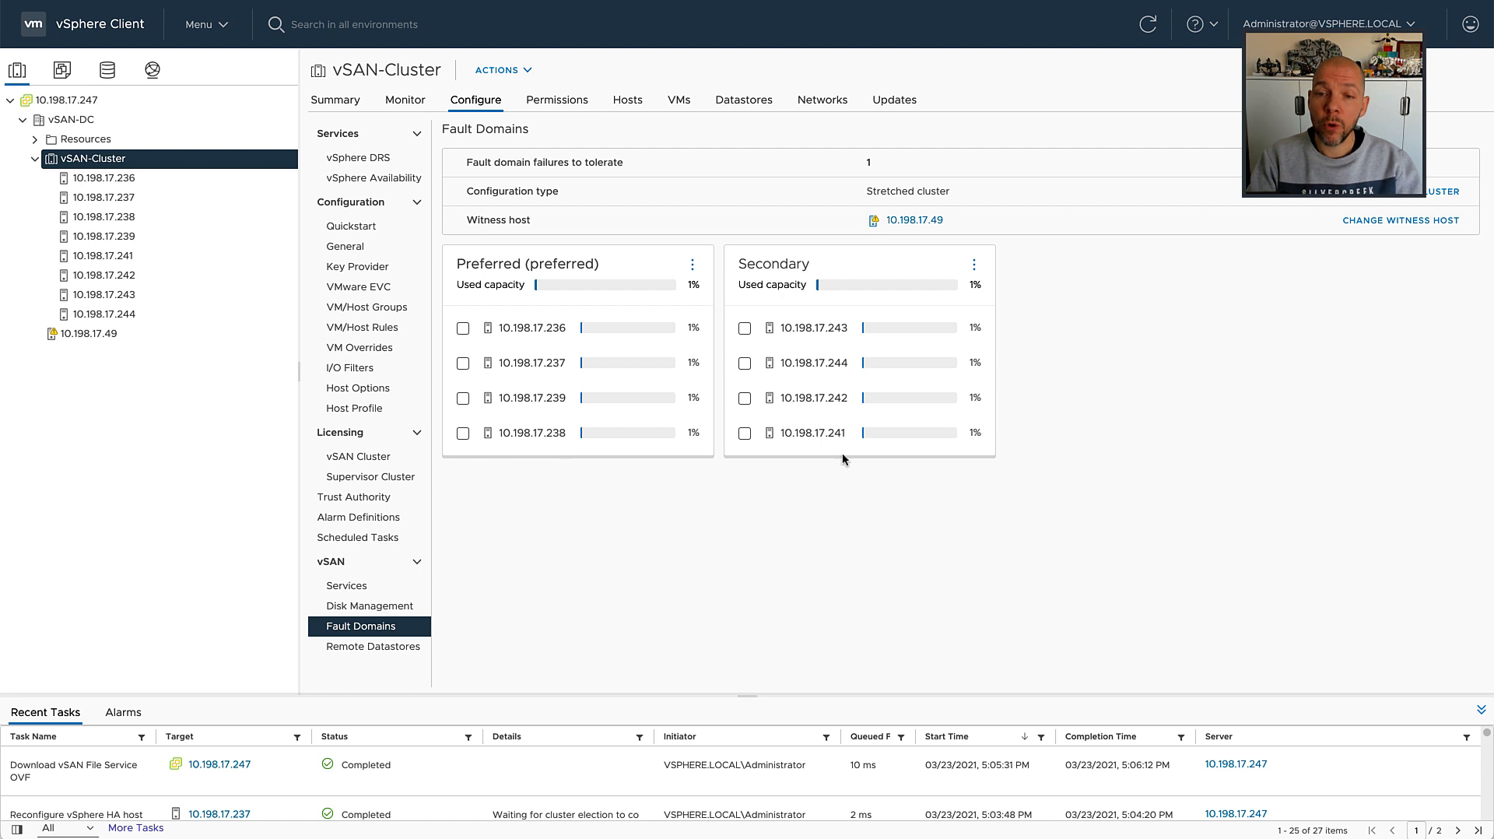
{"action": "mouse_move", "coordinate": [840, 455]}
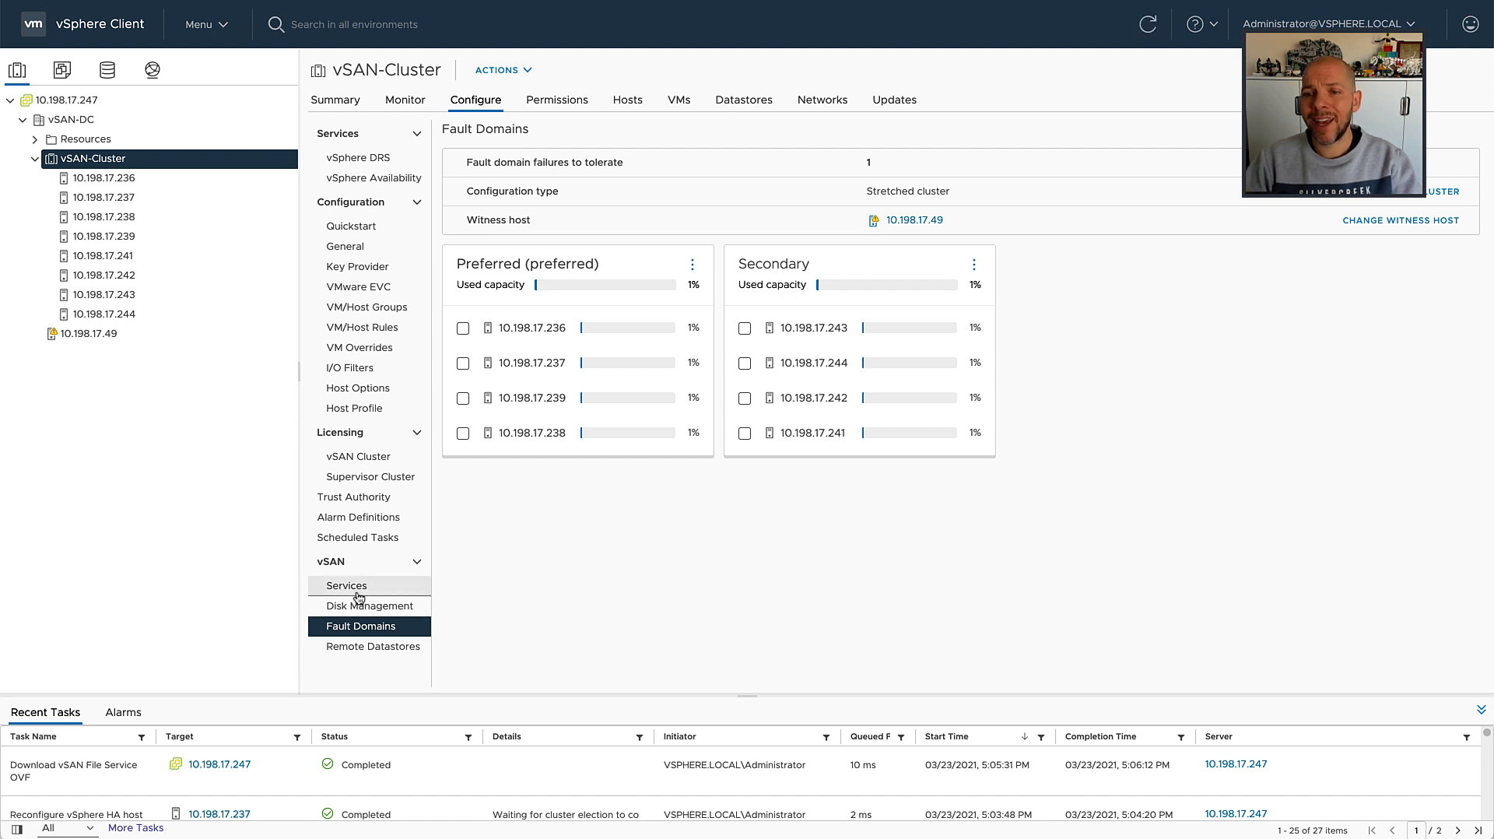
- Go to vSAN Services and launch the Configure File Service wizard via ENABLE
{"action": "left_click", "coordinate": [345, 585]}
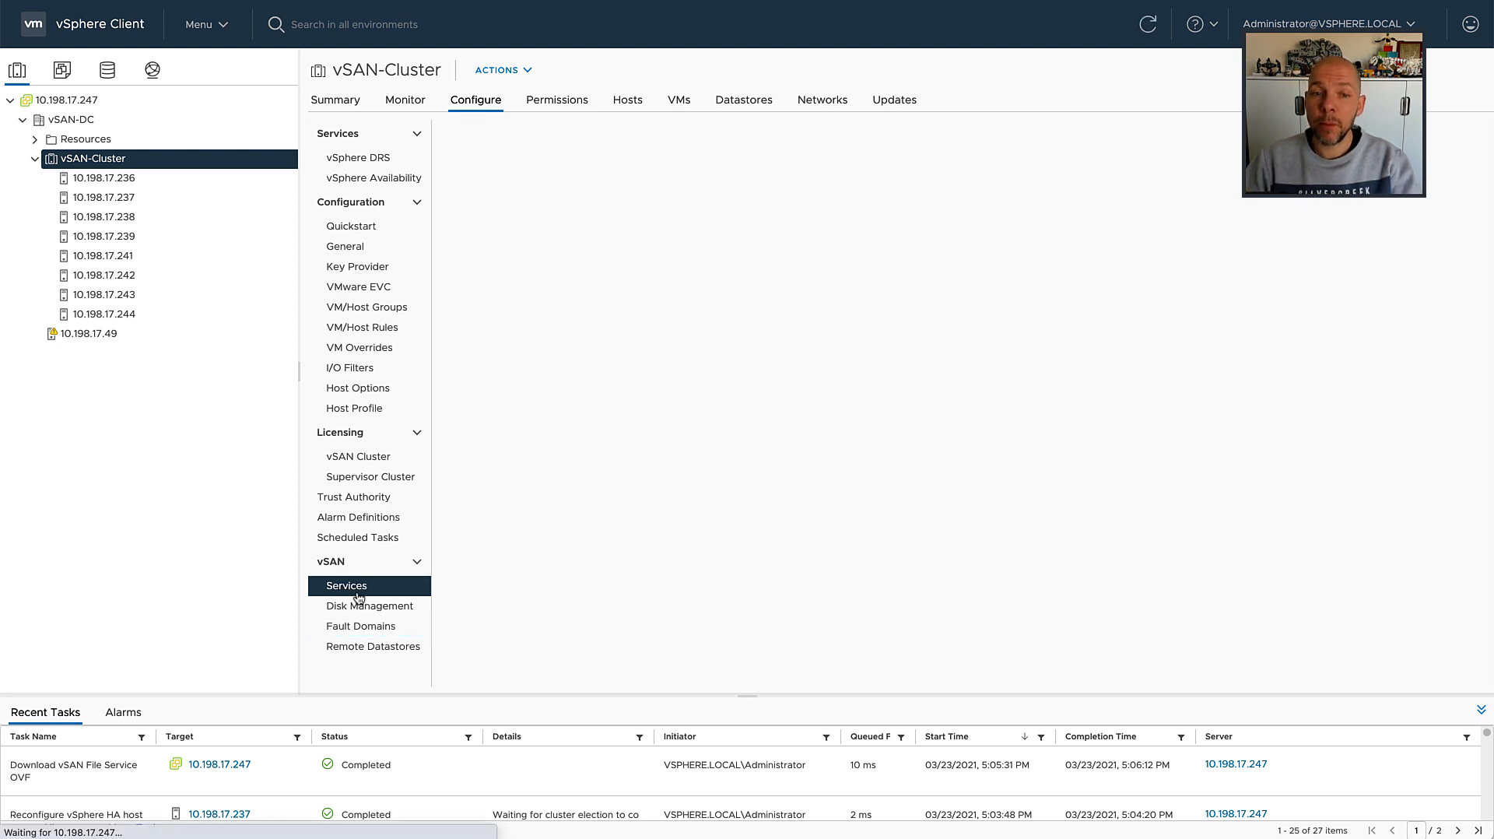
{"action": "left_click", "coordinate": [345, 585]}
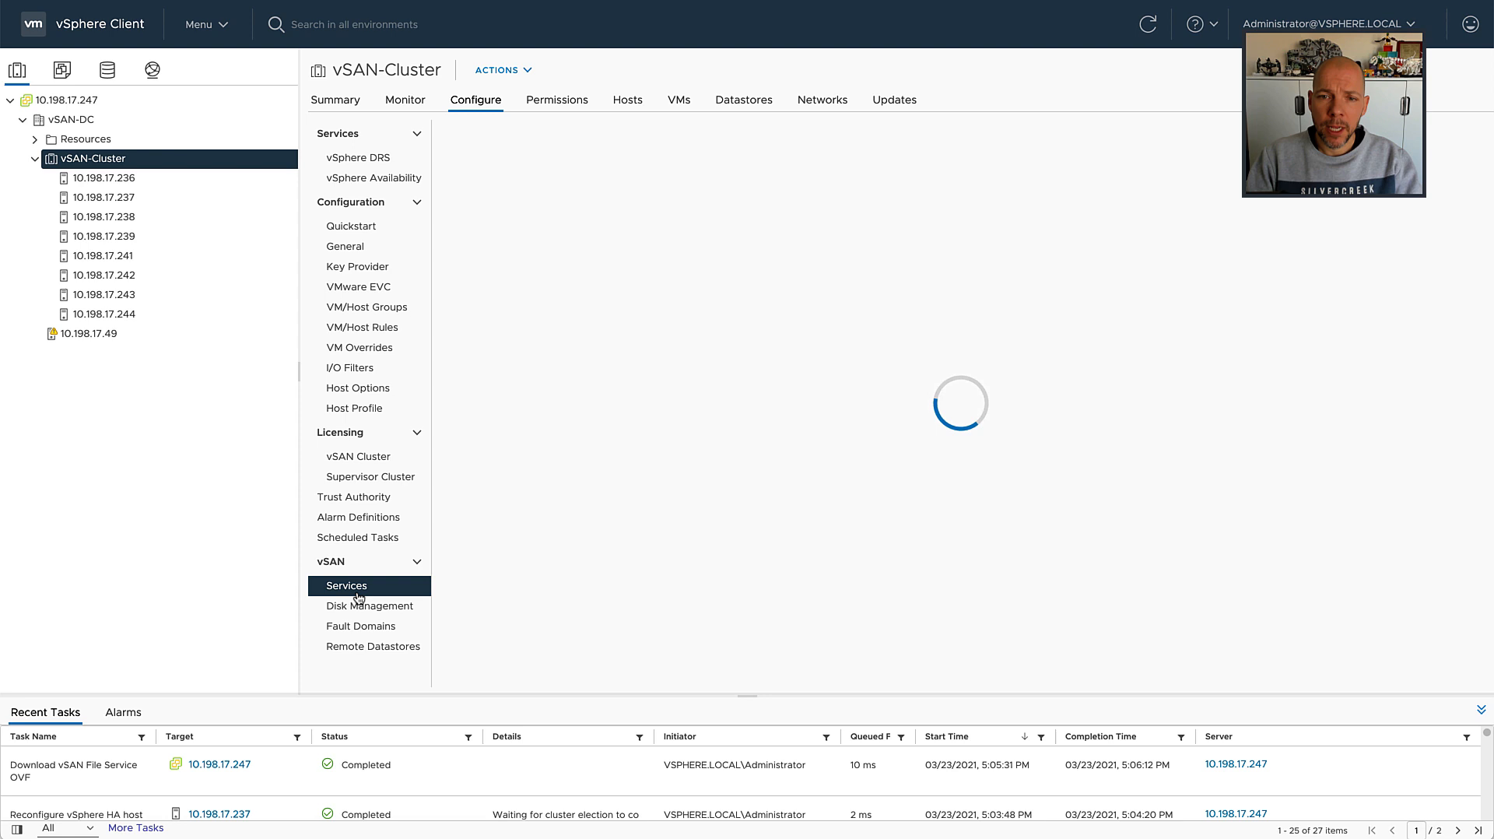
{"action": "left_click", "coordinate": [345, 585]}
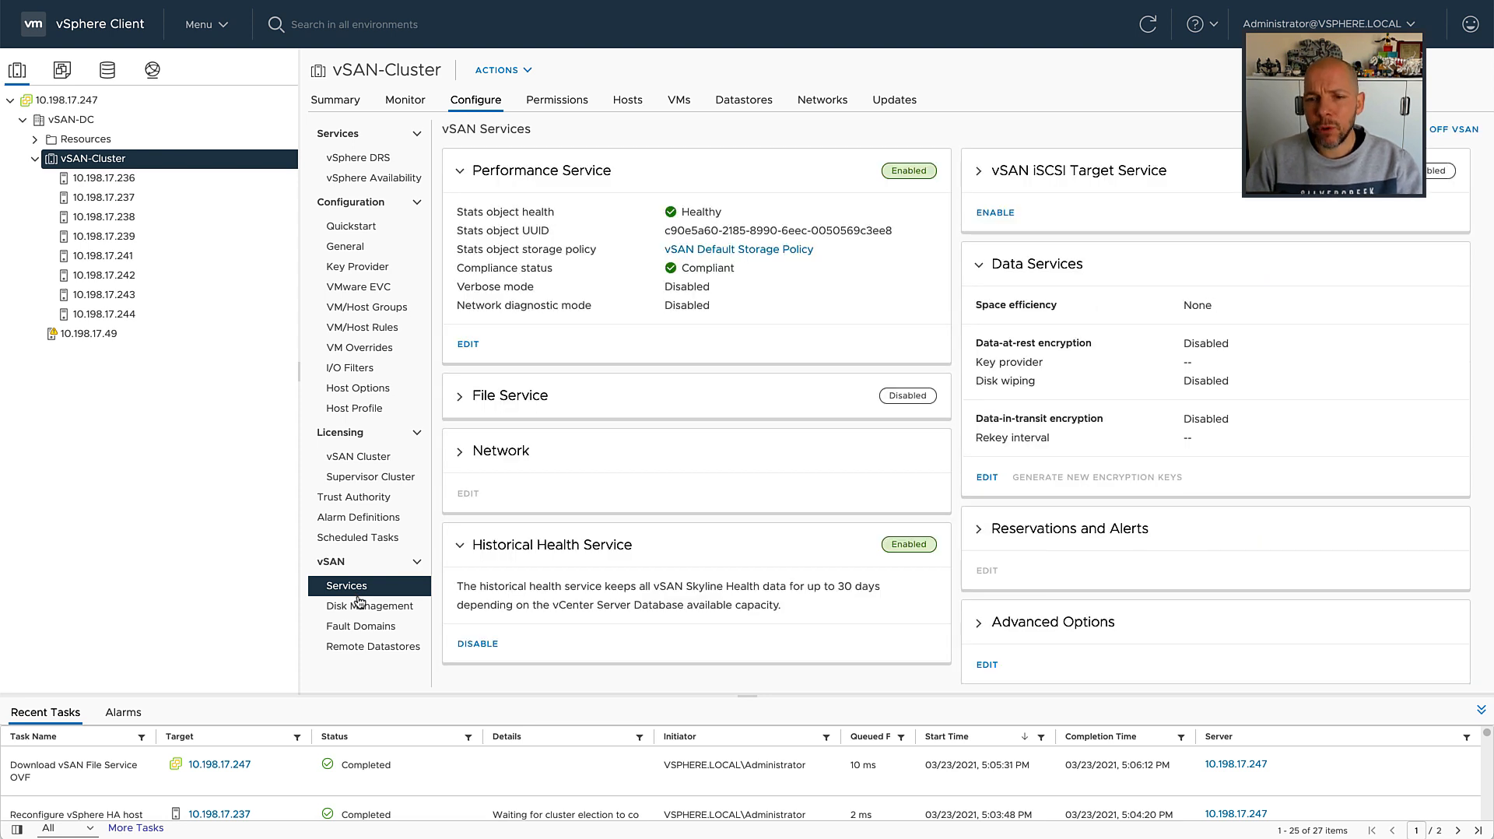
{"action": "left_click", "coordinate": [507, 395]}
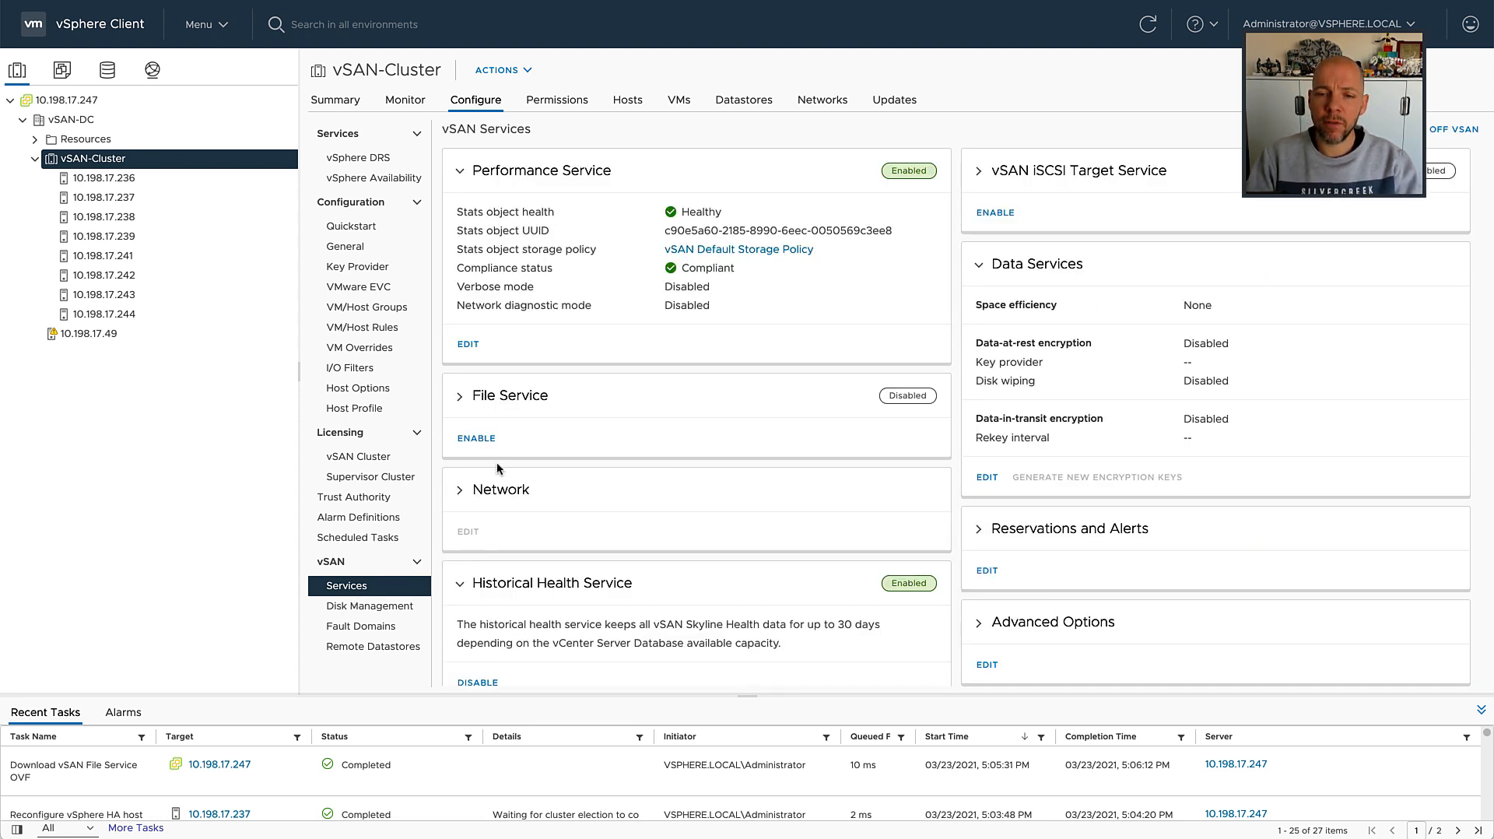
{"action": "left_click", "coordinate": [476, 437]}
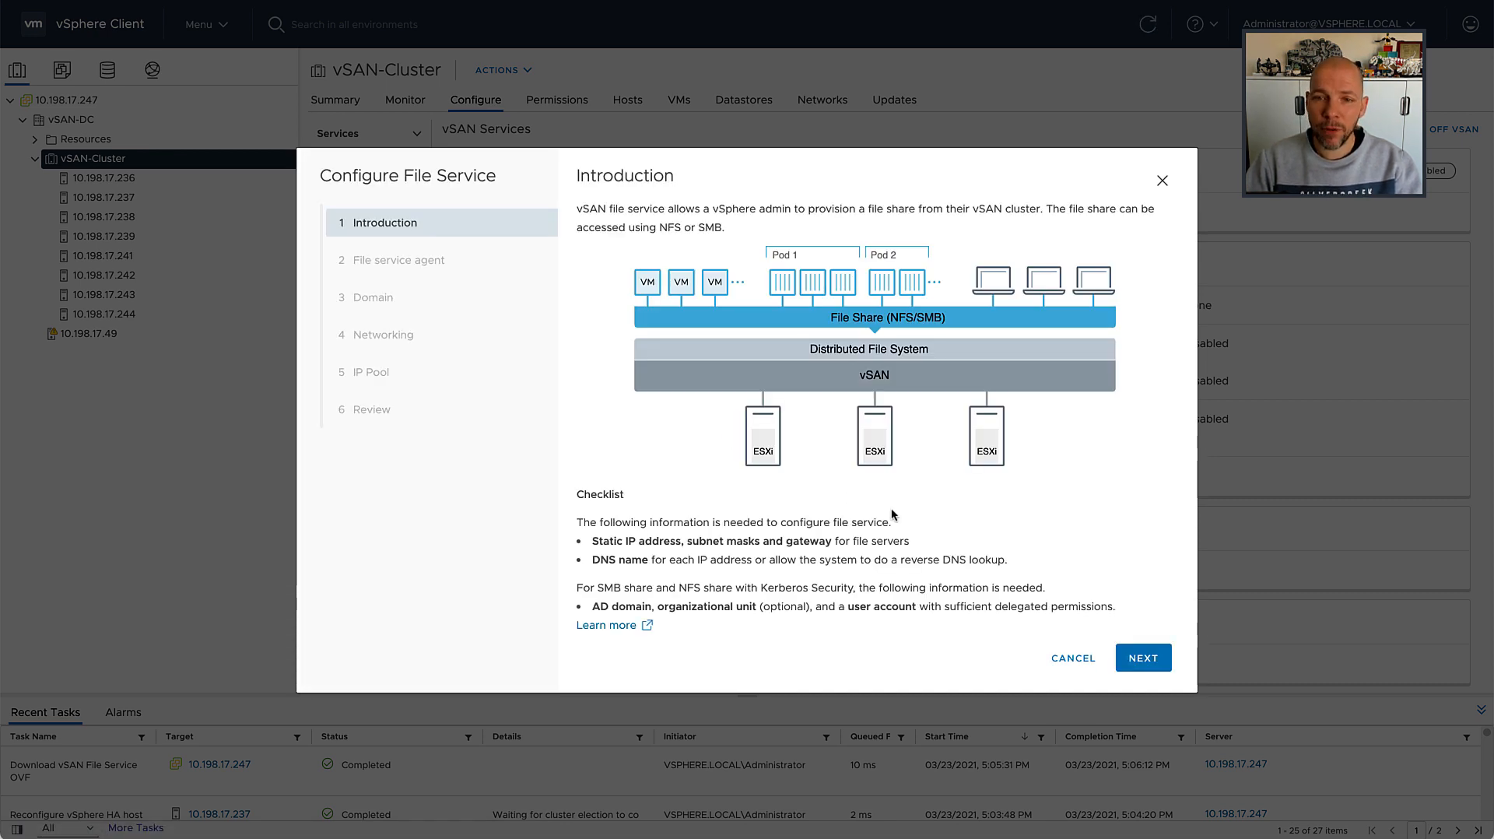
- Advance through Introduction and accept the latest OVF agent to reach Domain
{"action": "left_click", "coordinate": [1142, 656]}
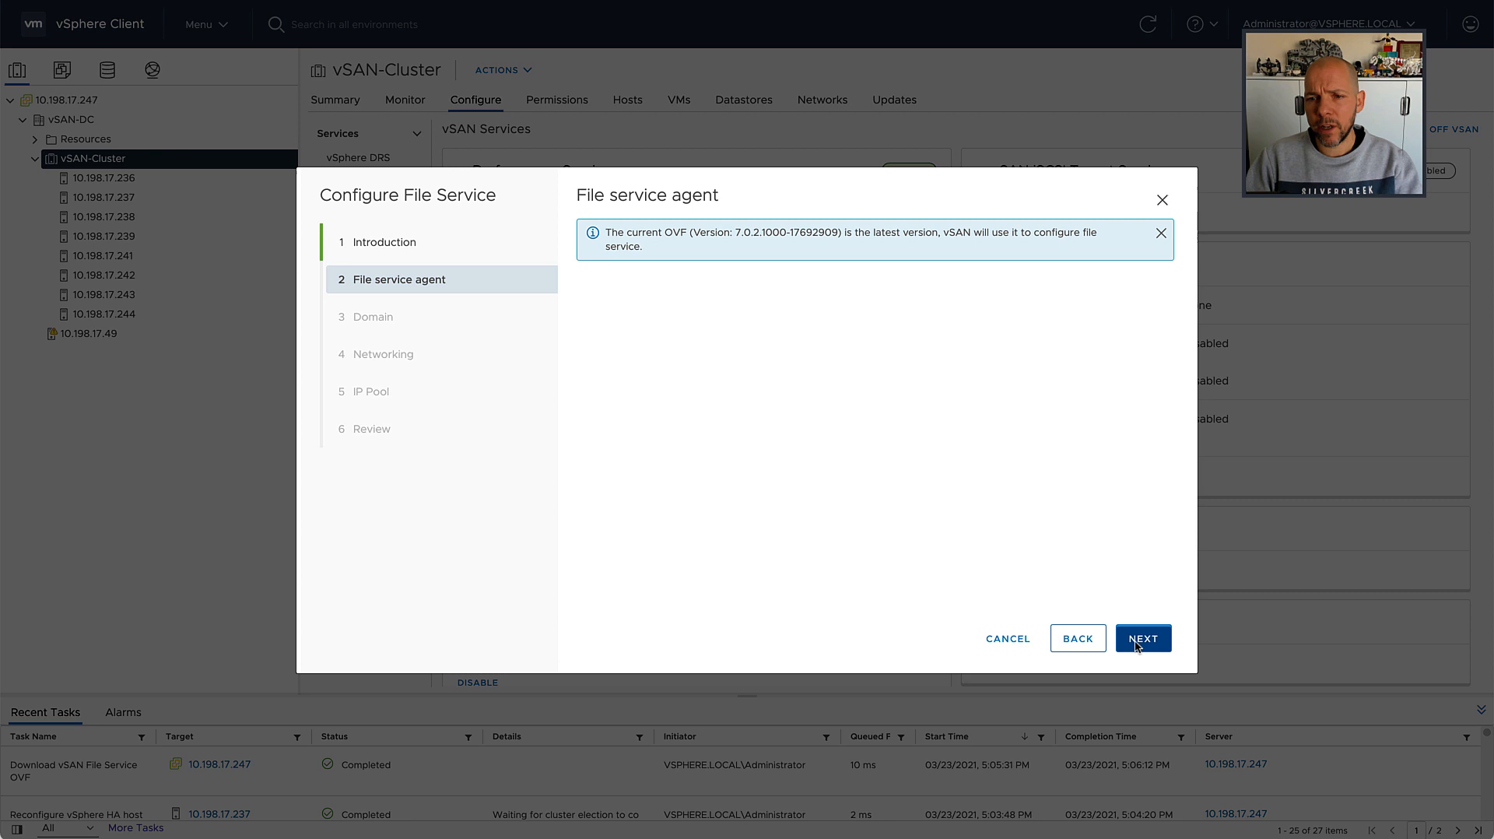
{"action": "left_click", "coordinate": [1142, 638]}
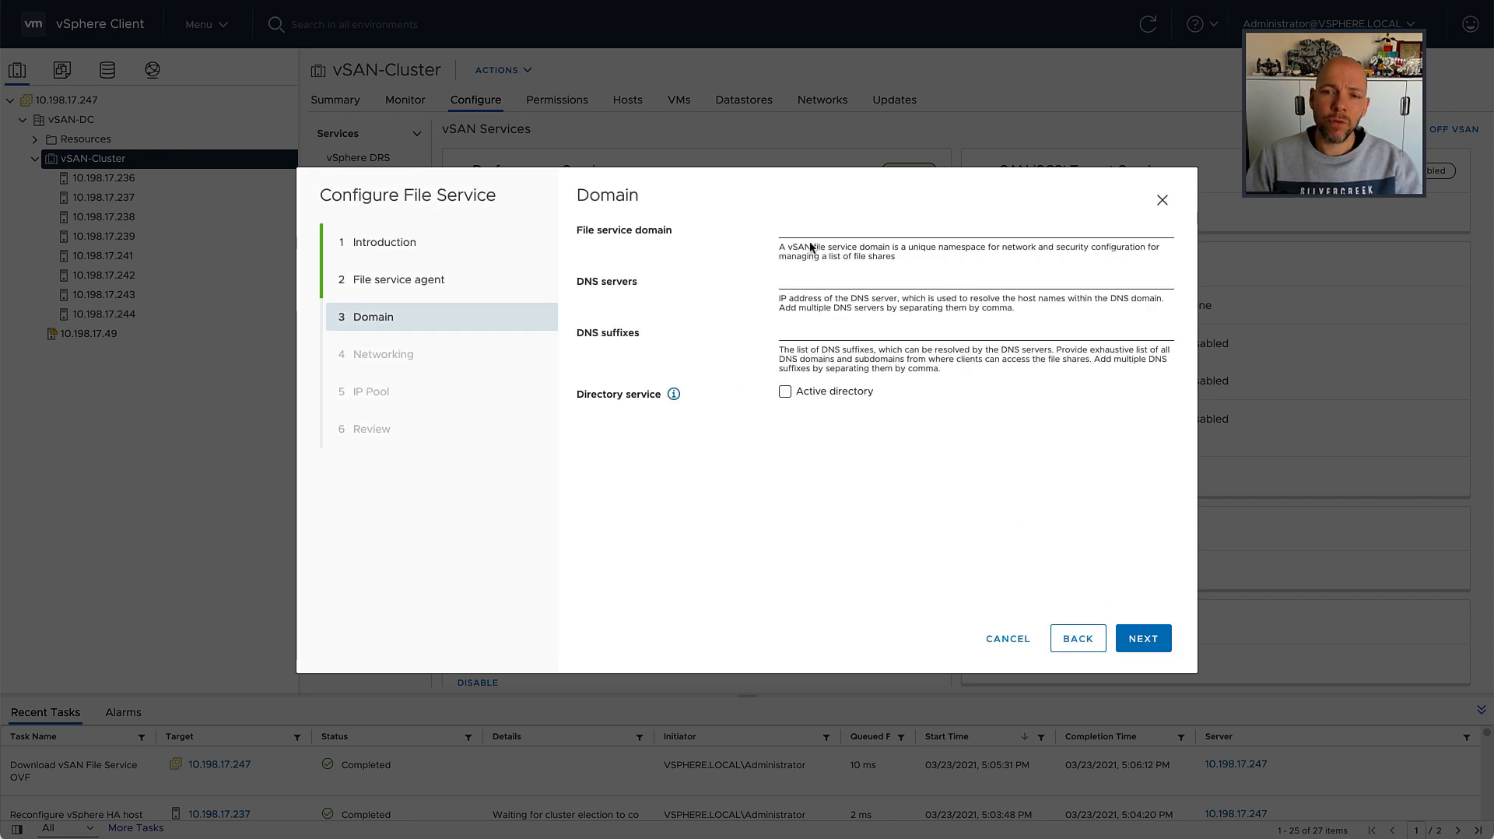
- Set domain labs.satm.eng.vmware.com with DNS server 10.198.16.1 and continue to Networking
{"action": "left_click", "coordinate": [971, 233]}
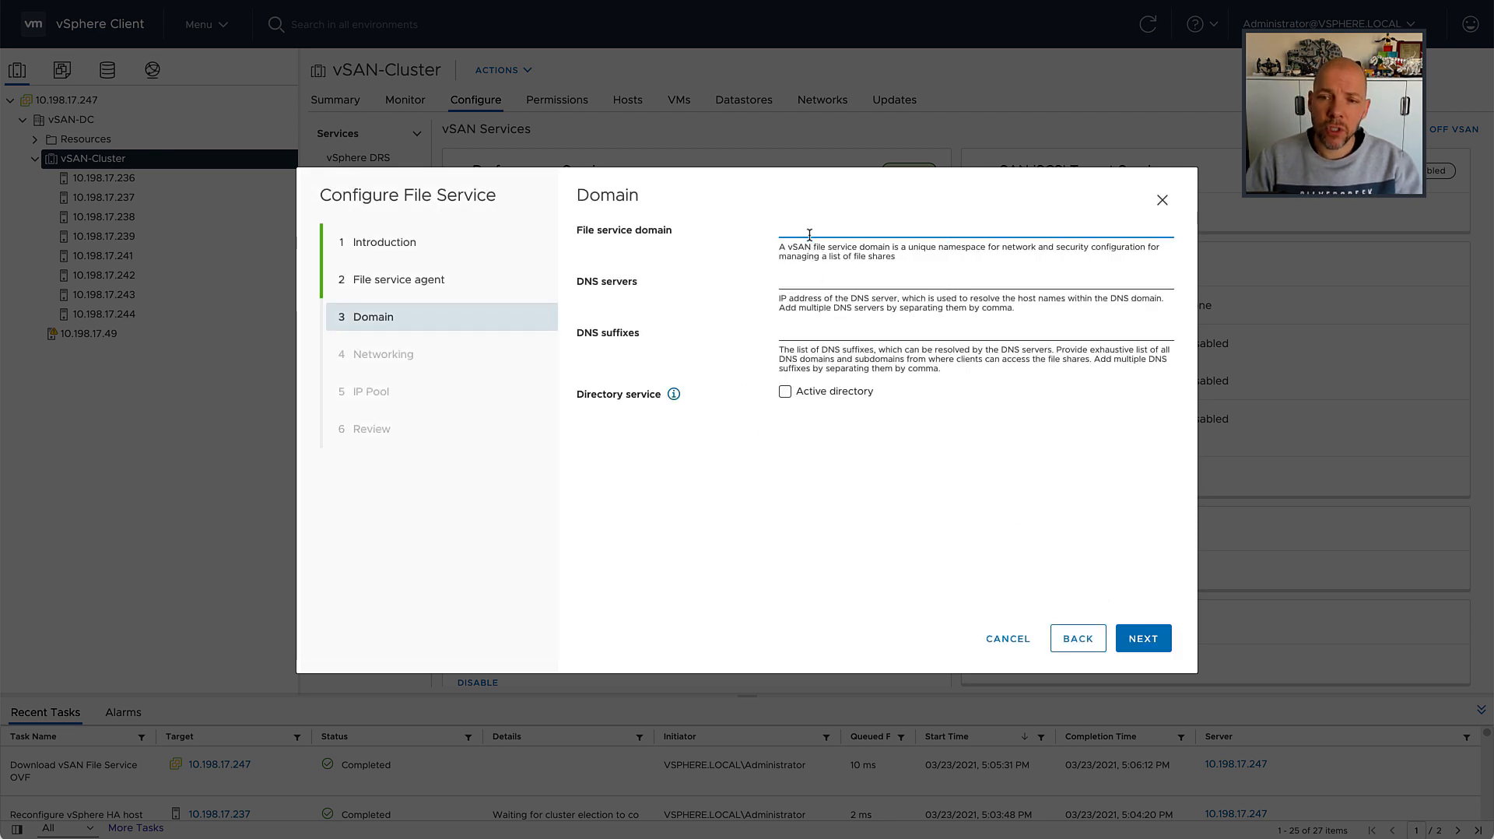
{"action": "type", "text": "lab"}
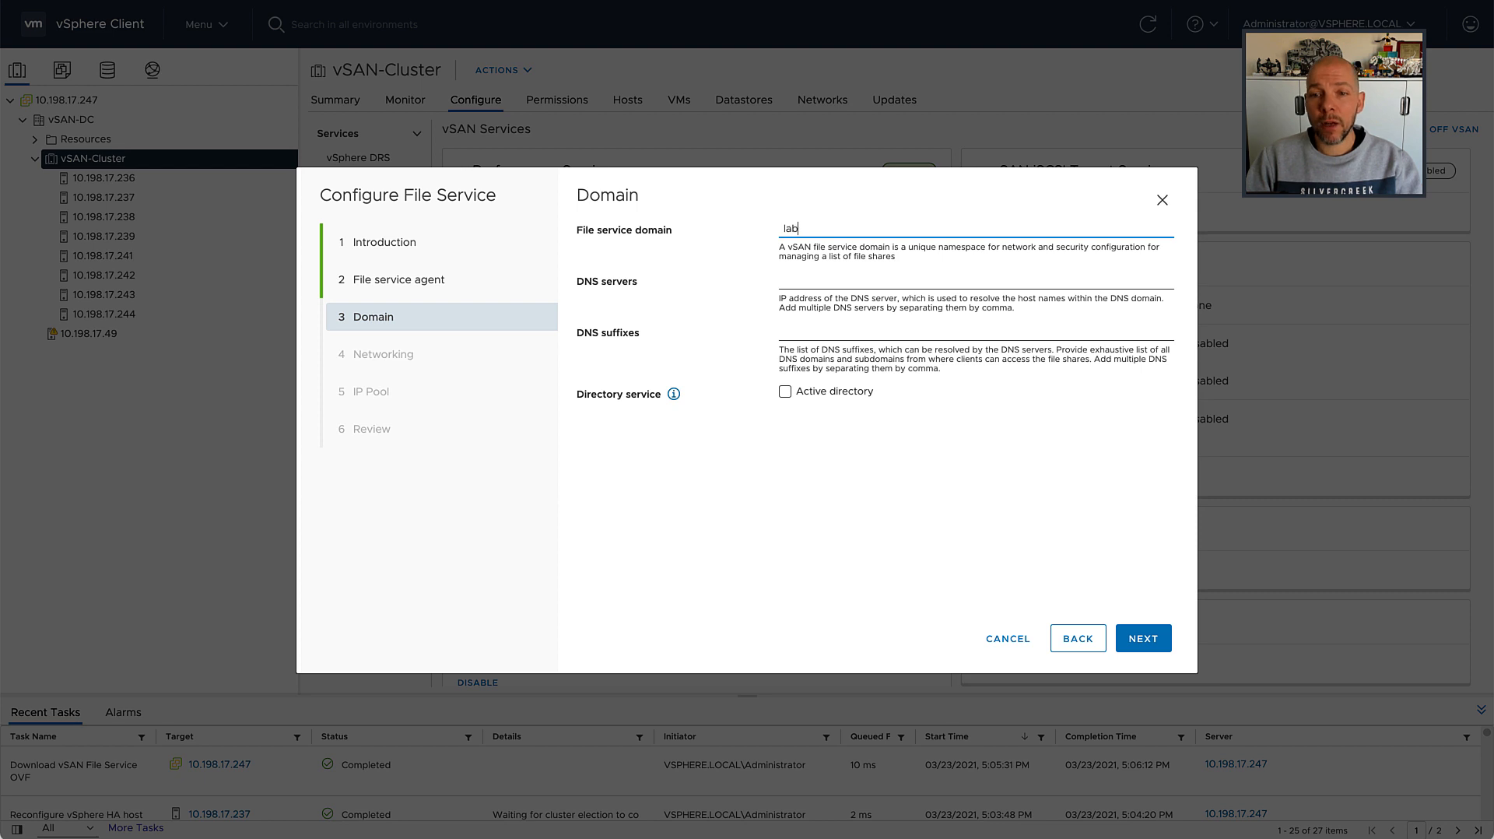
{"action": "type", "text": "s."}
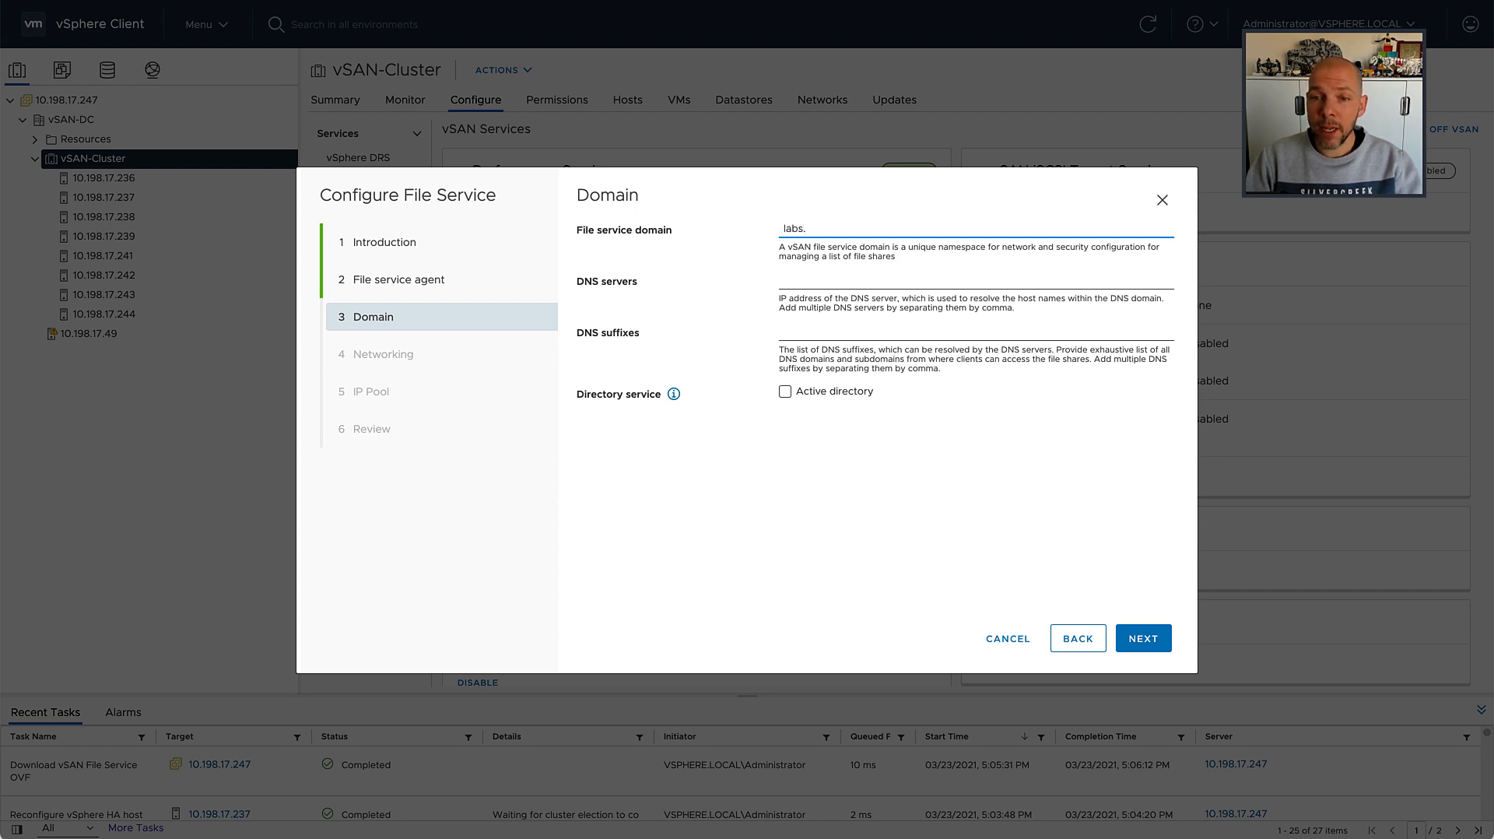
{"action": "type", "text": "satm."}
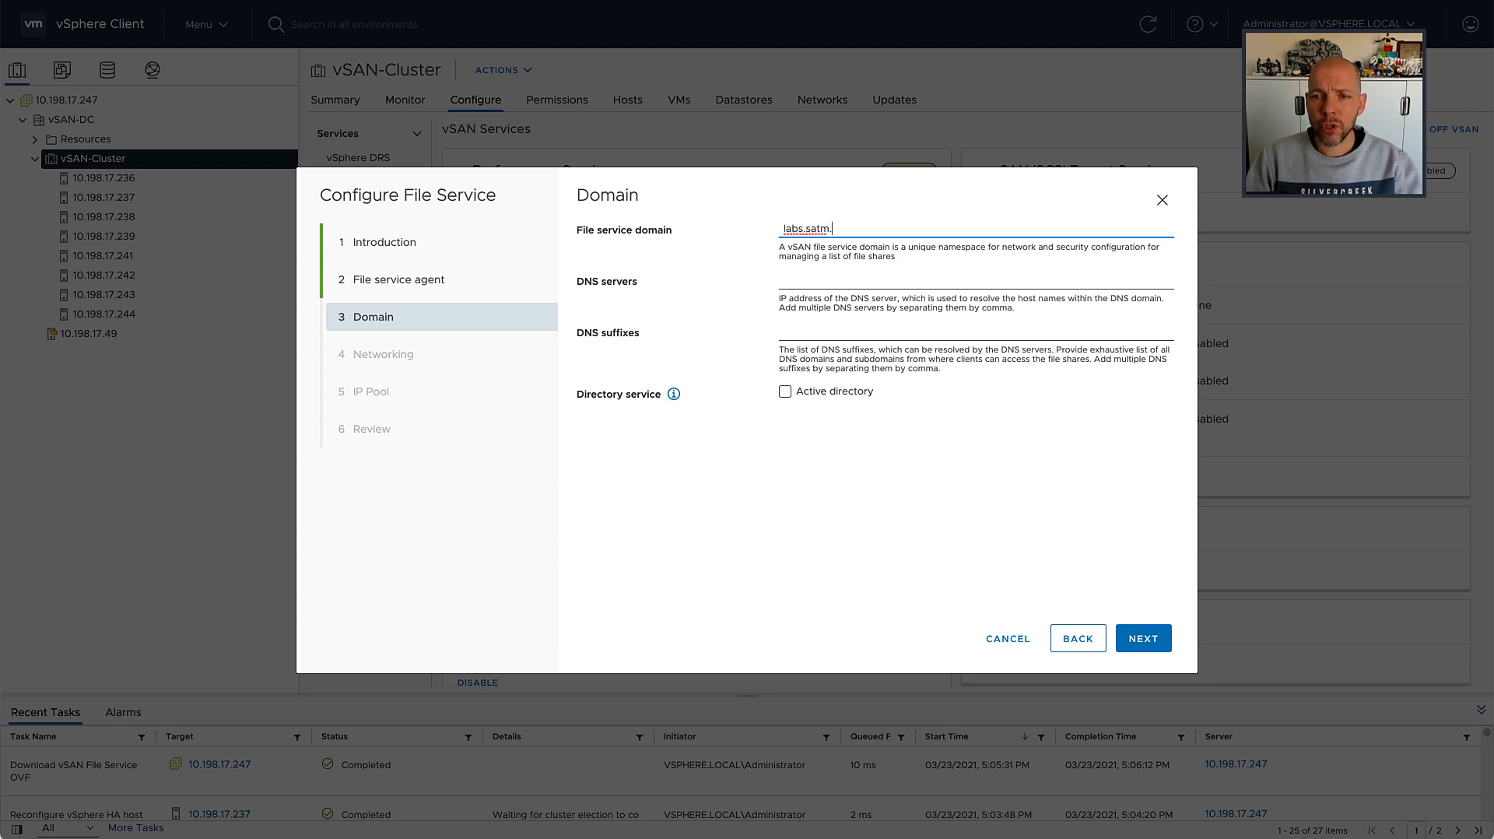
{"action": "type", "text": "eng.vmware.com"}
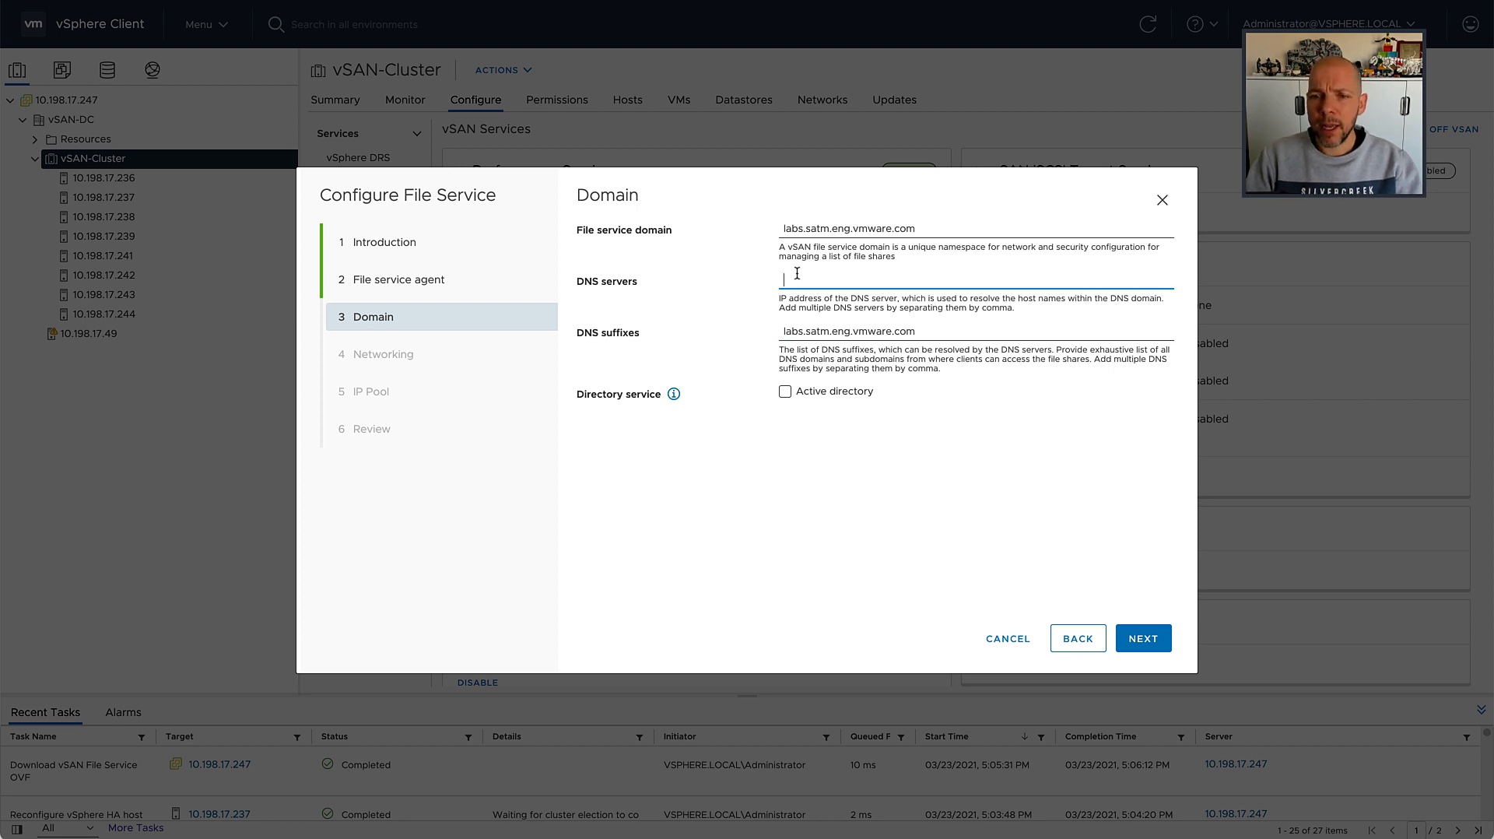
{"action": "type", "text": "10.19"}
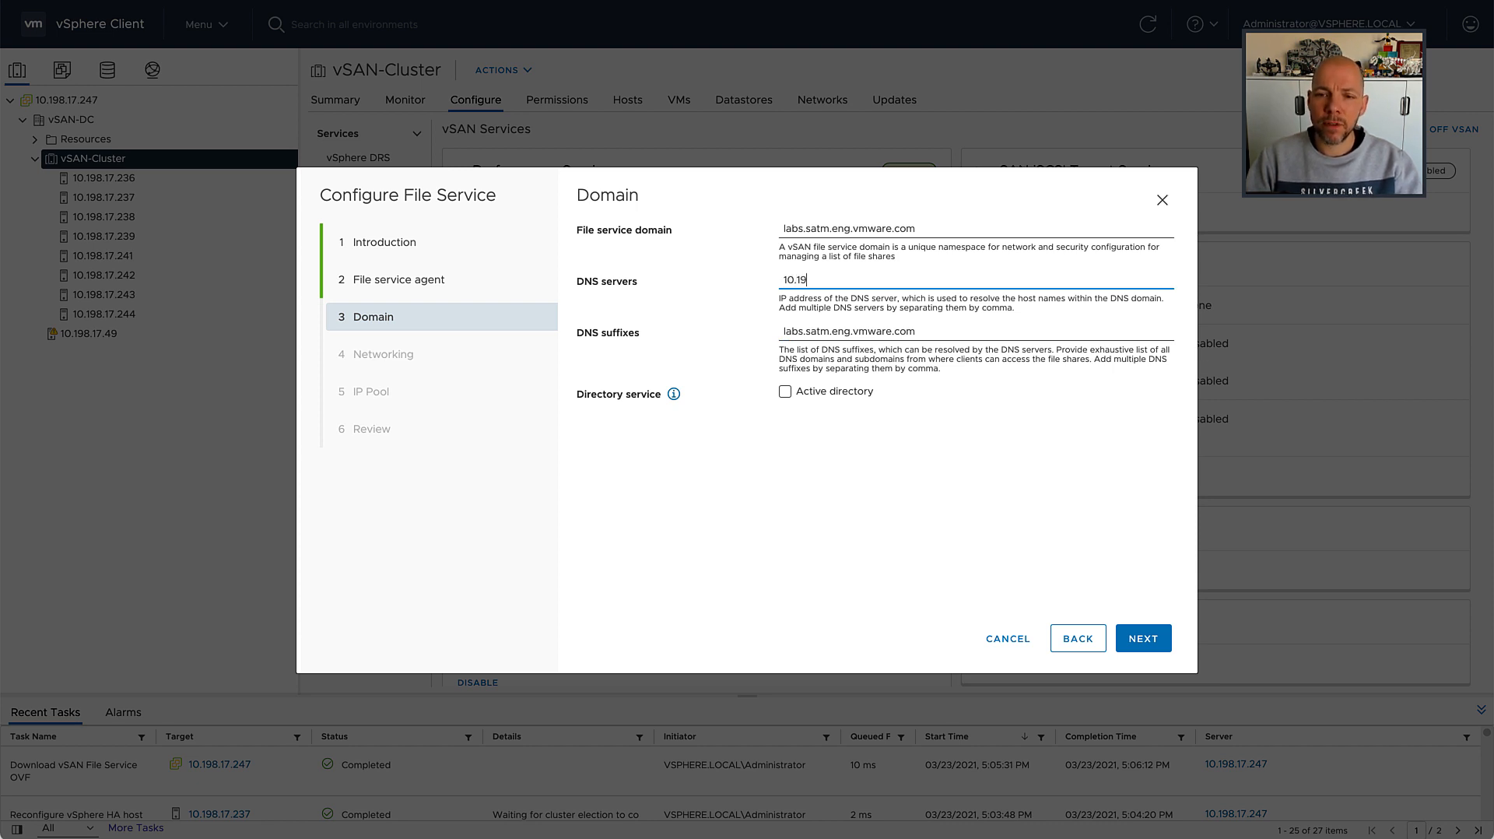
{"action": "type", "text": "8"}
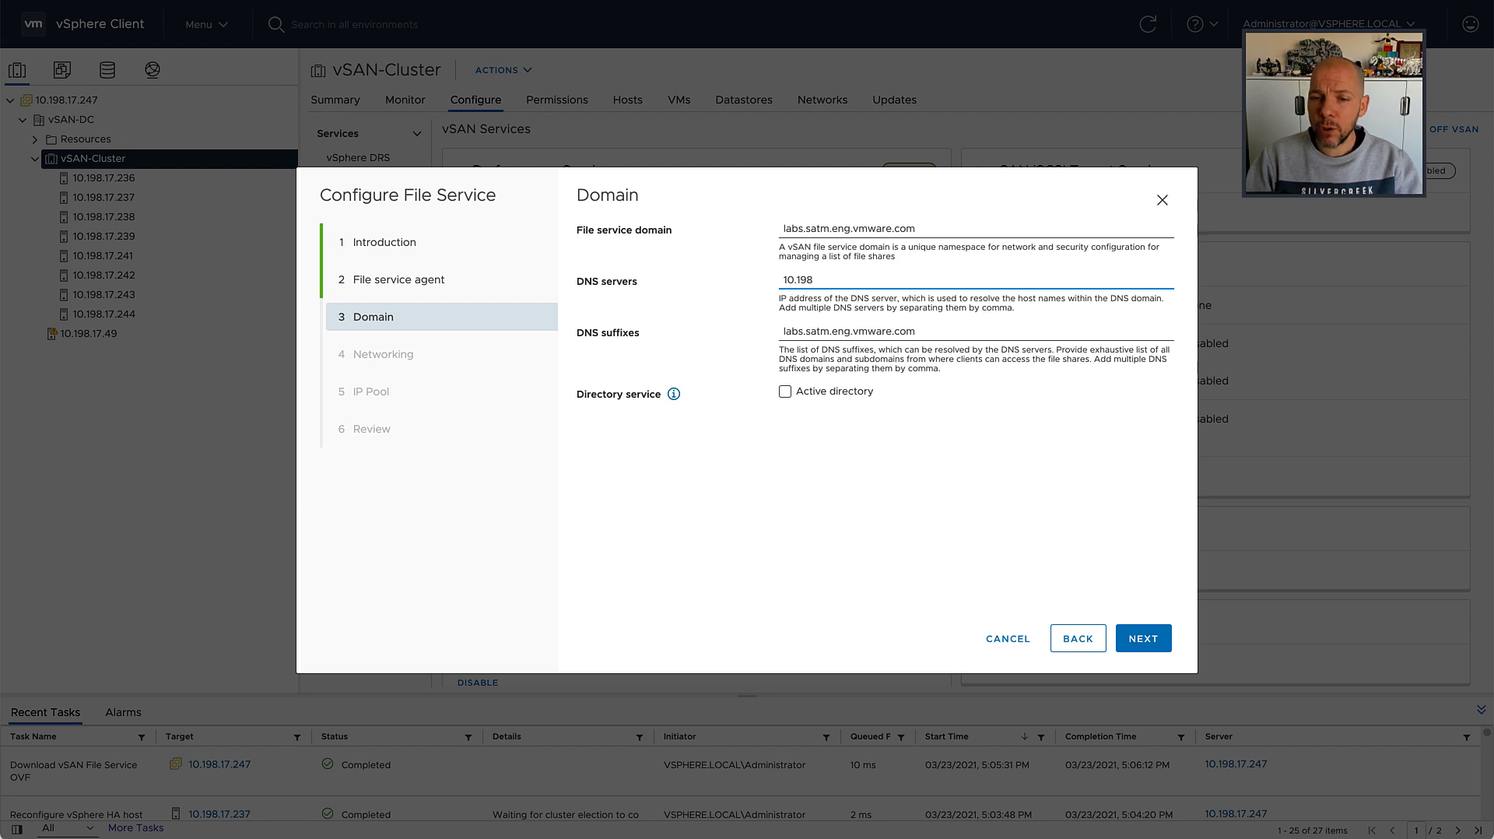
{"action": "type", "text": ".16.1"}
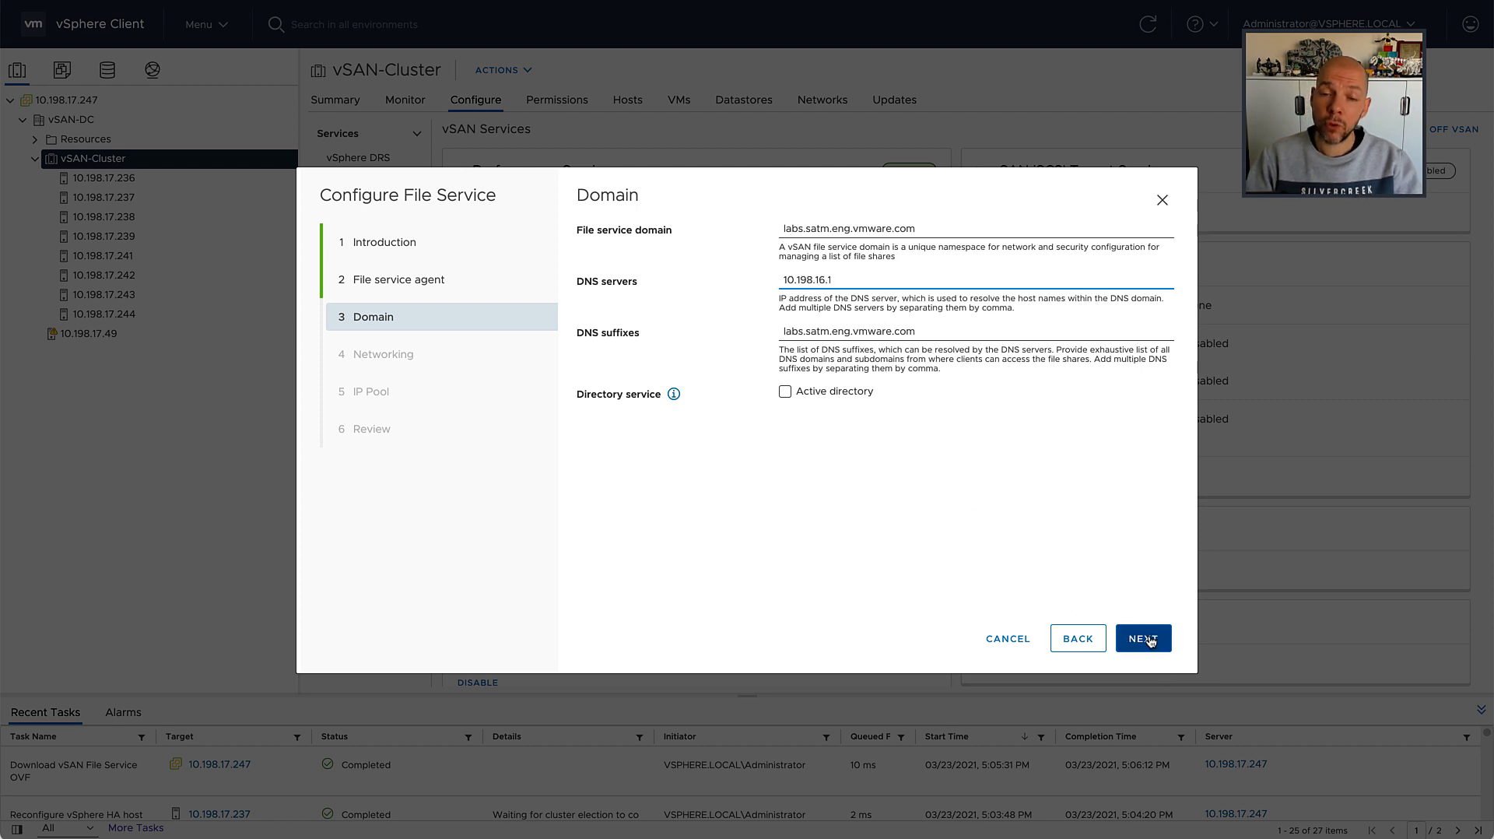
{"action": "left_click", "coordinate": [1142, 638]}
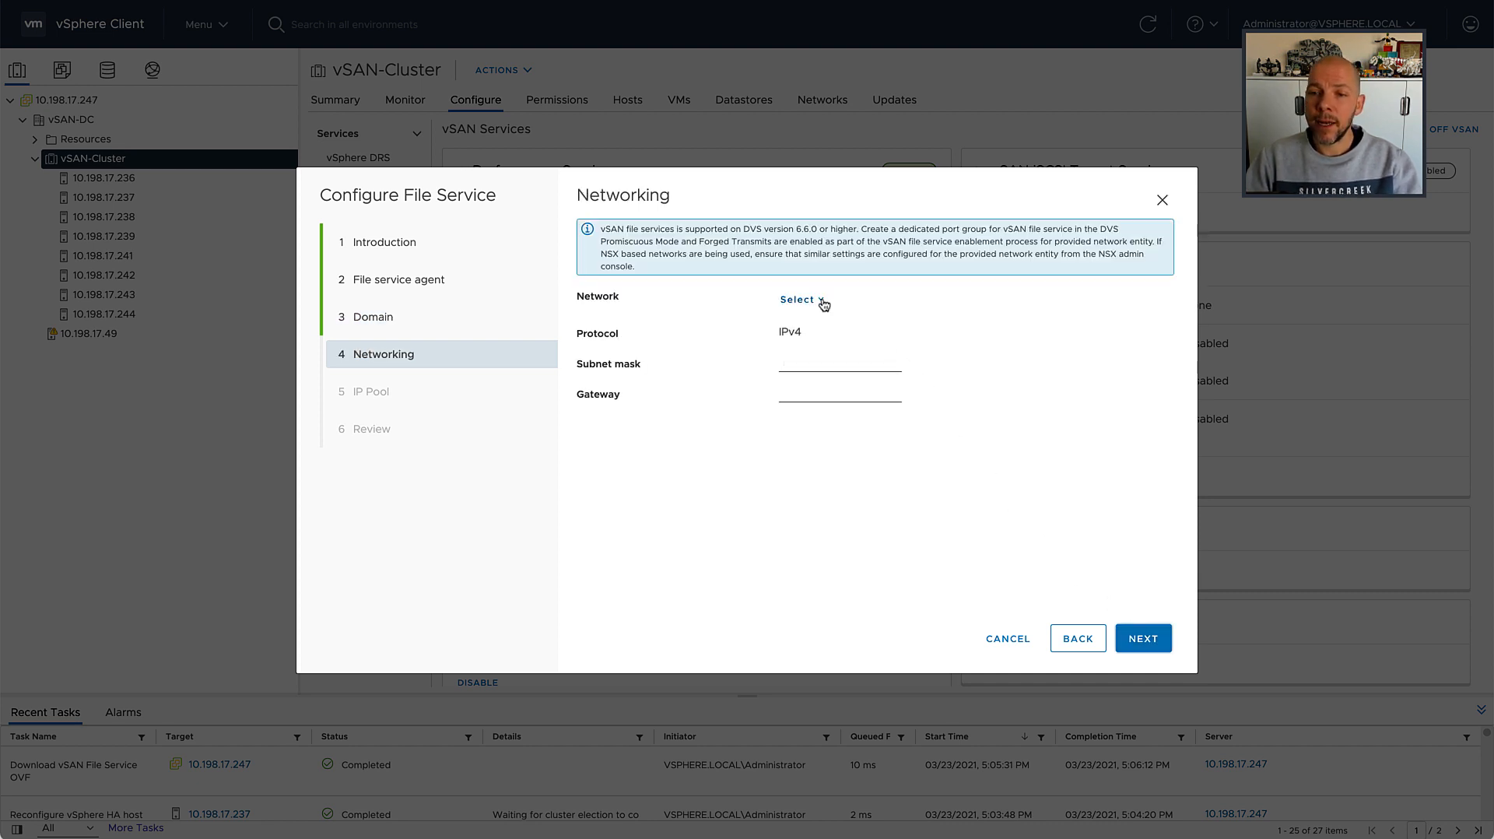
- Enter subnet mask 255.255.240.0 and gateway 10.198.31.253, then continue to IP Pool
{"action": "left_click", "coordinate": [797, 299]}
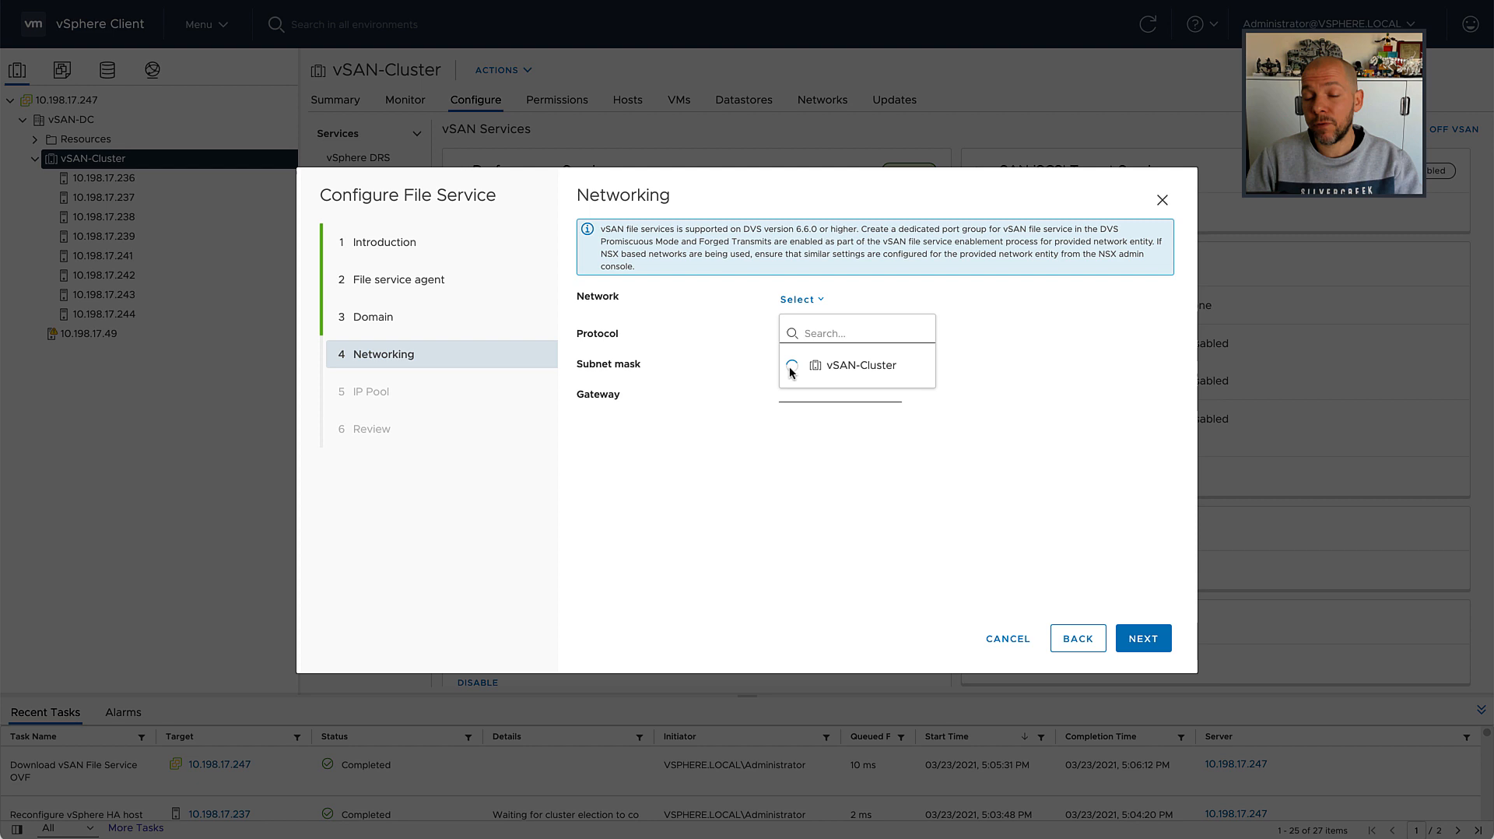
{"action": "left_click", "coordinate": [858, 366]}
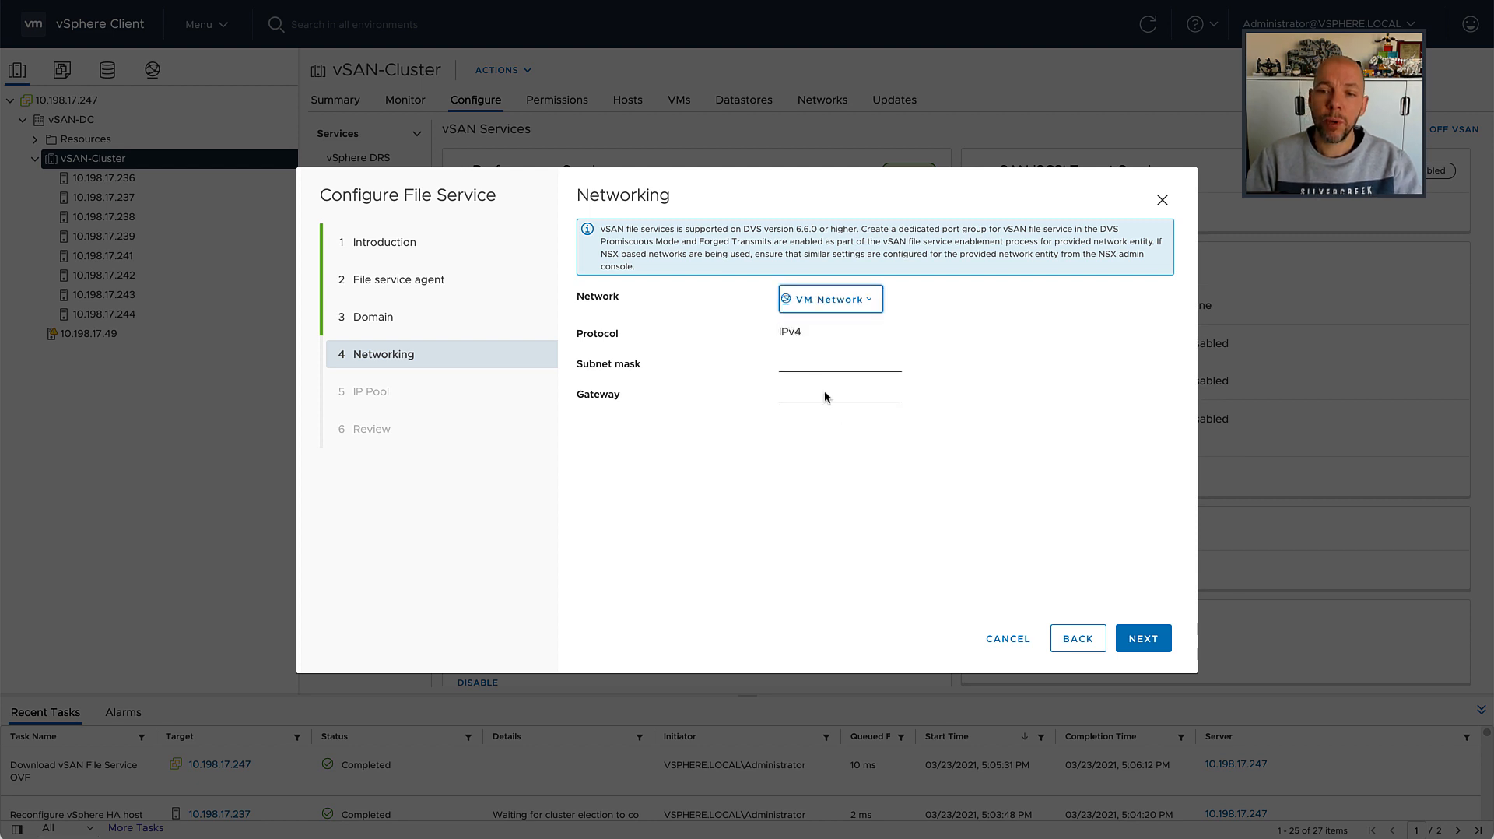
{"action": "type", "text": "255.255.2"}
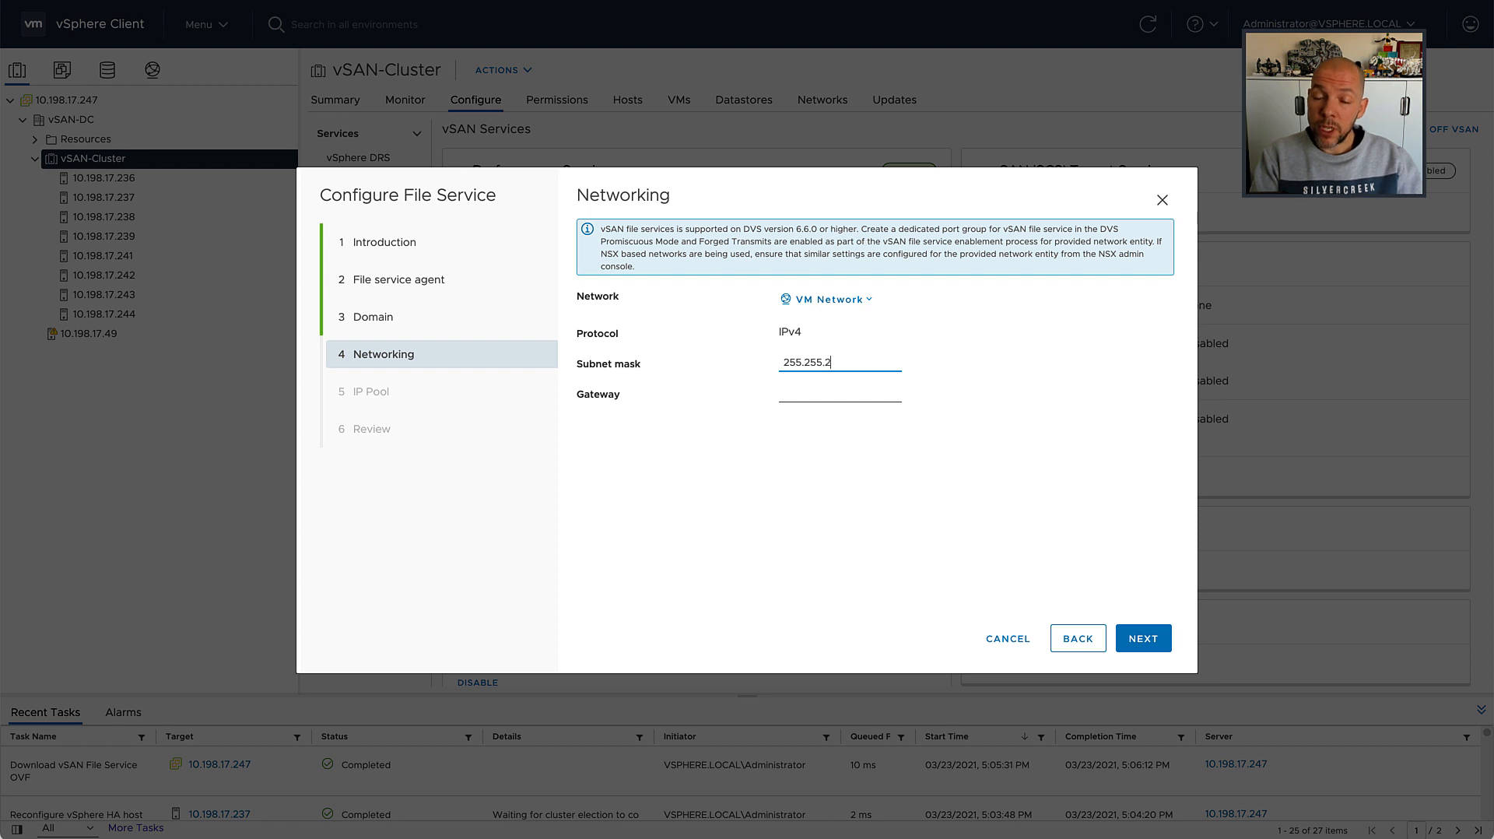
{"action": "type", "text": "40.0"}
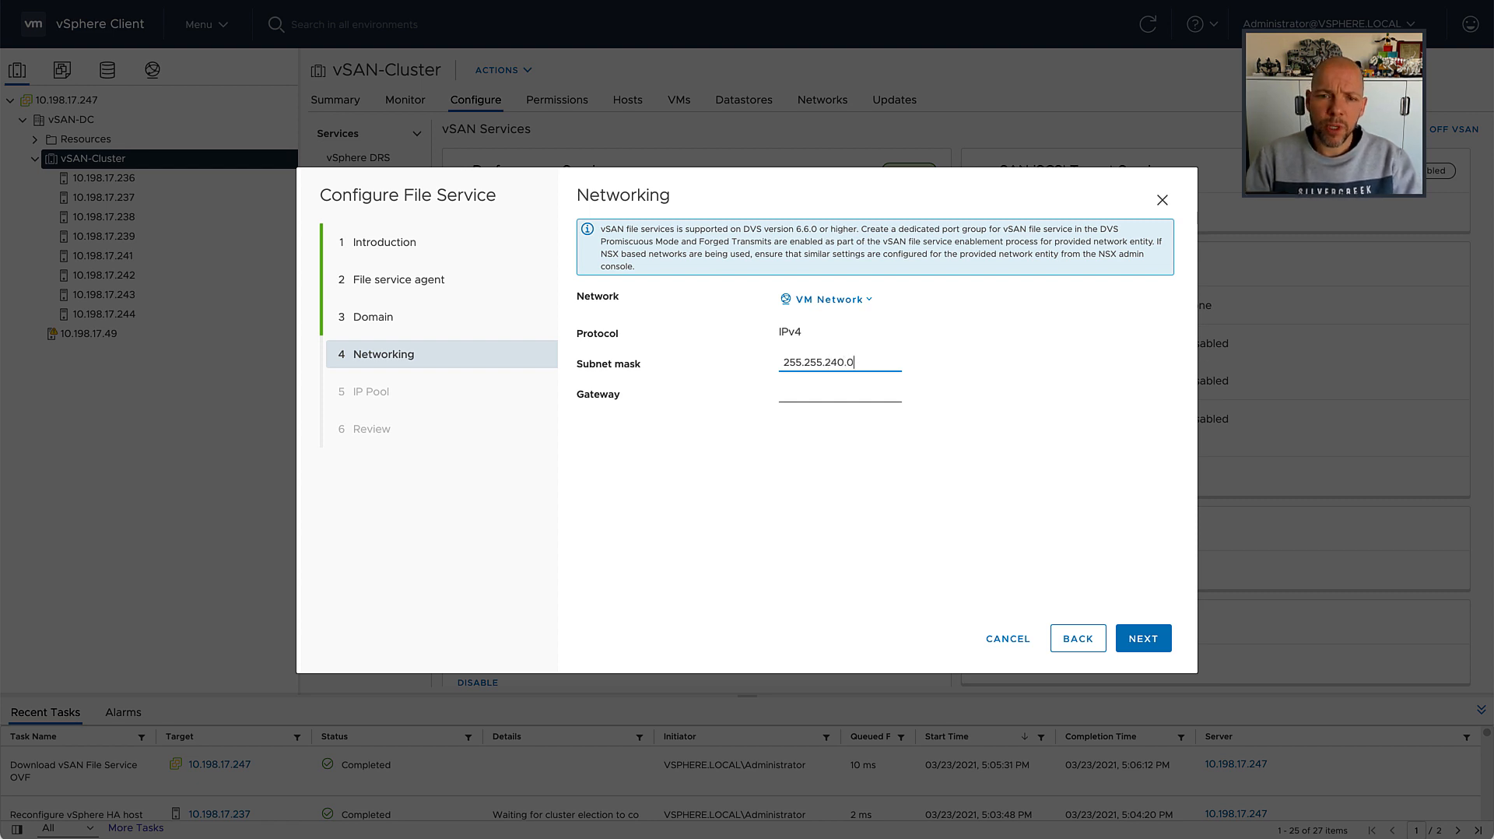
{"action": "left_click", "coordinate": [839, 394]}
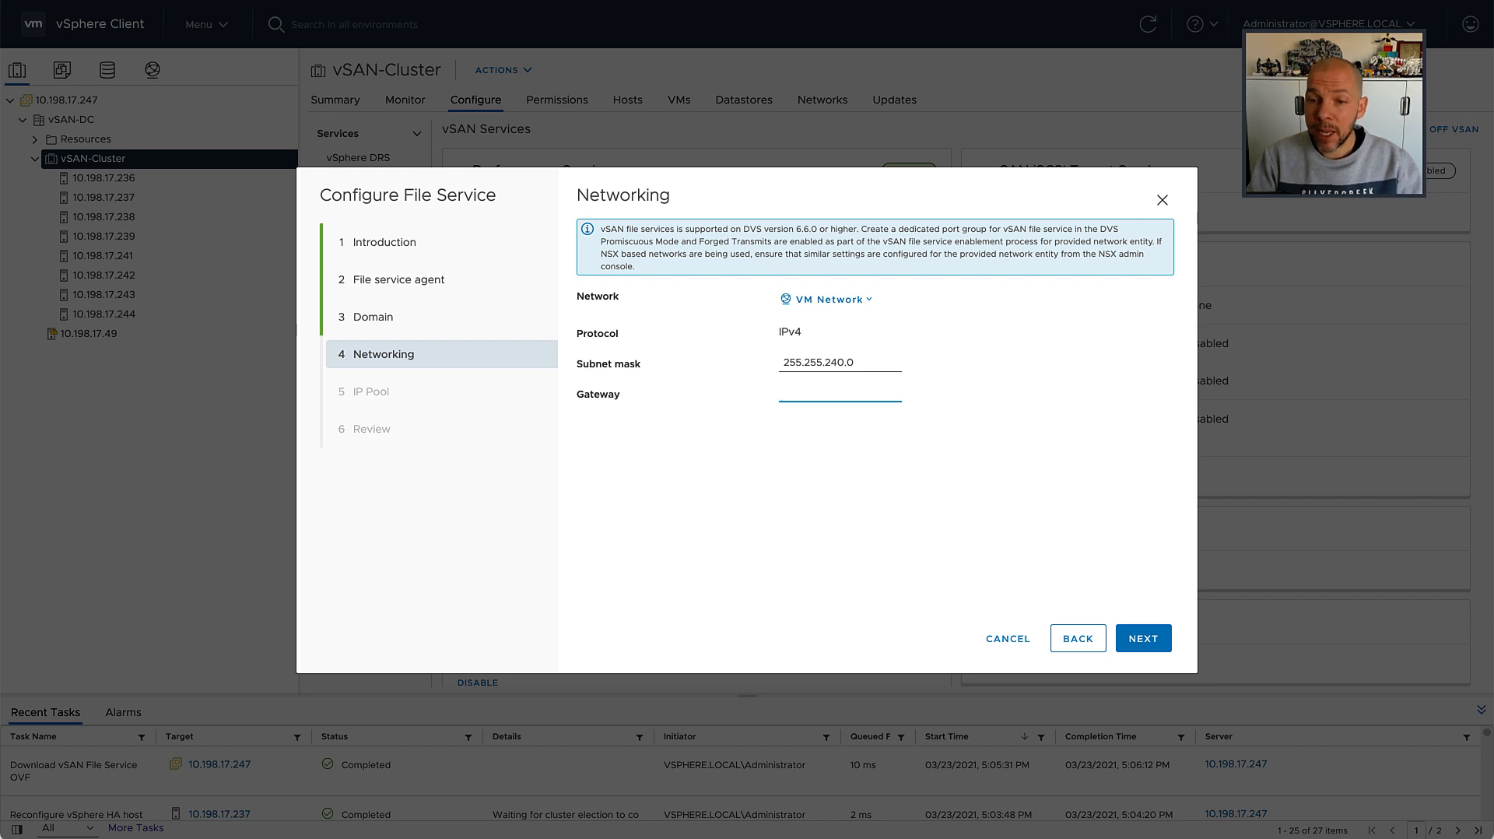
{"action": "type", "text": "10.19"}
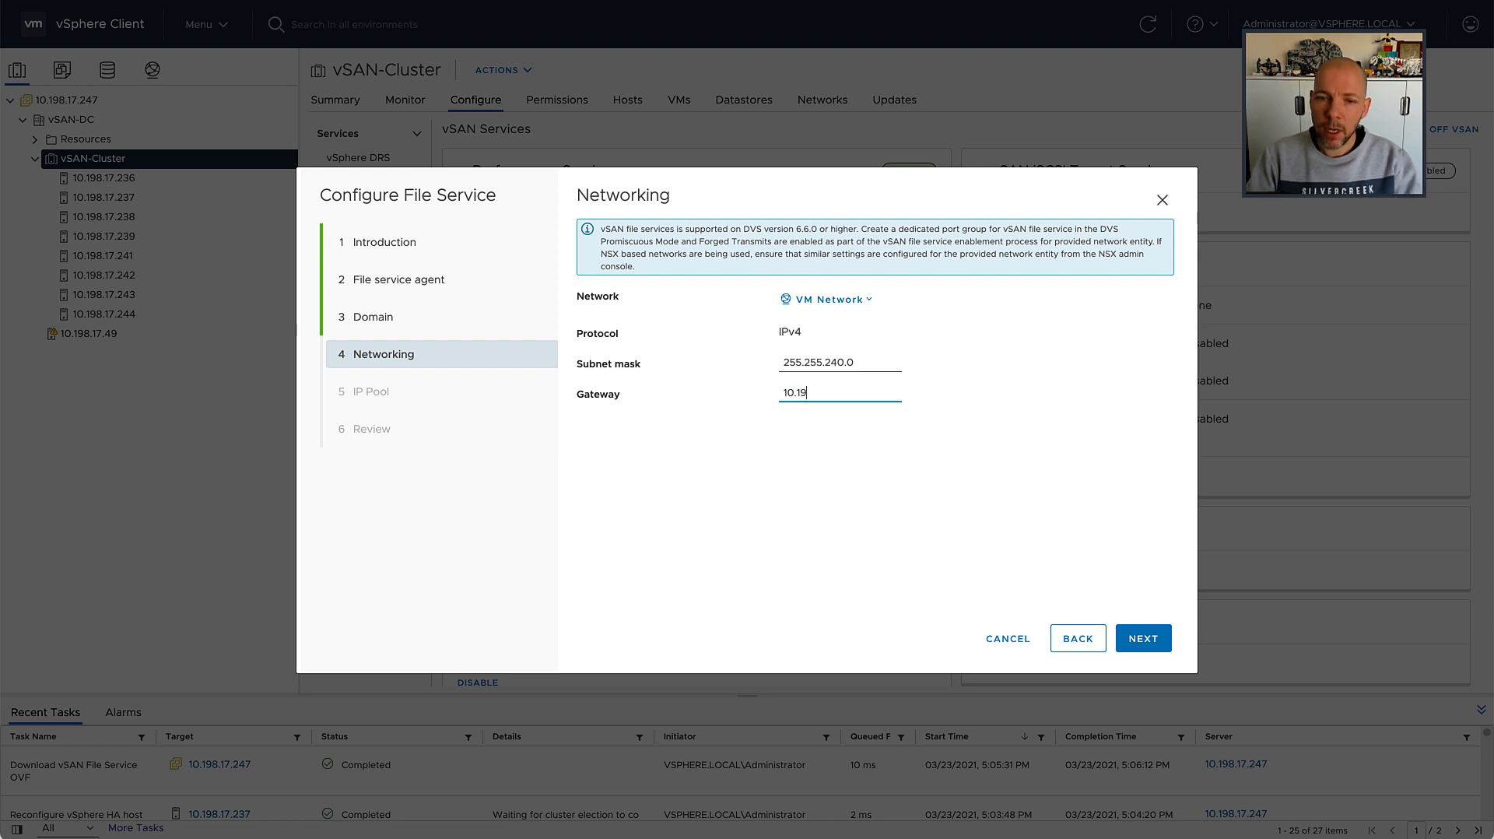
{"action": "type", "text": "8.3"}
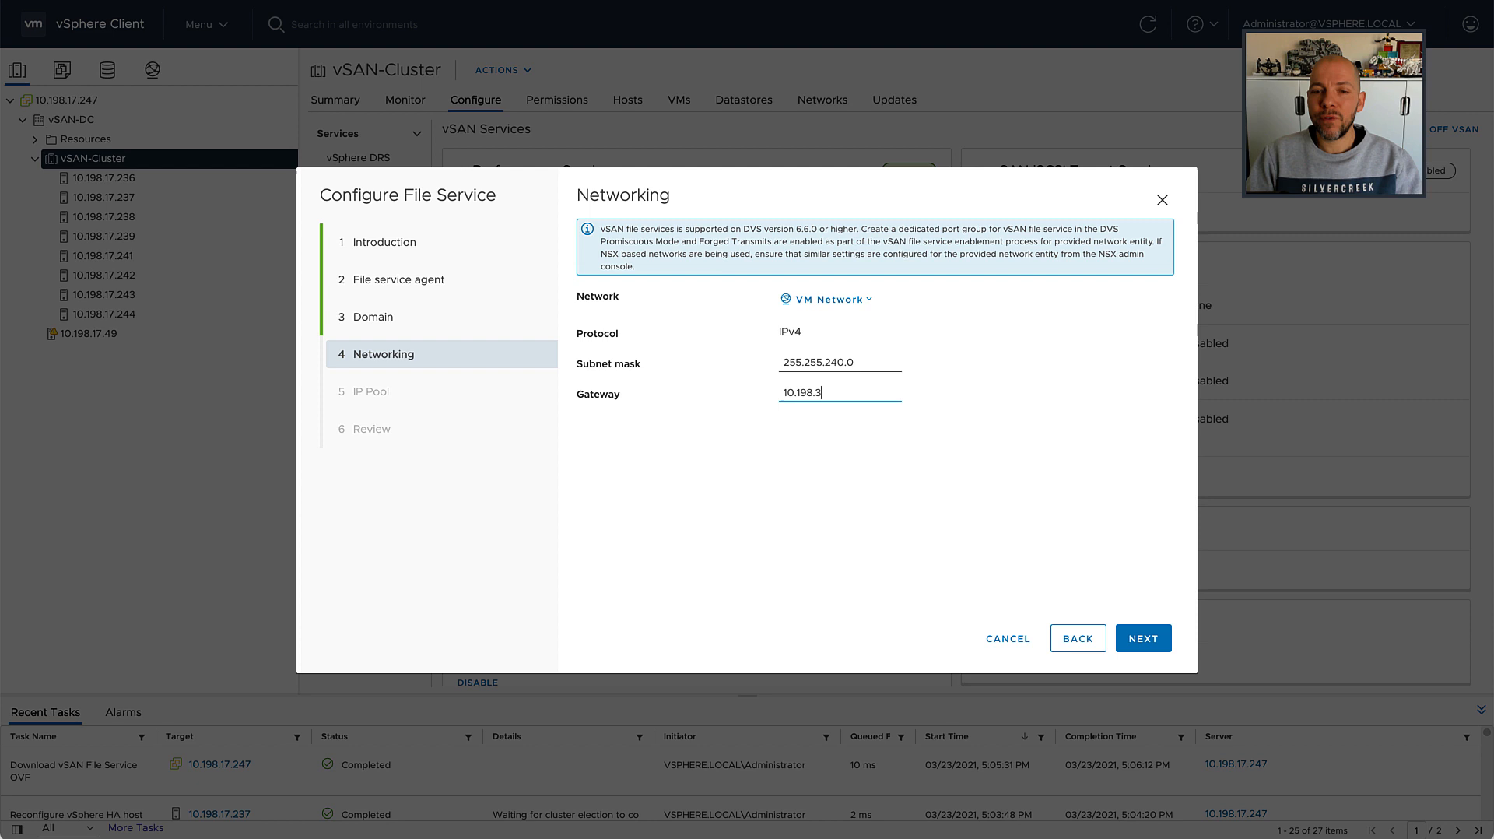
{"action": "type", "text": "1.253"}
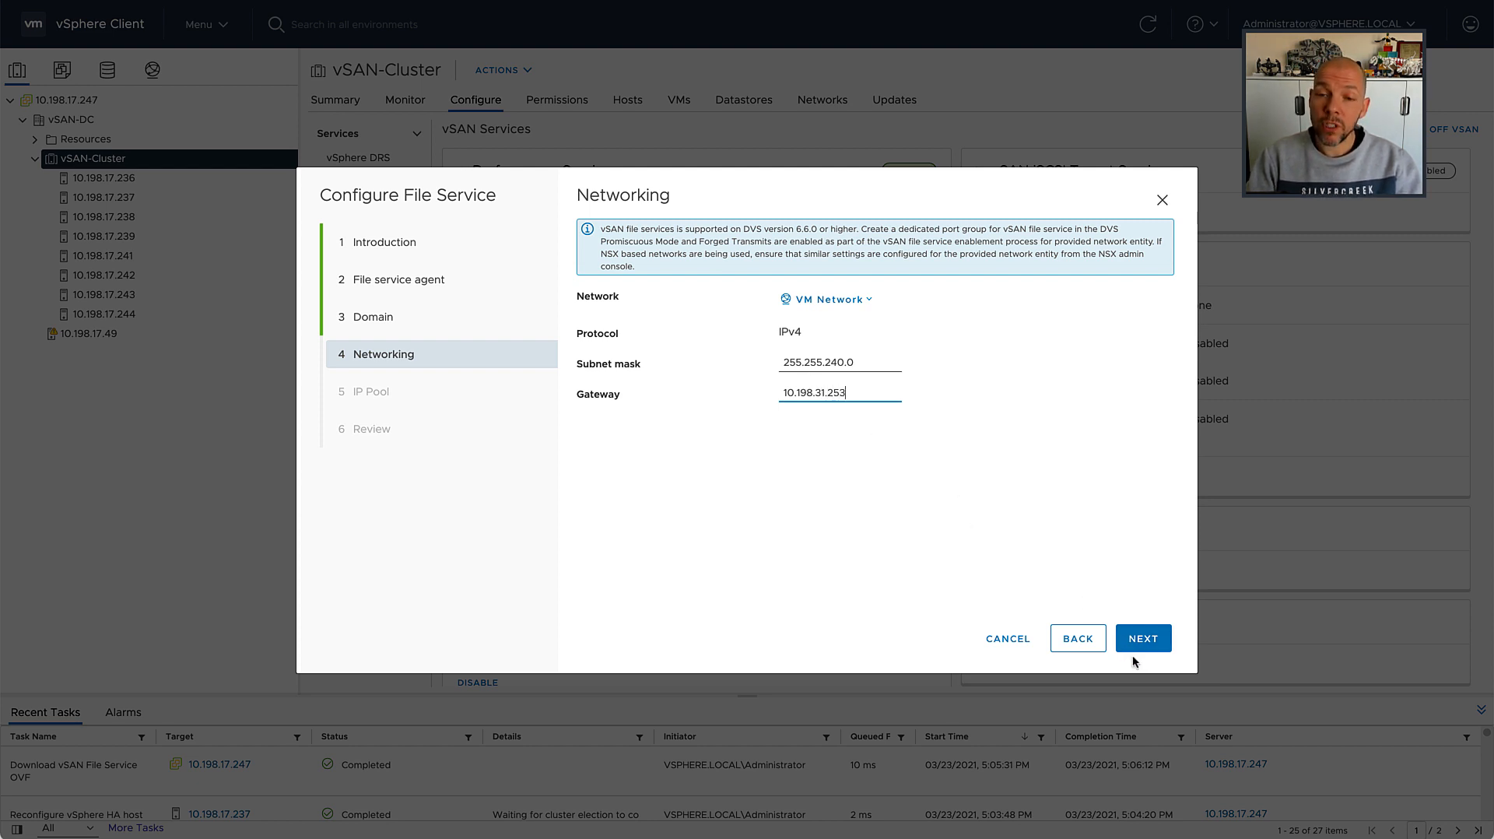
{"action": "left_click", "coordinate": [1141, 637]}
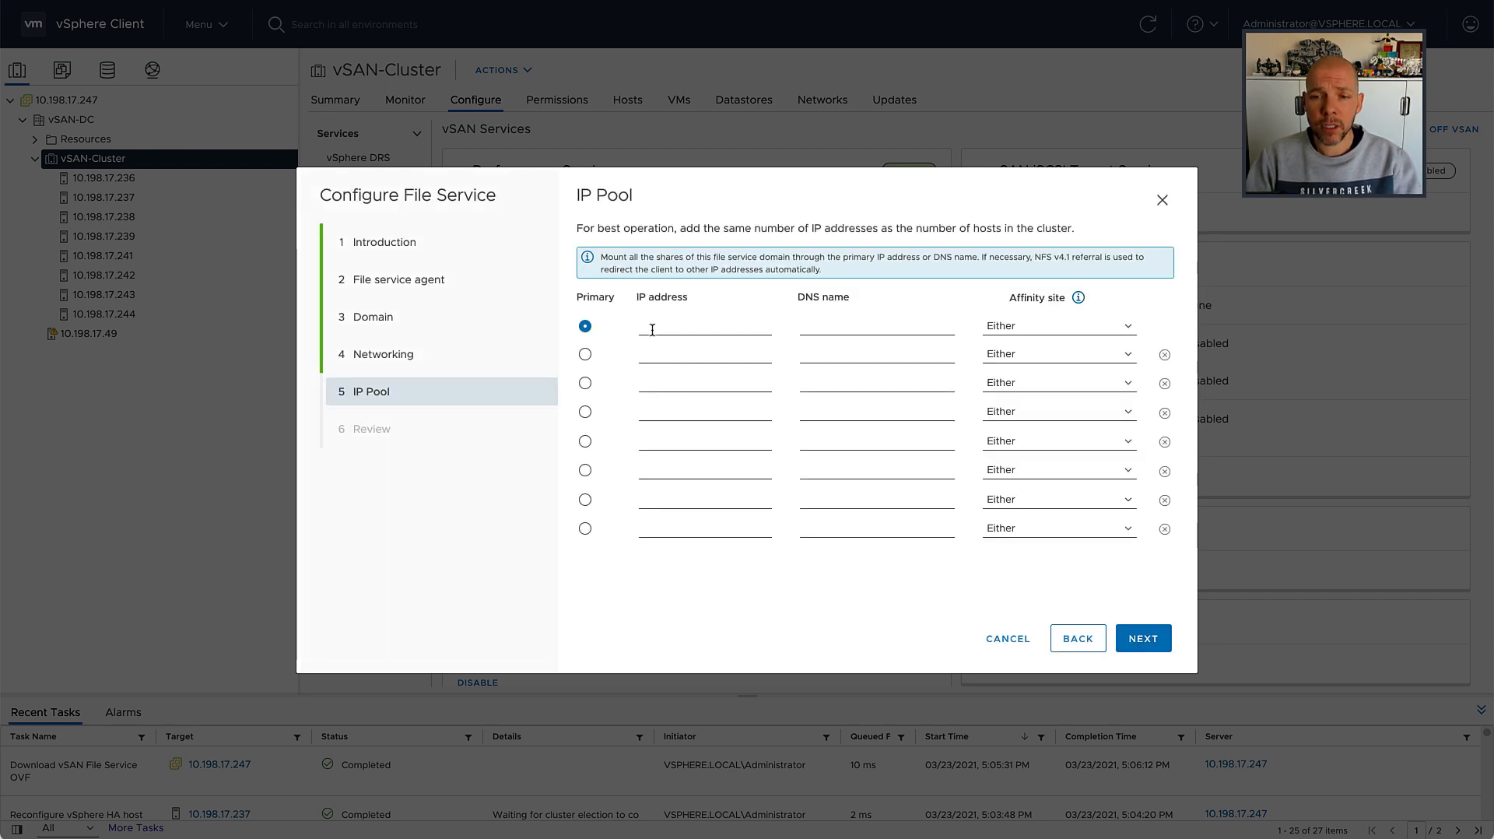
- Enter eight pool addresses starting at 10.198.25.x and look up their DNS names
{"action": "type", "text": "10.198.17.2"}
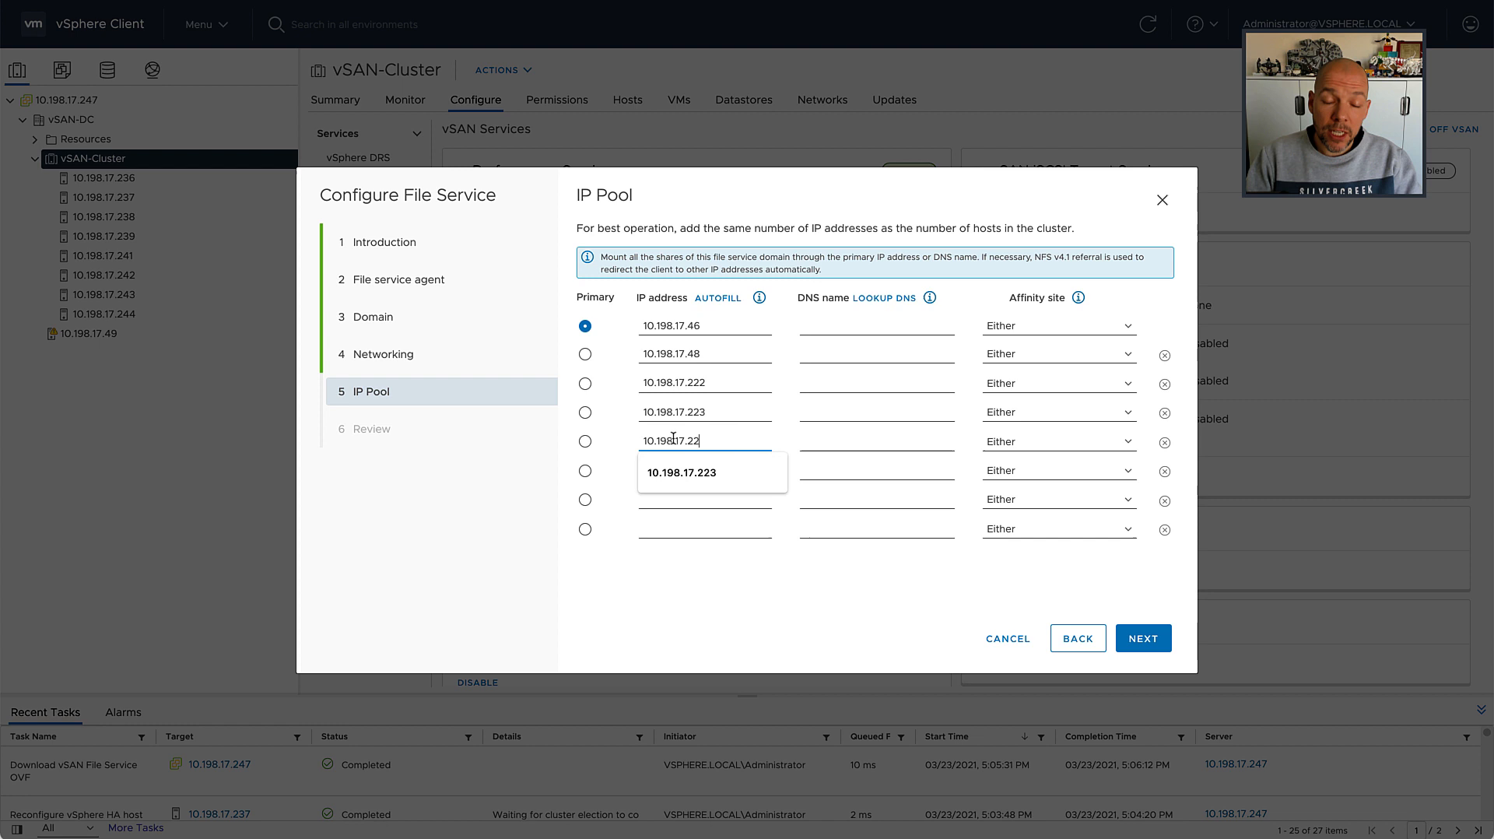
{"action": "type", "text": "25"}
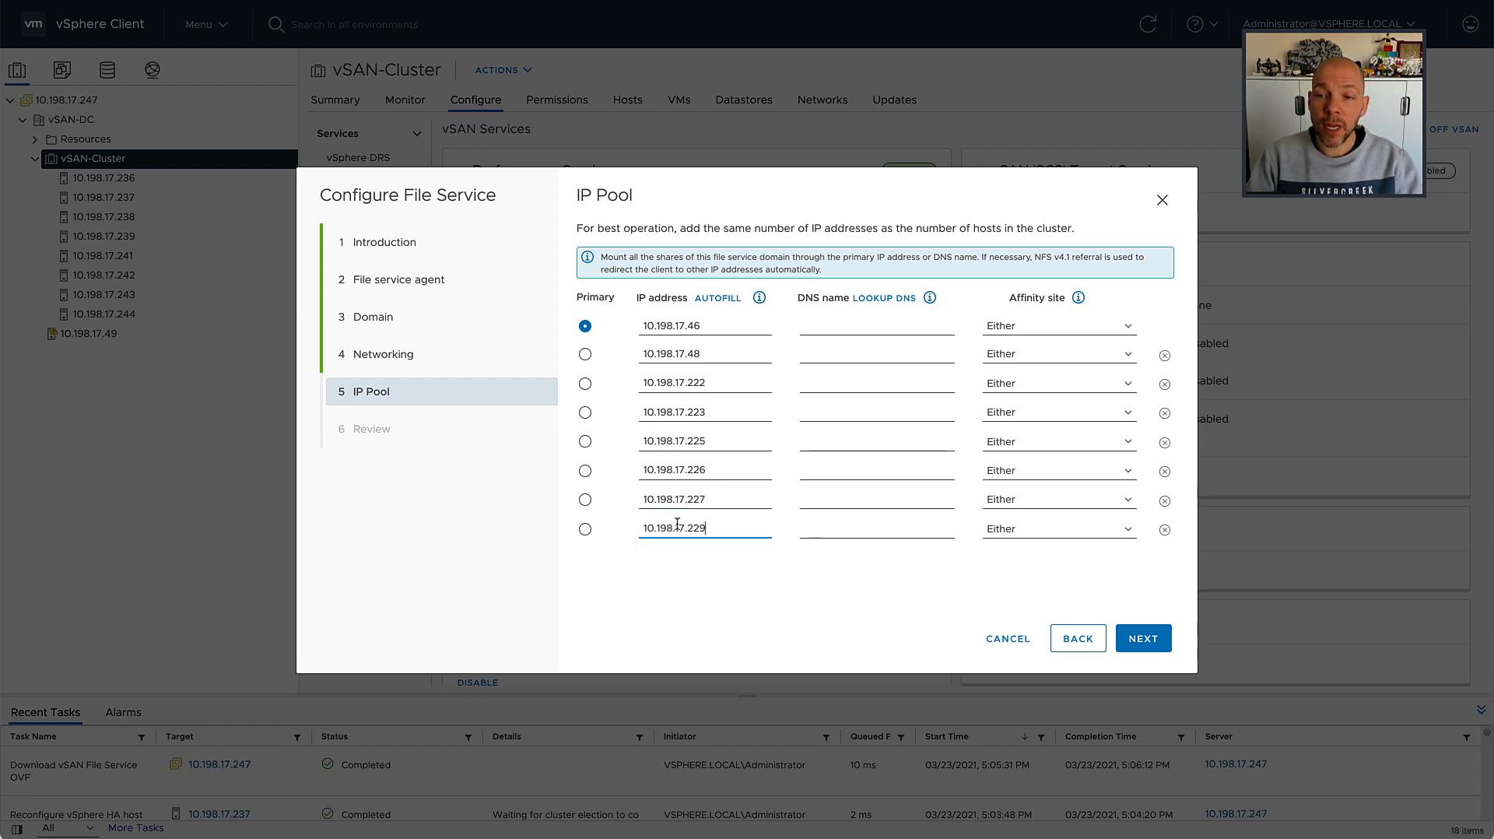
{"action": "left_click", "coordinate": [884, 297]}
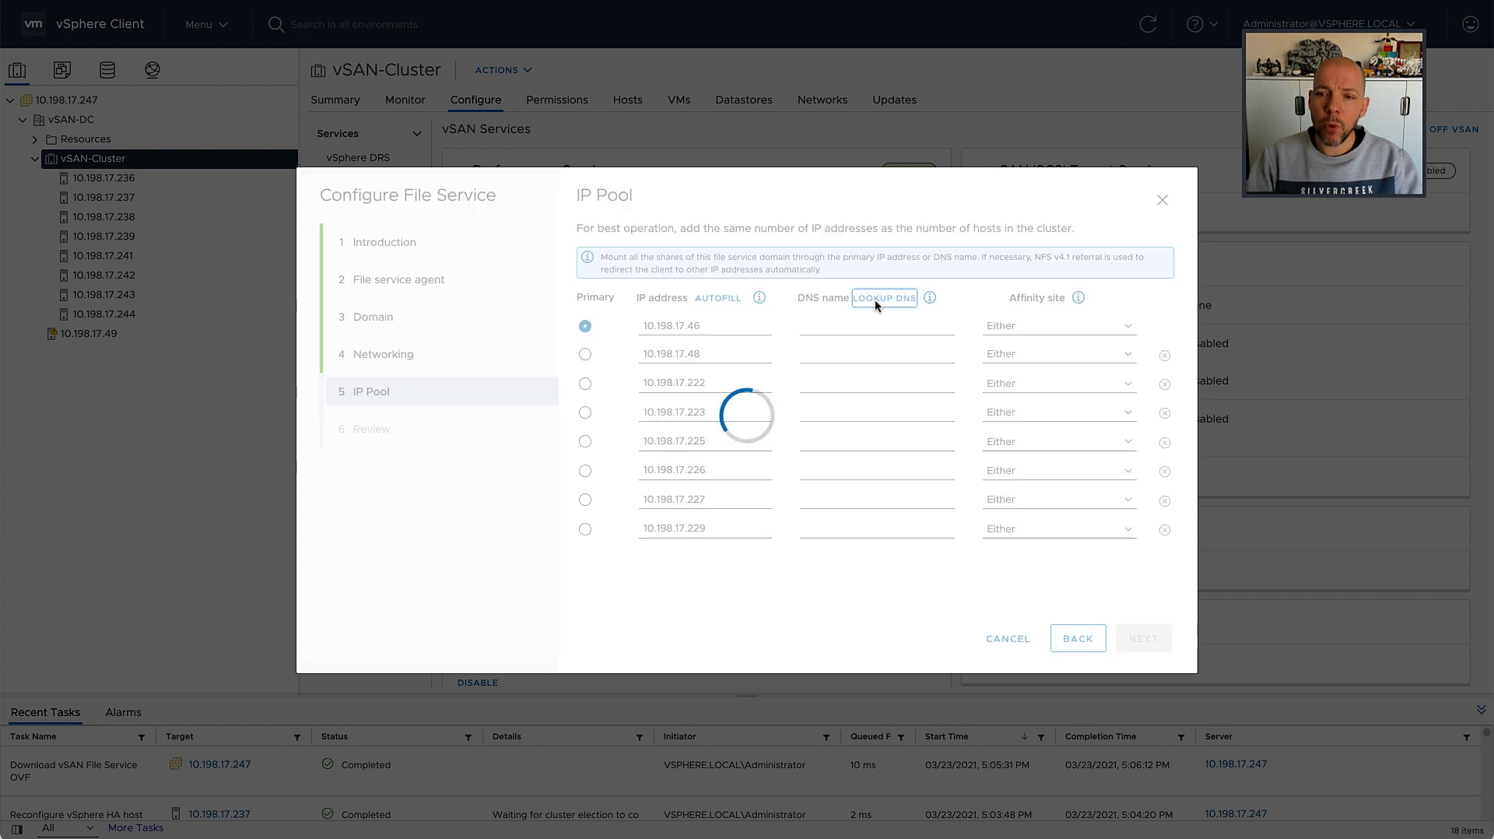
{"action": "left_click", "coordinate": [884, 297]}
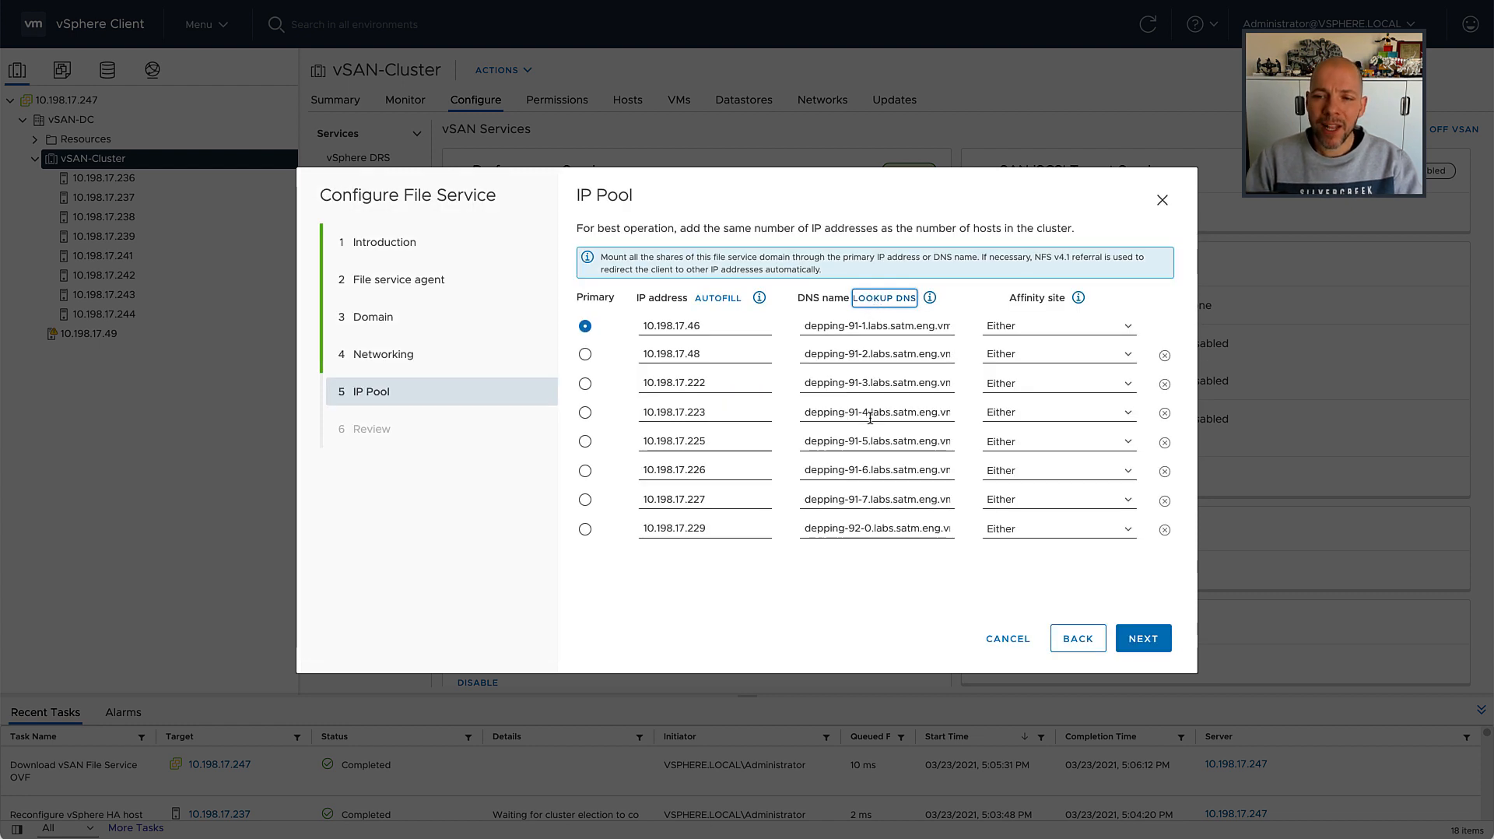
{"action": "mouse_move", "coordinate": [1067, 325]}
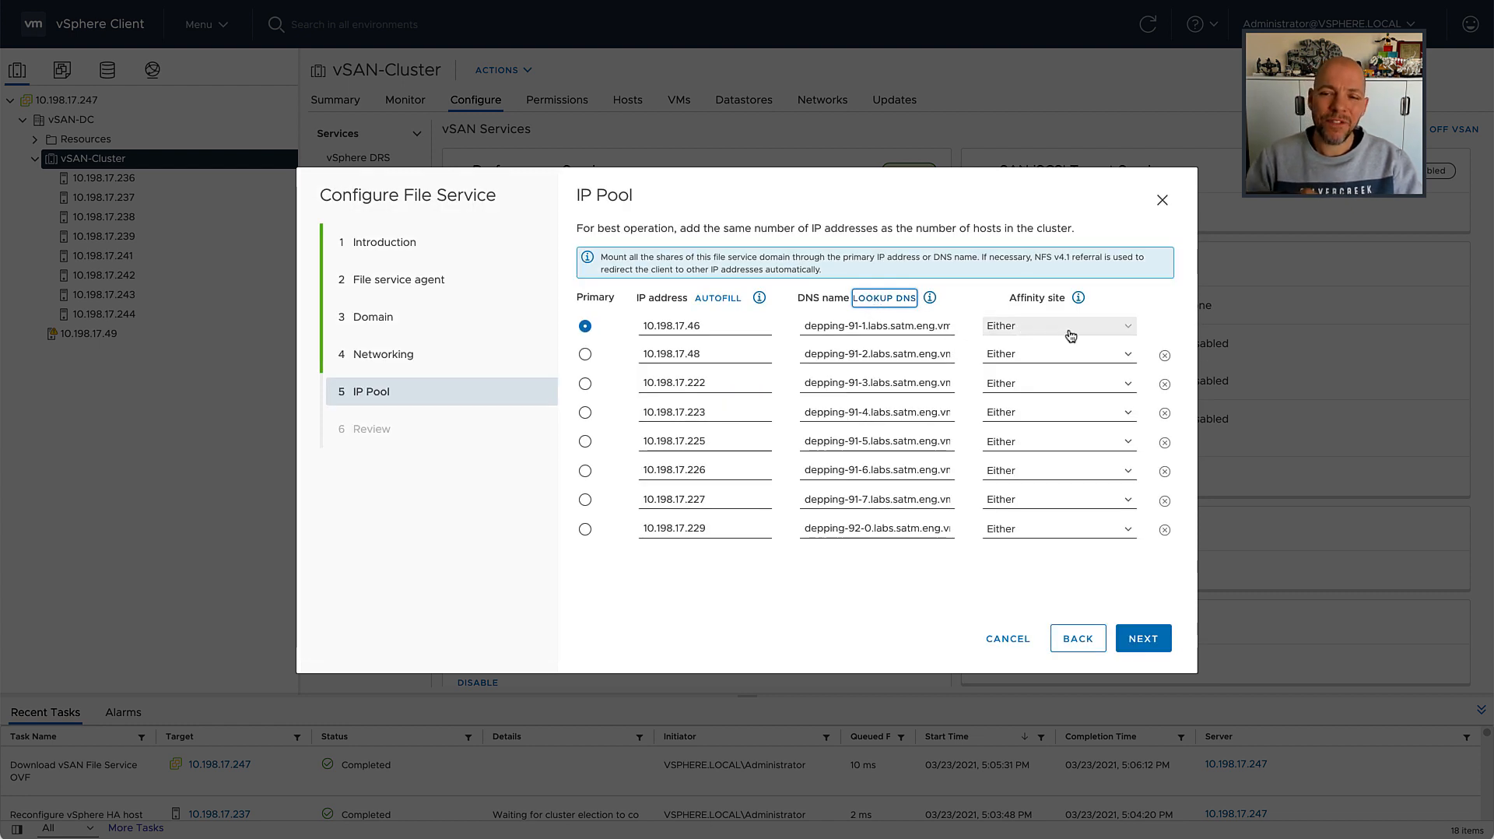
- Assign the first four addresses to the Preferred site and the rest to Secondary
{"action": "left_click", "coordinate": [1058, 326]}
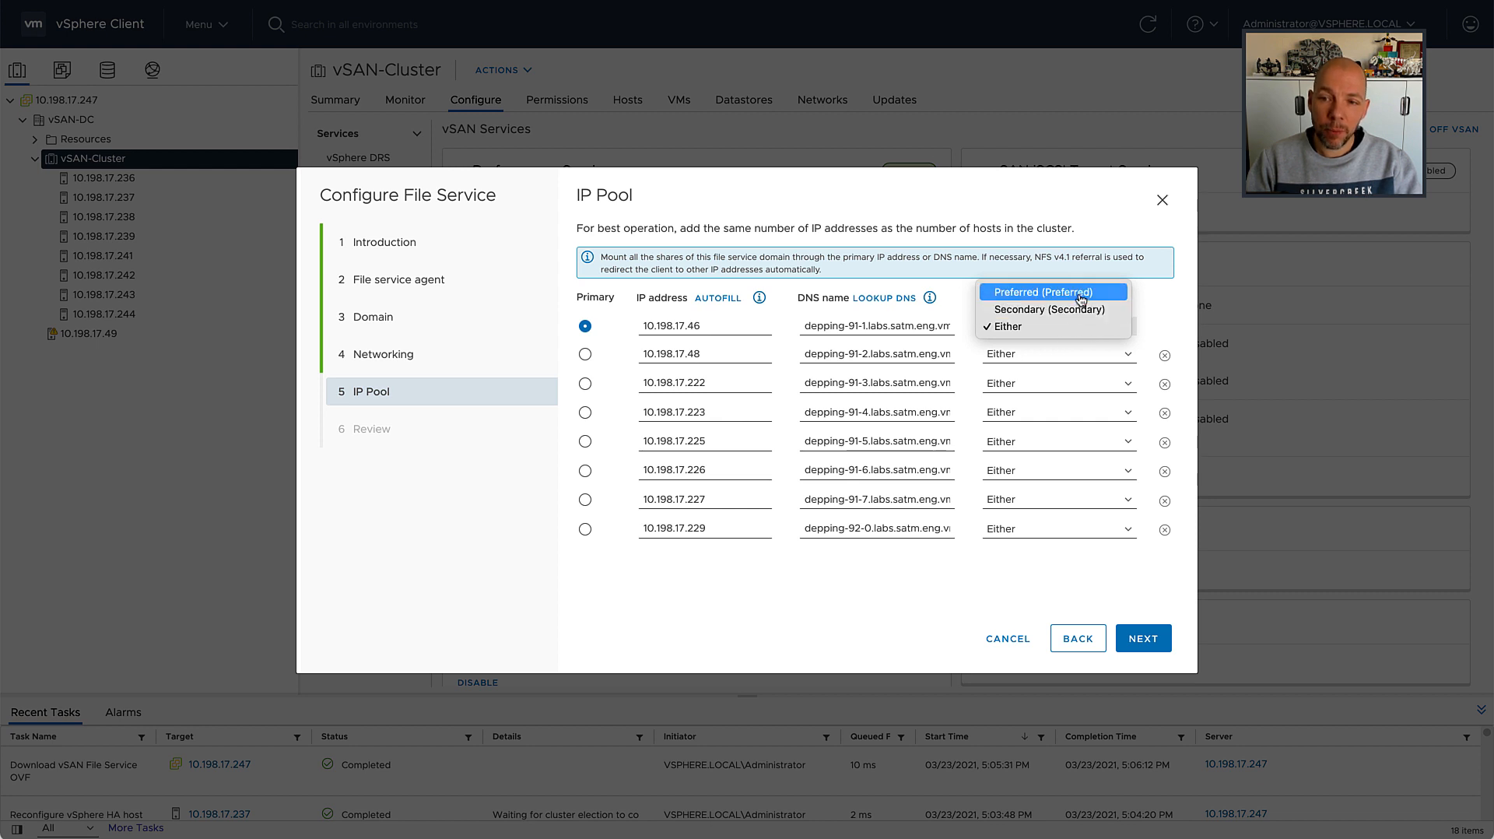
{"action": "left_click", "coordinate": [1047, 291]}
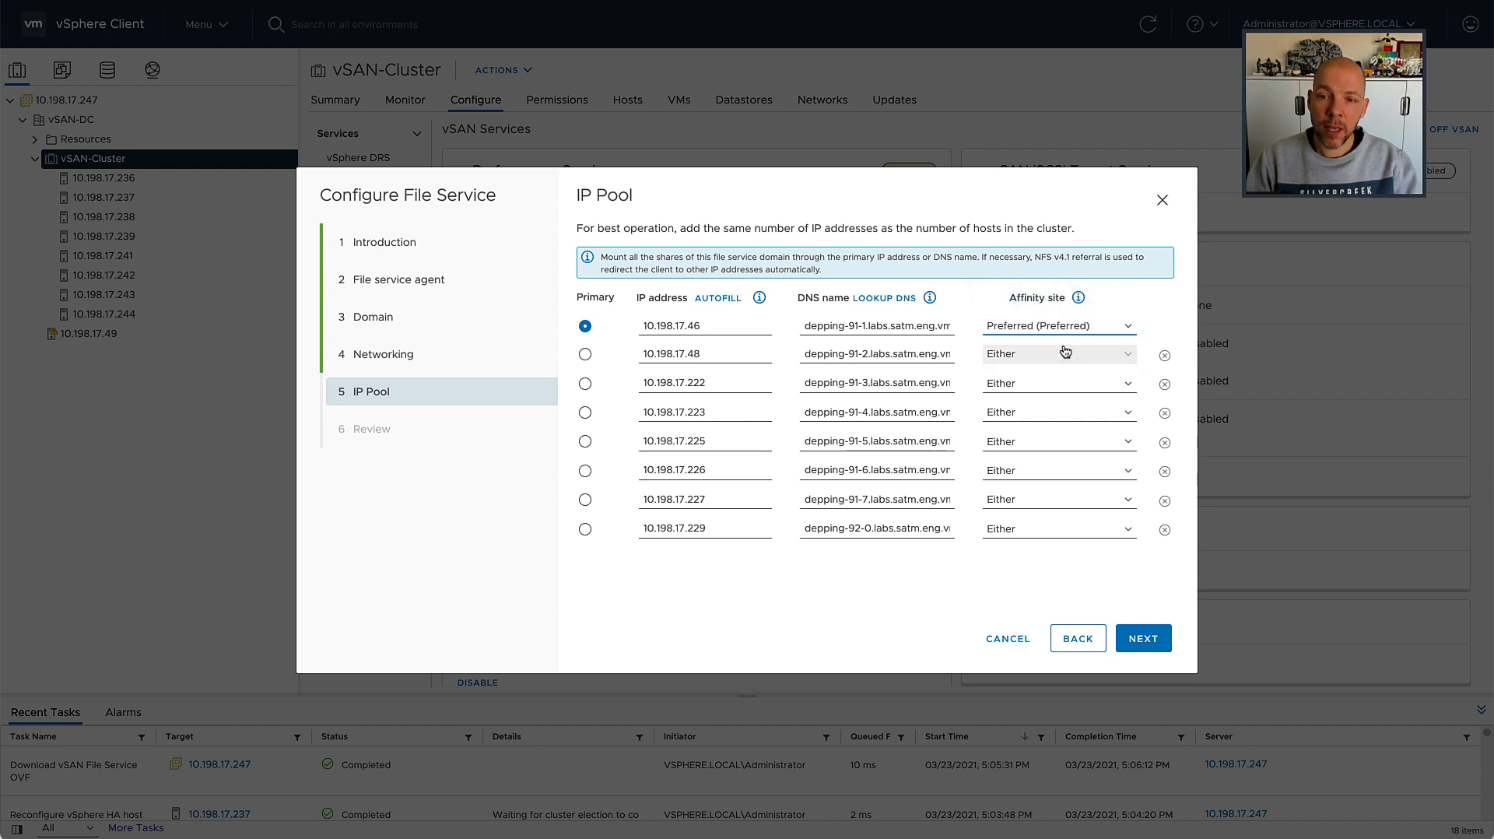
{"action": "left_click", "coordinate": [1058, 353]}
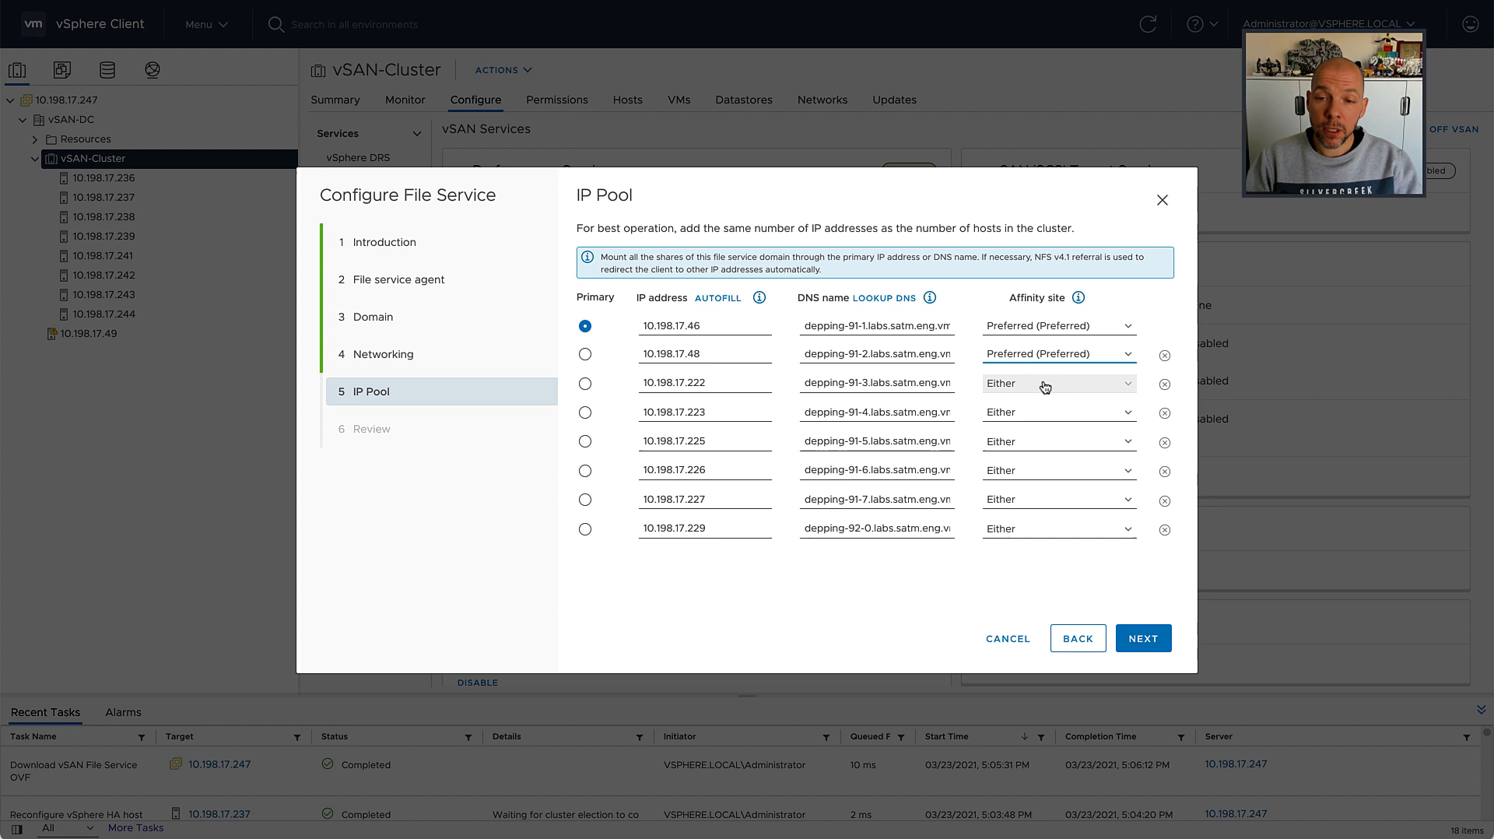
{"action": "left_click", "coordinate": [1057, 382]}
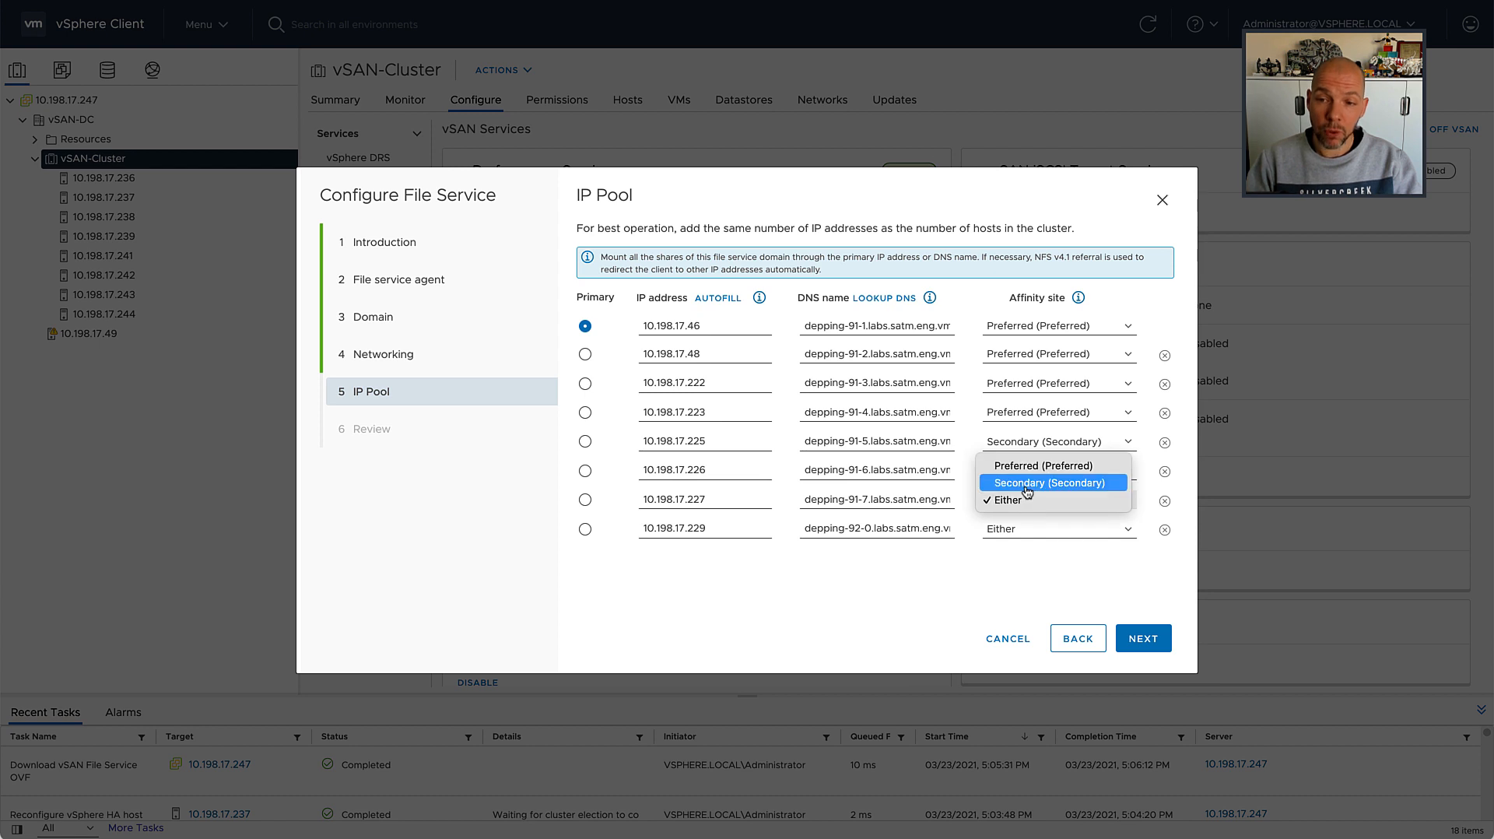
{"action": "left_click", "coordinate": [1045, 482]}
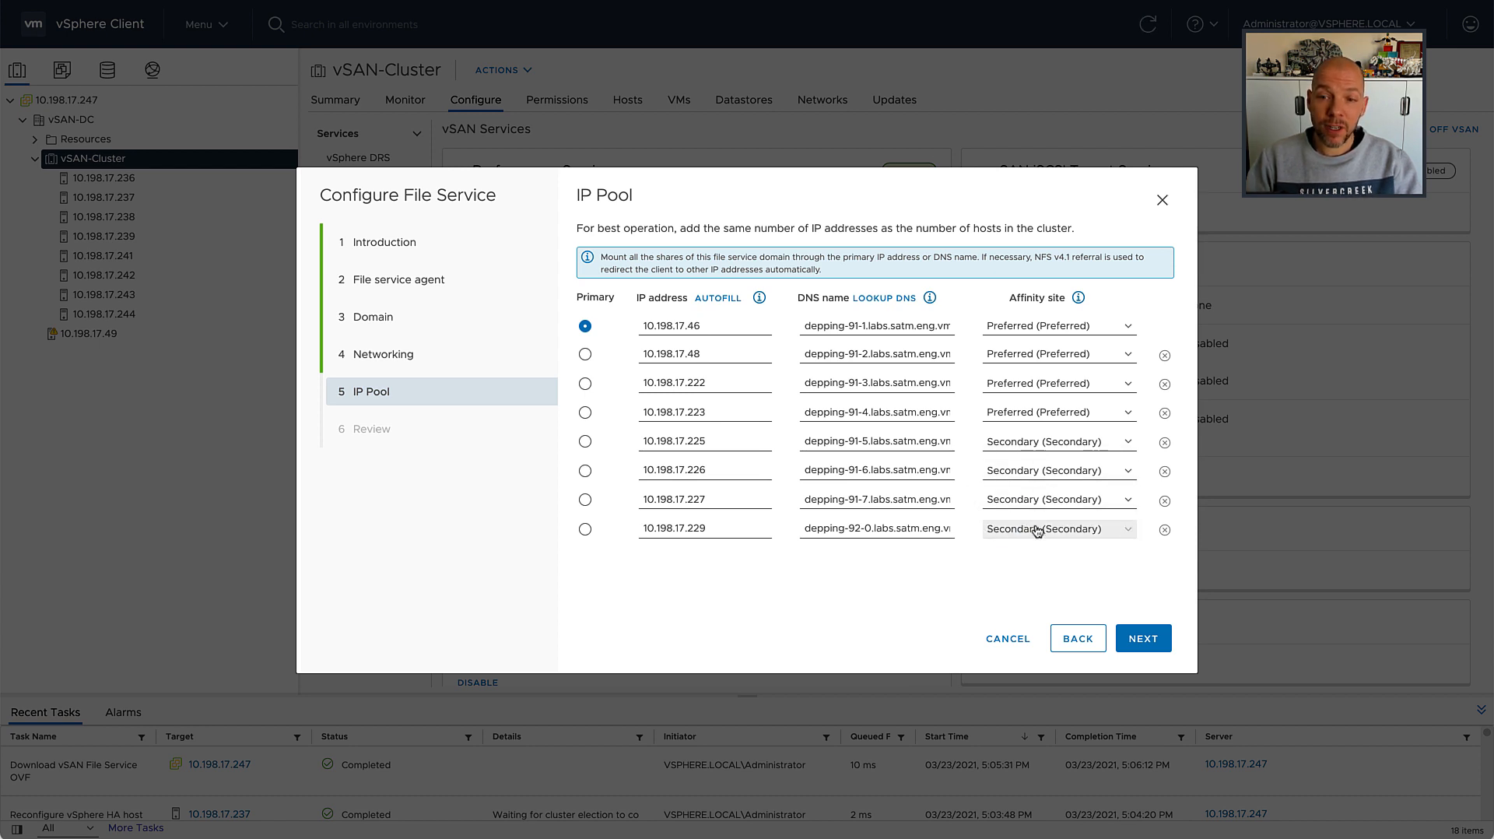
{"action": "left_click", "coordinate": [1142, 638]}
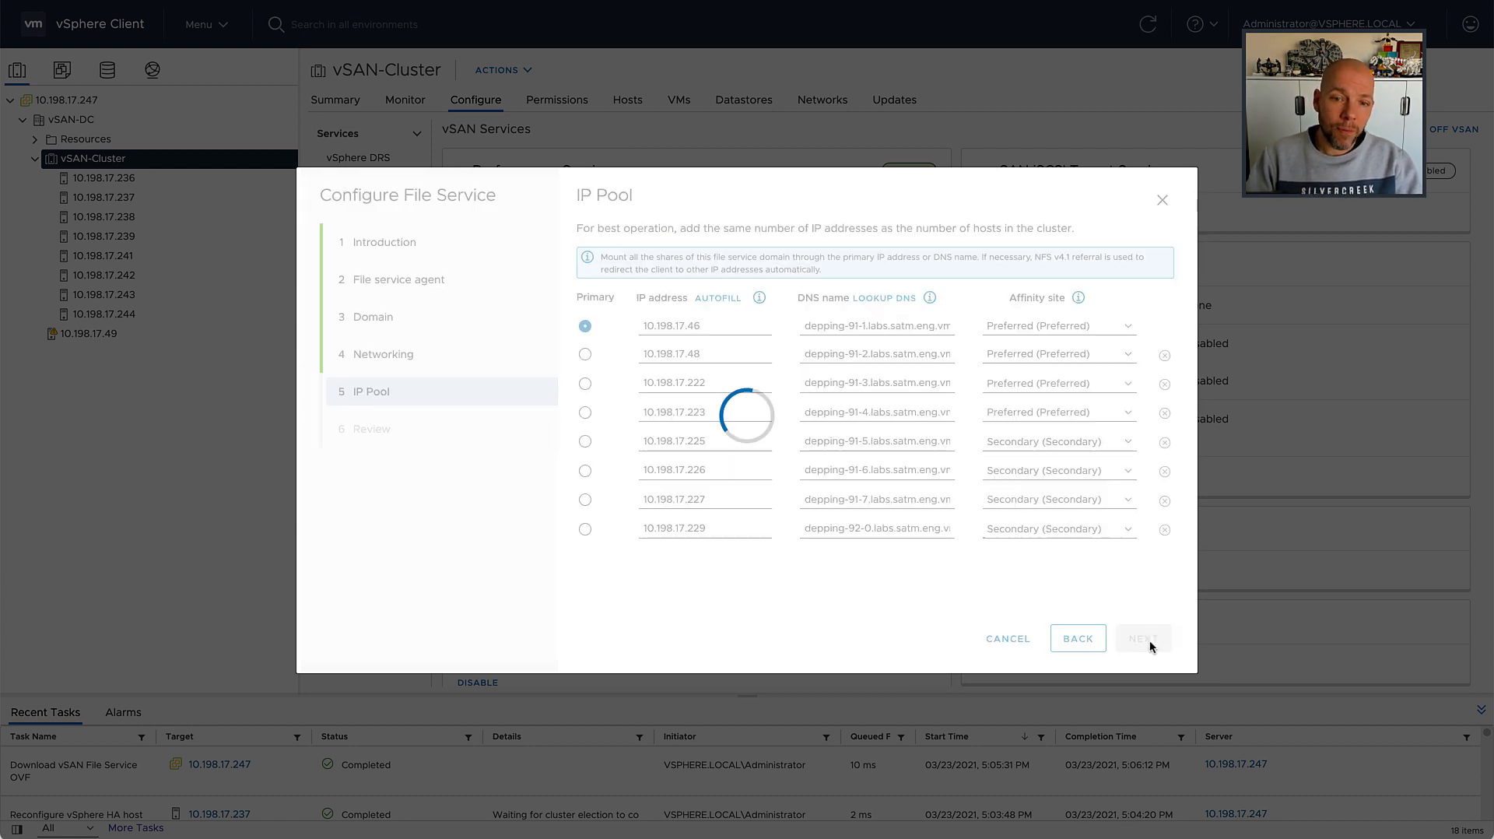
- Review the summary and IP list, then Finish to start file service domain creation
{"action": "left_click", "coordinate": [1140, 638]}
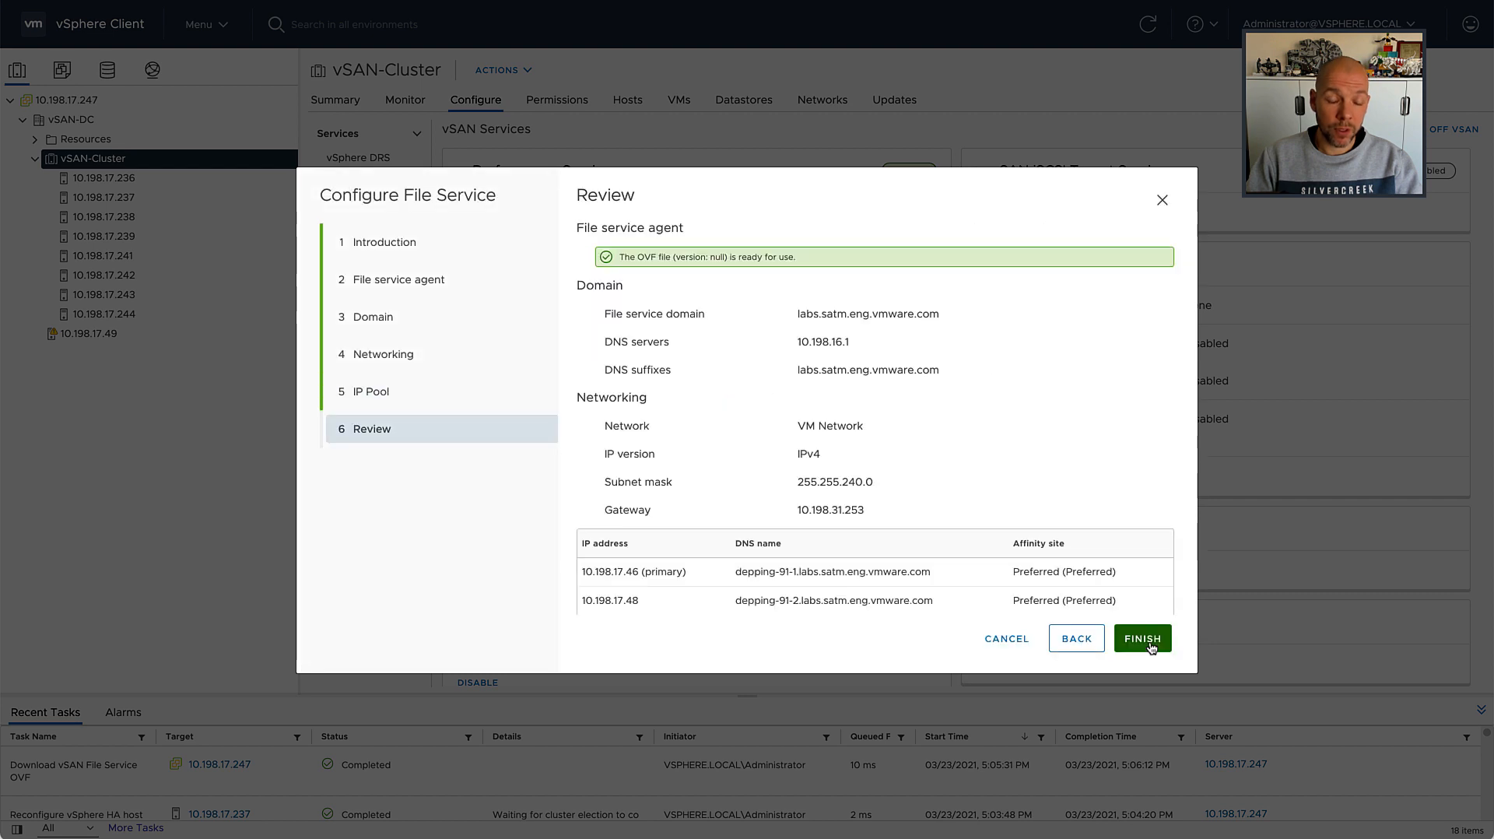
{"action": "scroll", "scroll_direction": "down", "scroll_amount": 3}
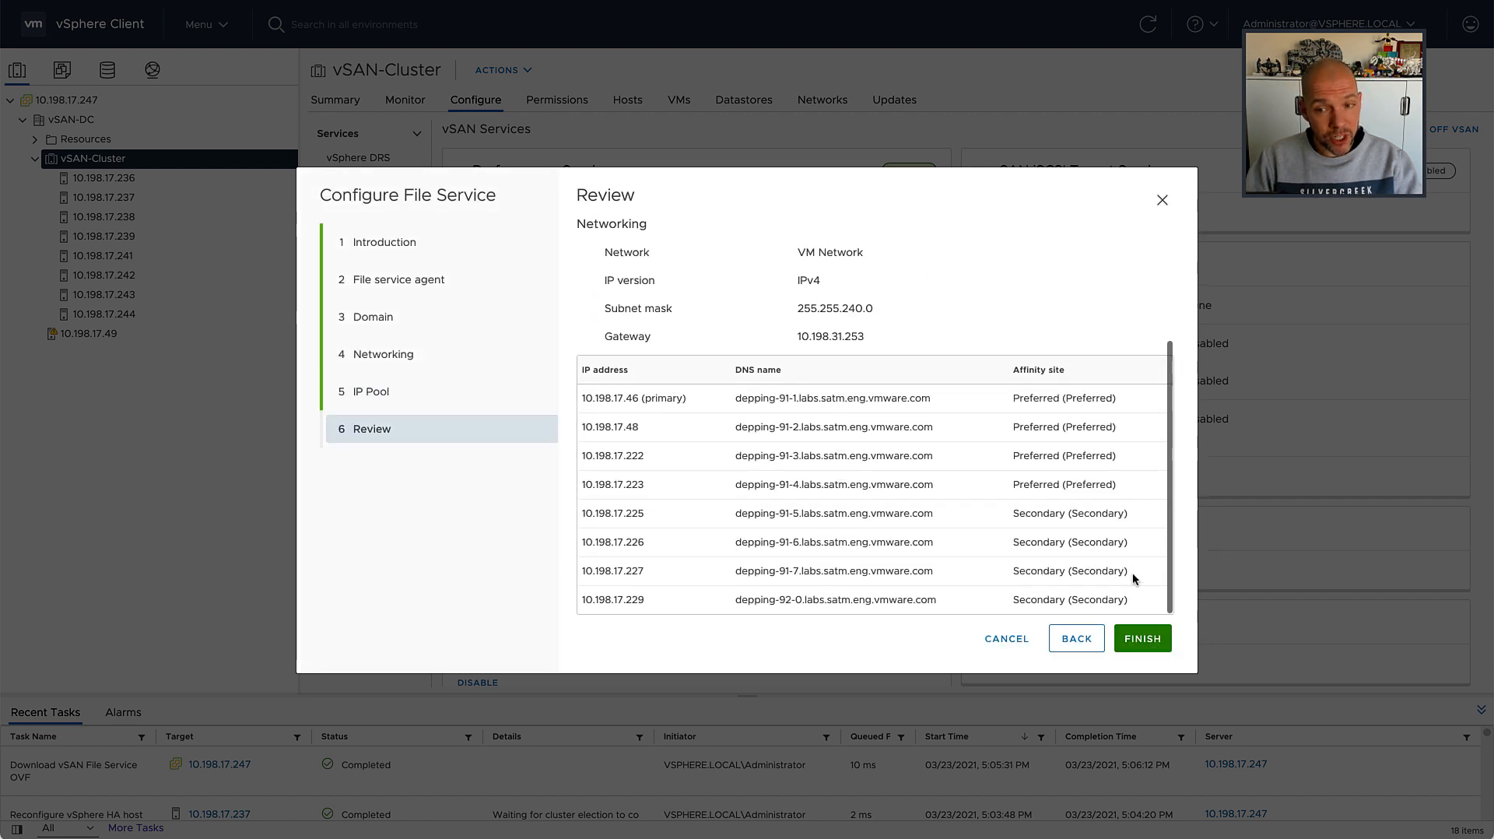
{"action": "left_click", "coordinate": [1140, 638]}
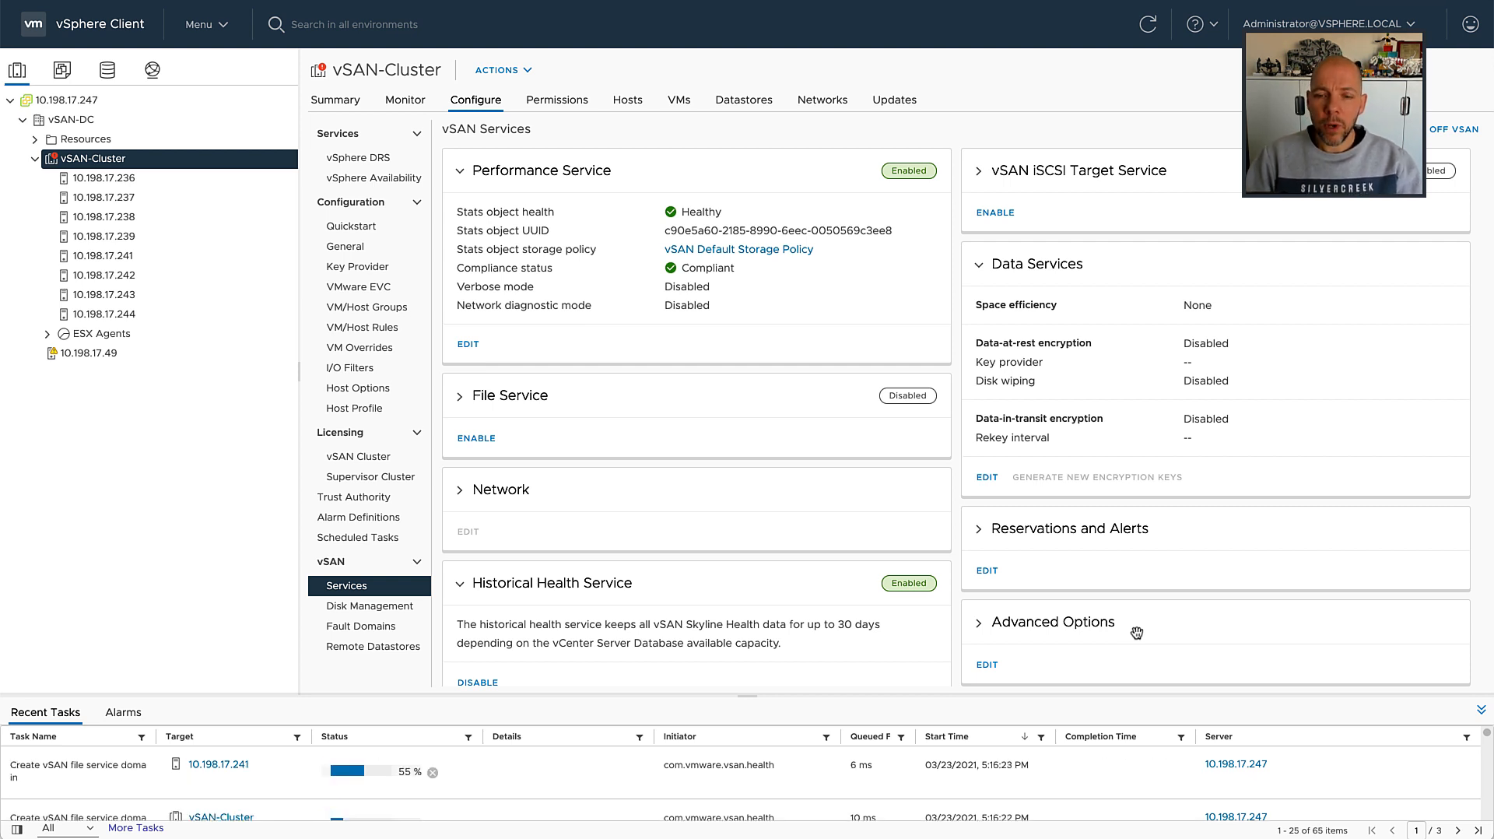
- Confirm File Service shows Enabled with eight nodes, then go to File Shares
{"action": "left_click", "coordinate": [47, 333]}
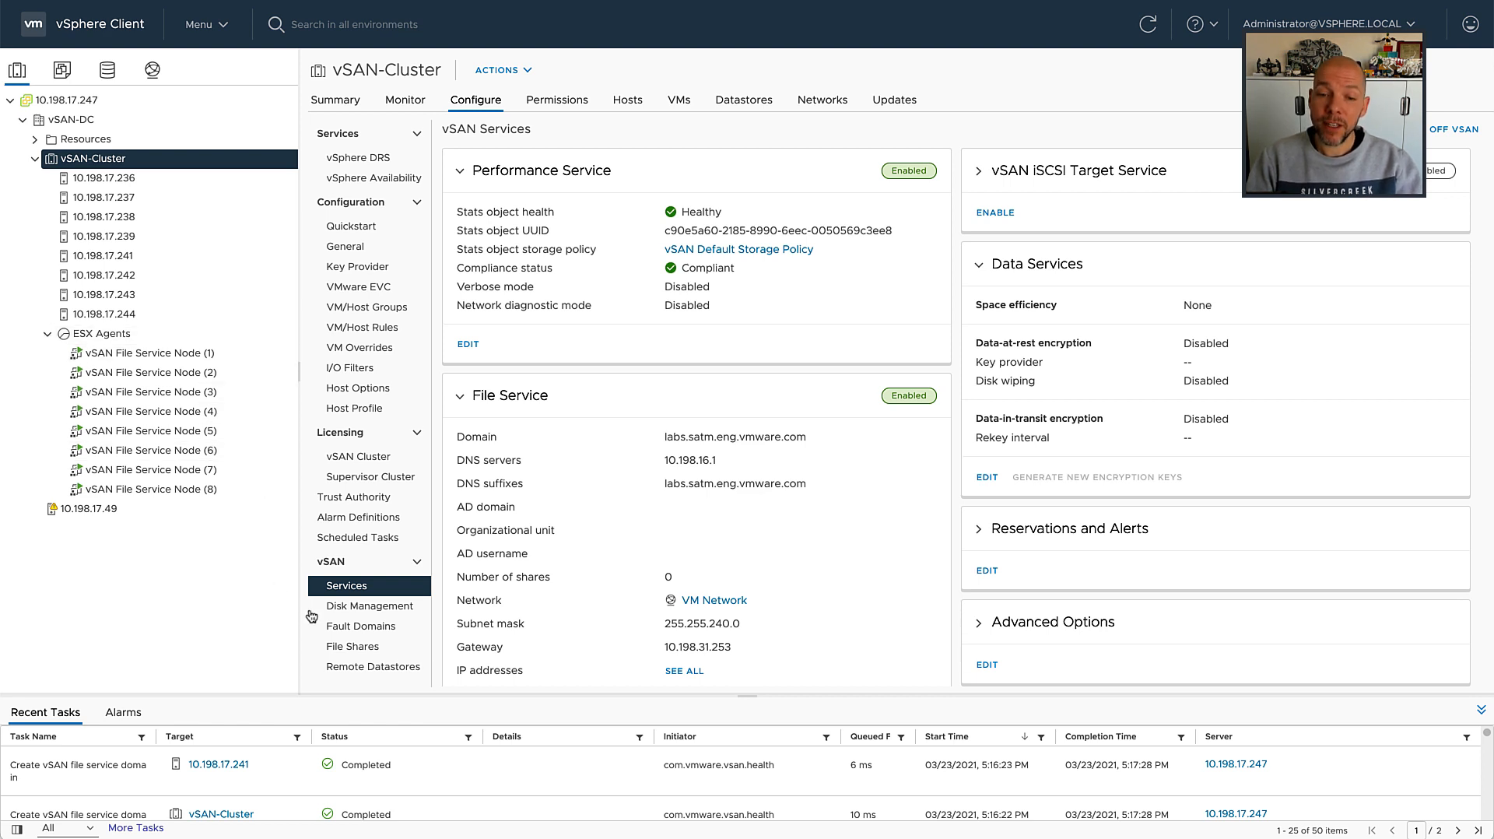
{"action": "left_click", "coordinate": [352, 646]}
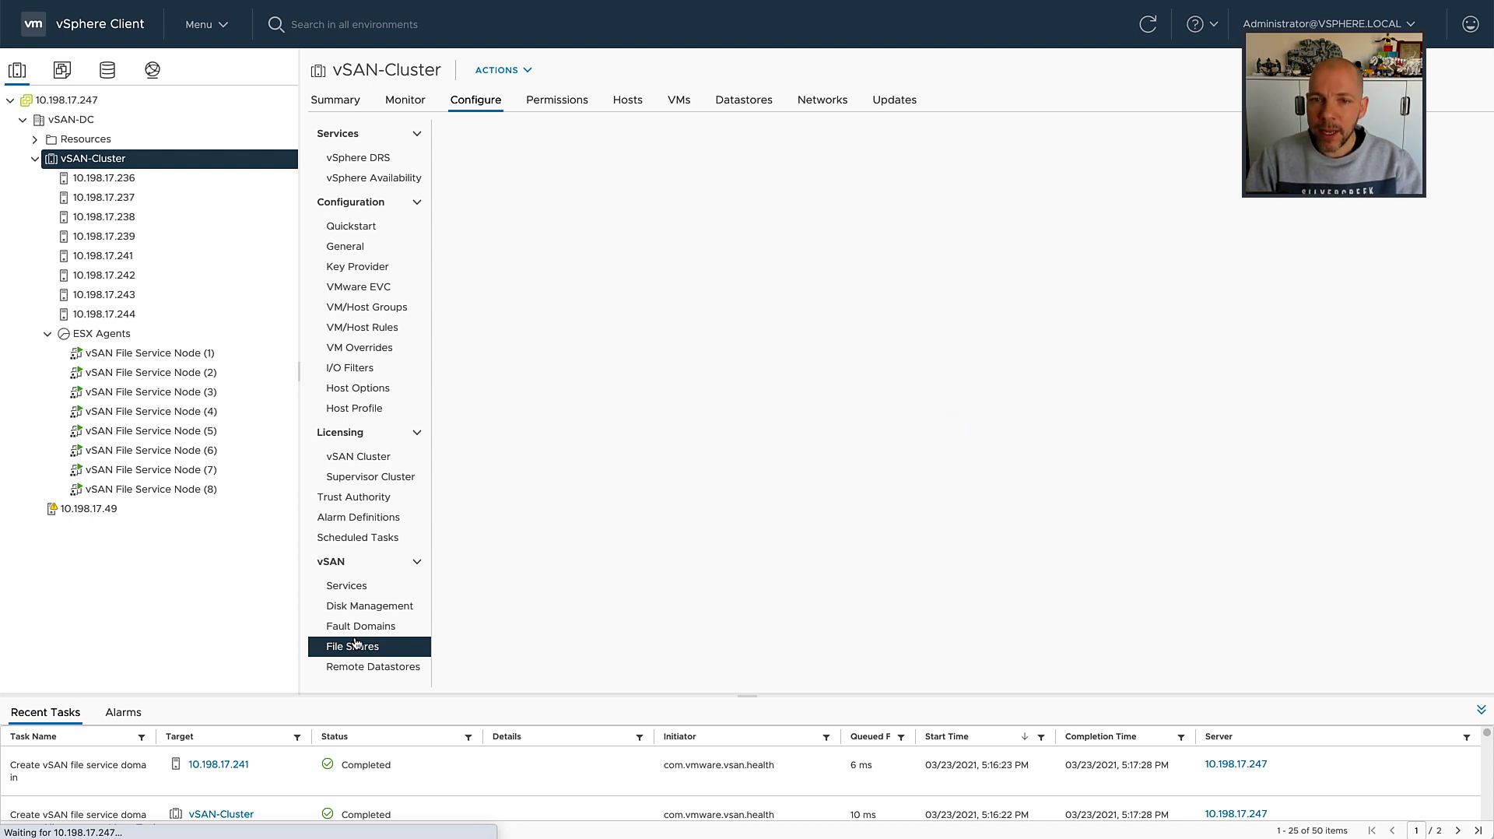
- Add share 'Stretched Preferred' with Stretched + R1 policy and Preferred site affinity
{"action": "left_click", "coordinate": [352, 645]}
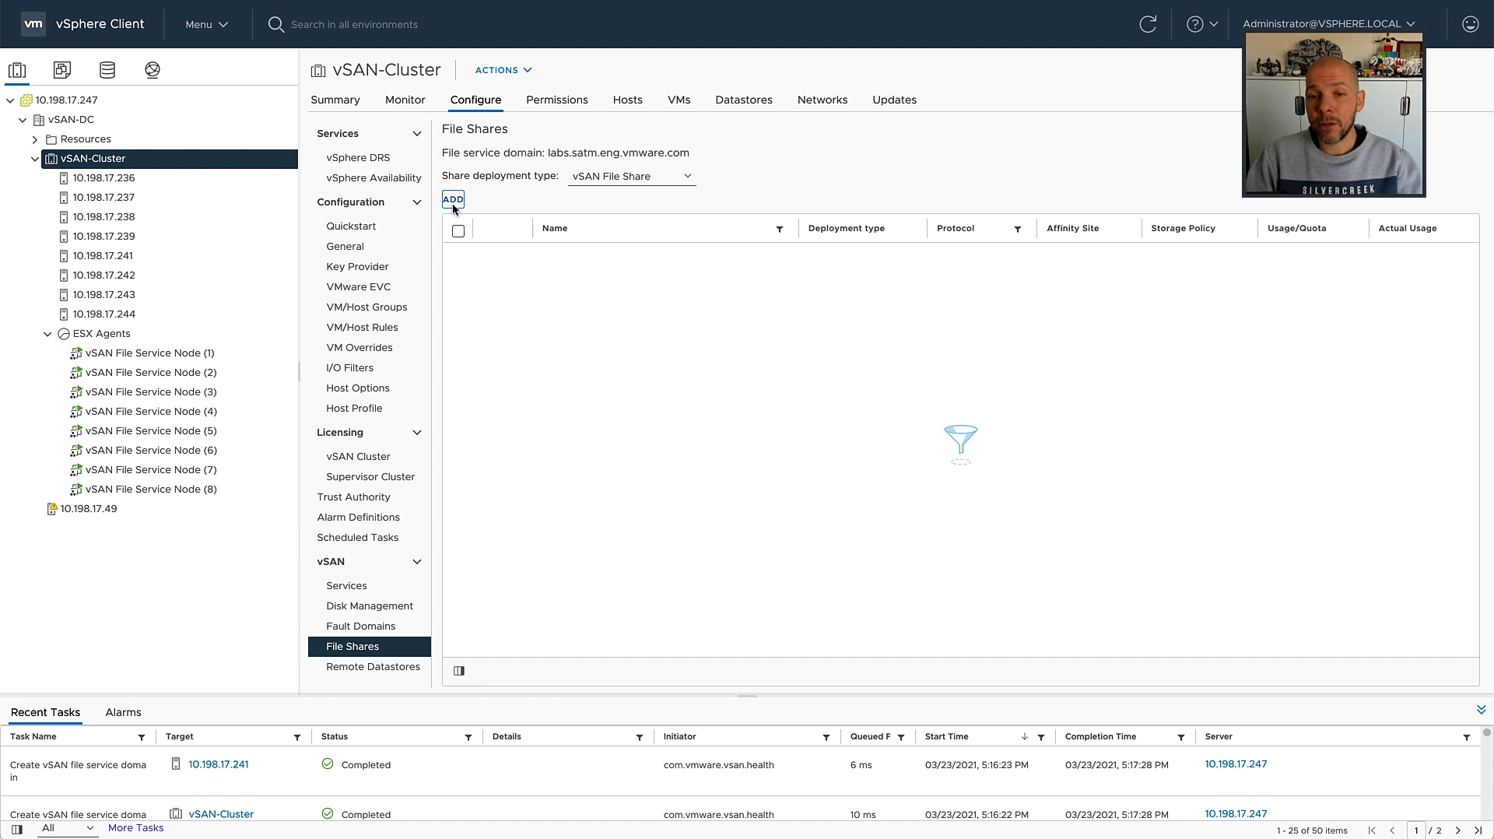
{"action": "left_click", "coordinate": [453, 199]}
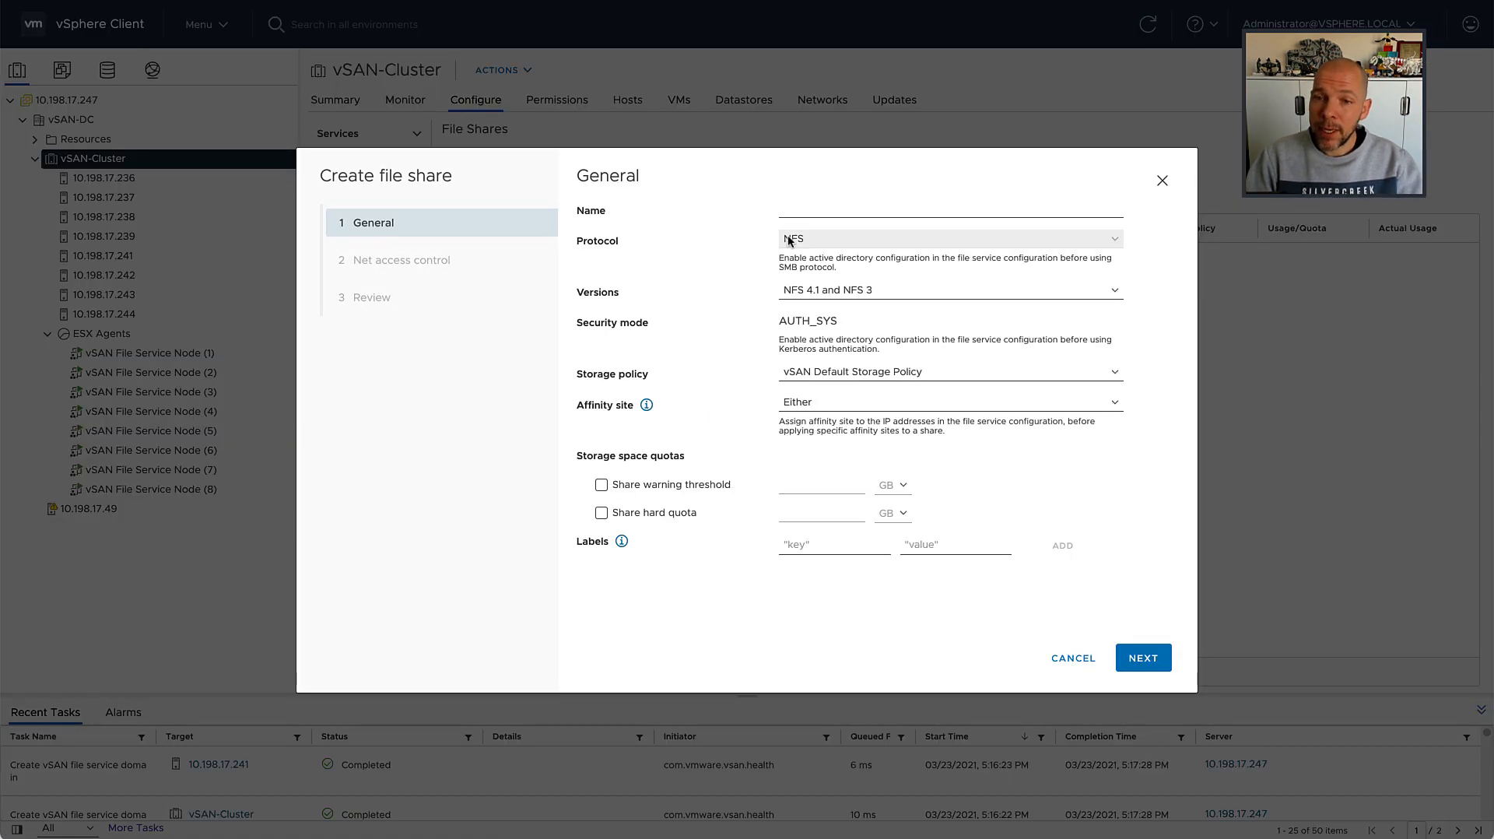
{"action": "type", "text": "Stretched"}
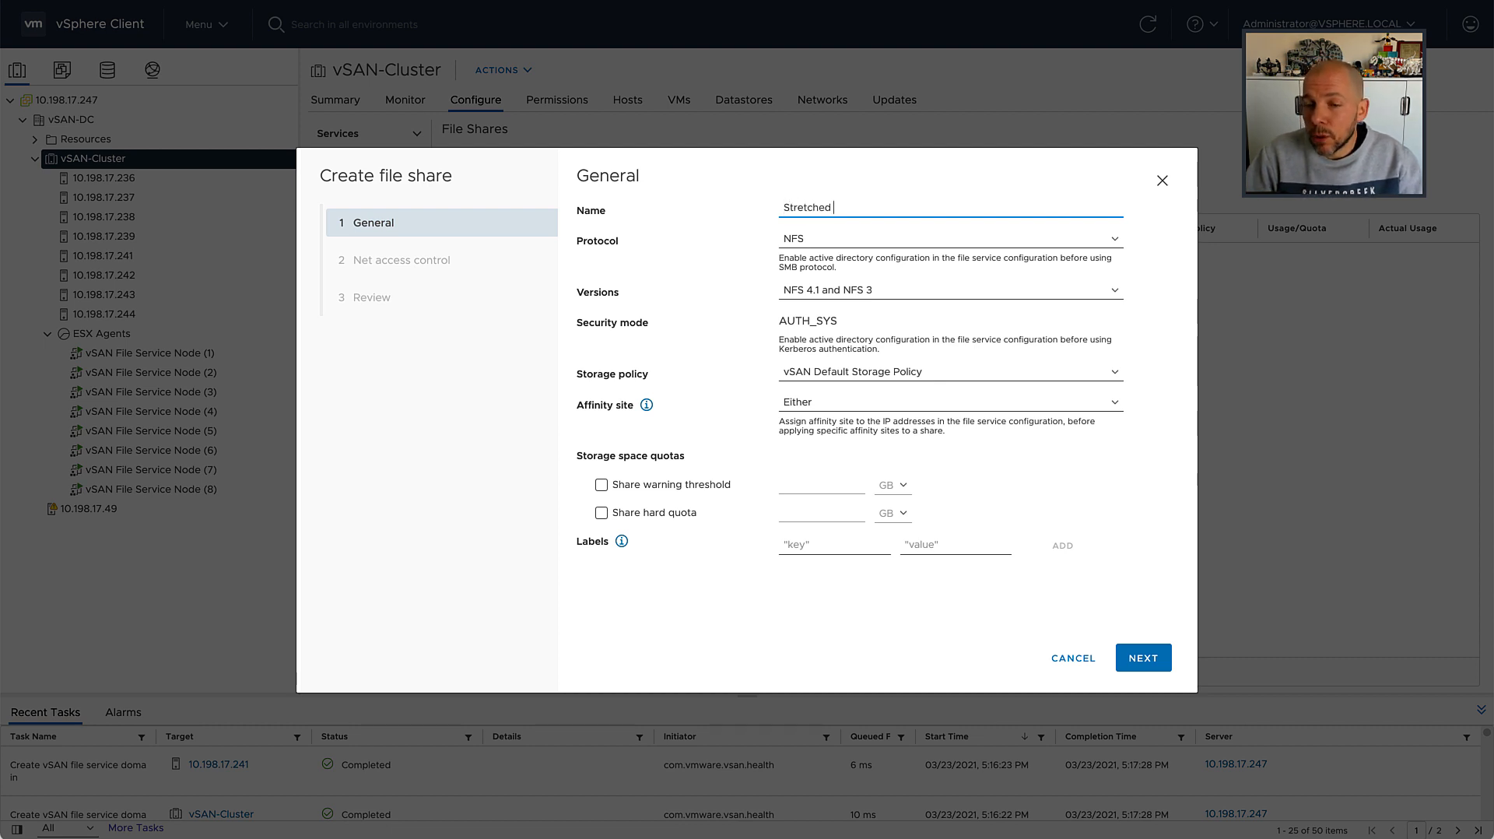
{"action": "type", "text": "Preferred"}
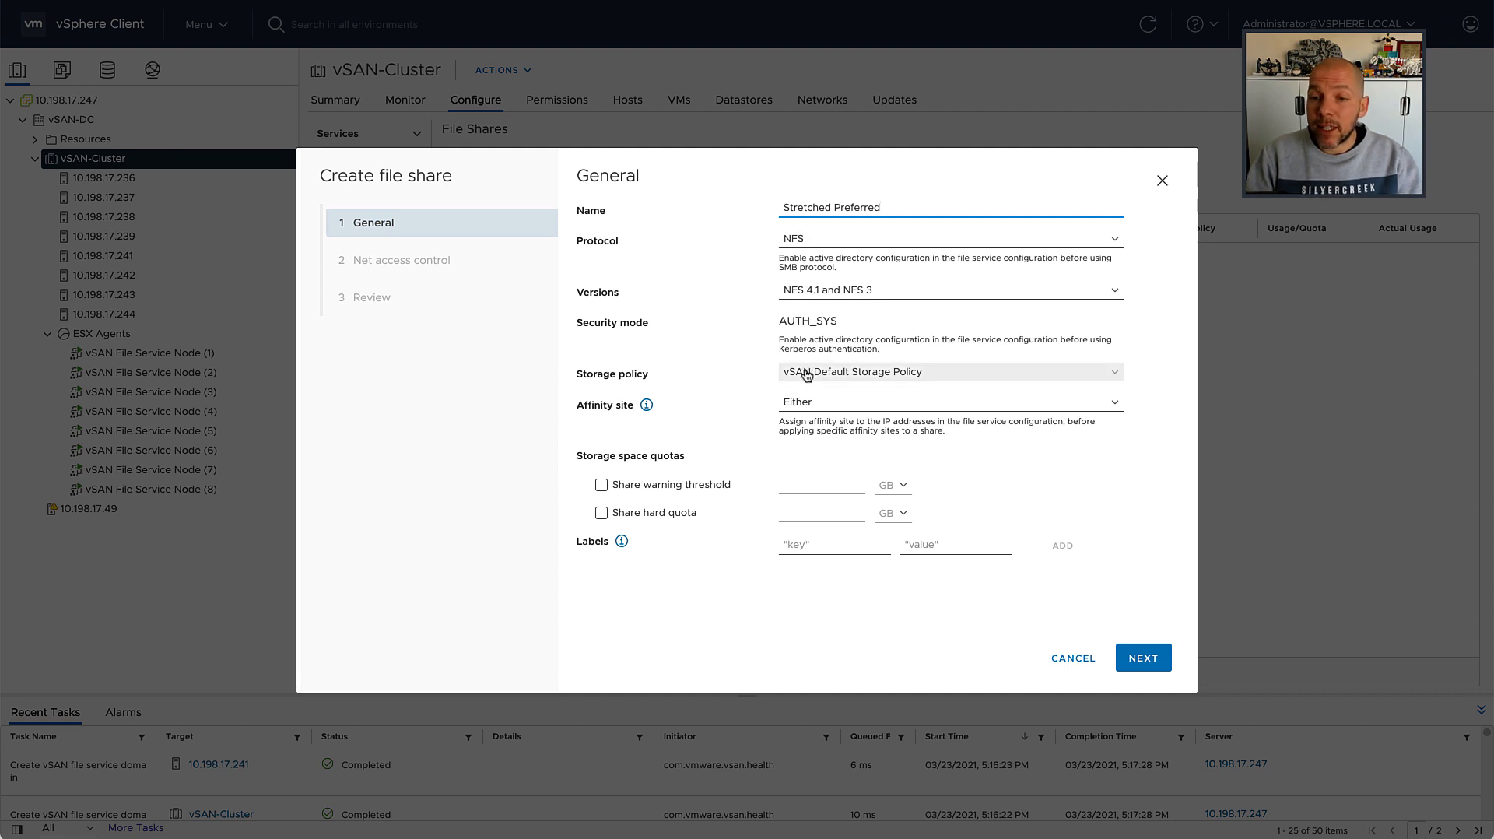
{"action": "left_click", "coordinate": [948, 372]}
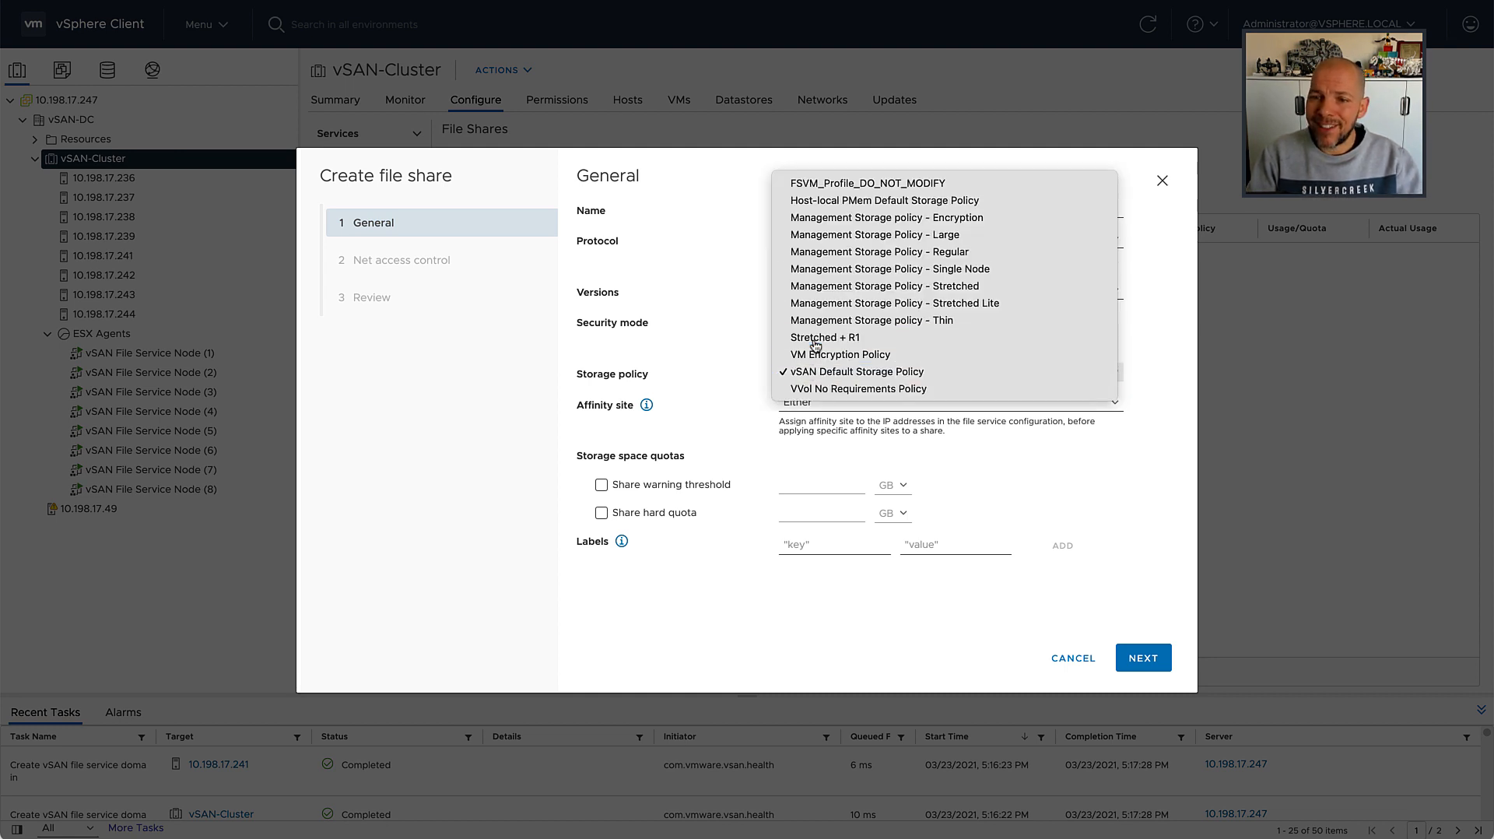
{"action": "left_click", "coordinate": [825, 336]}
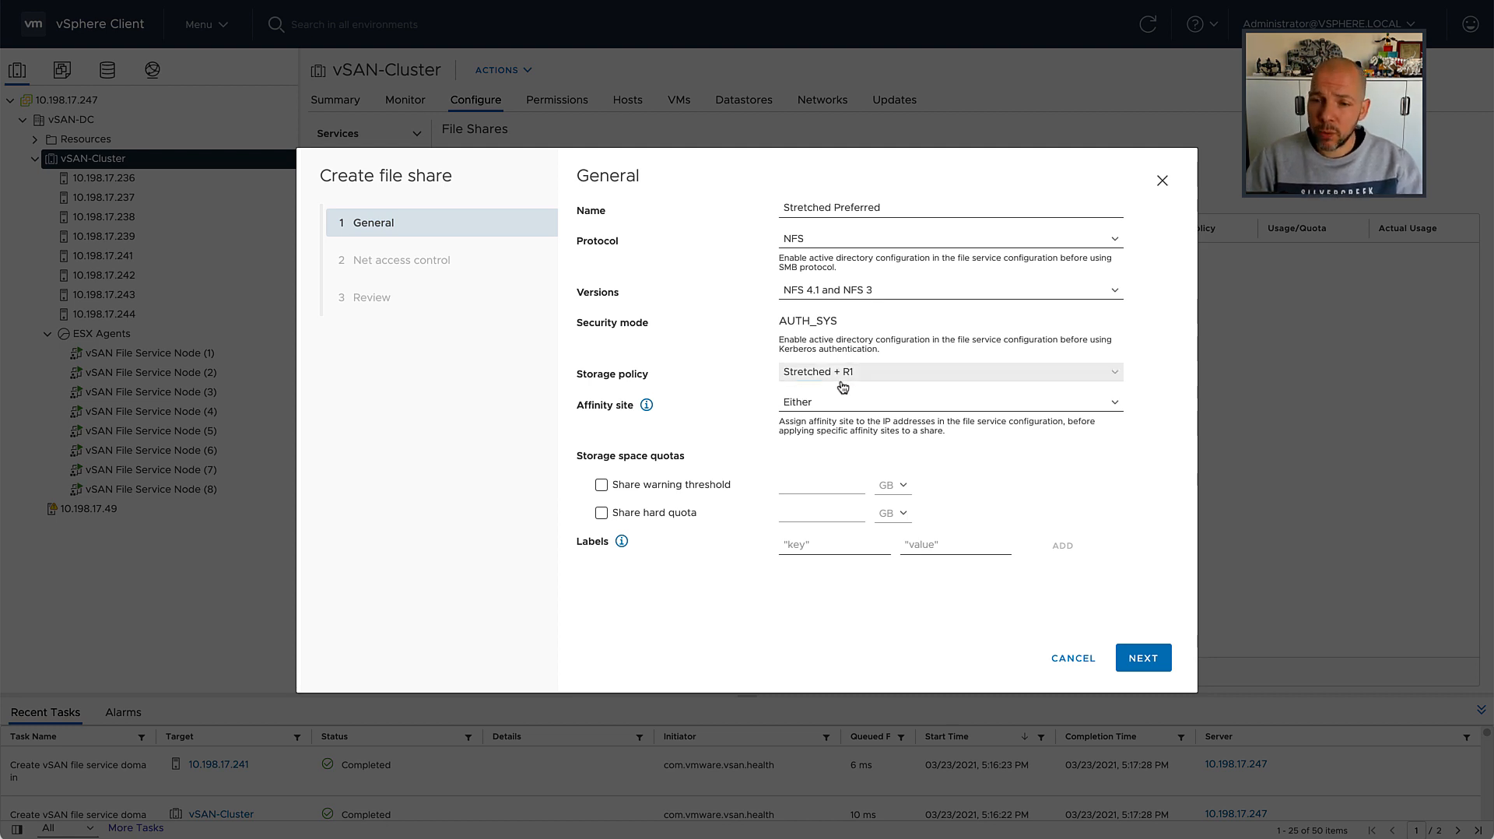
{"action": "left_click", "coordinate": [948, 402]}
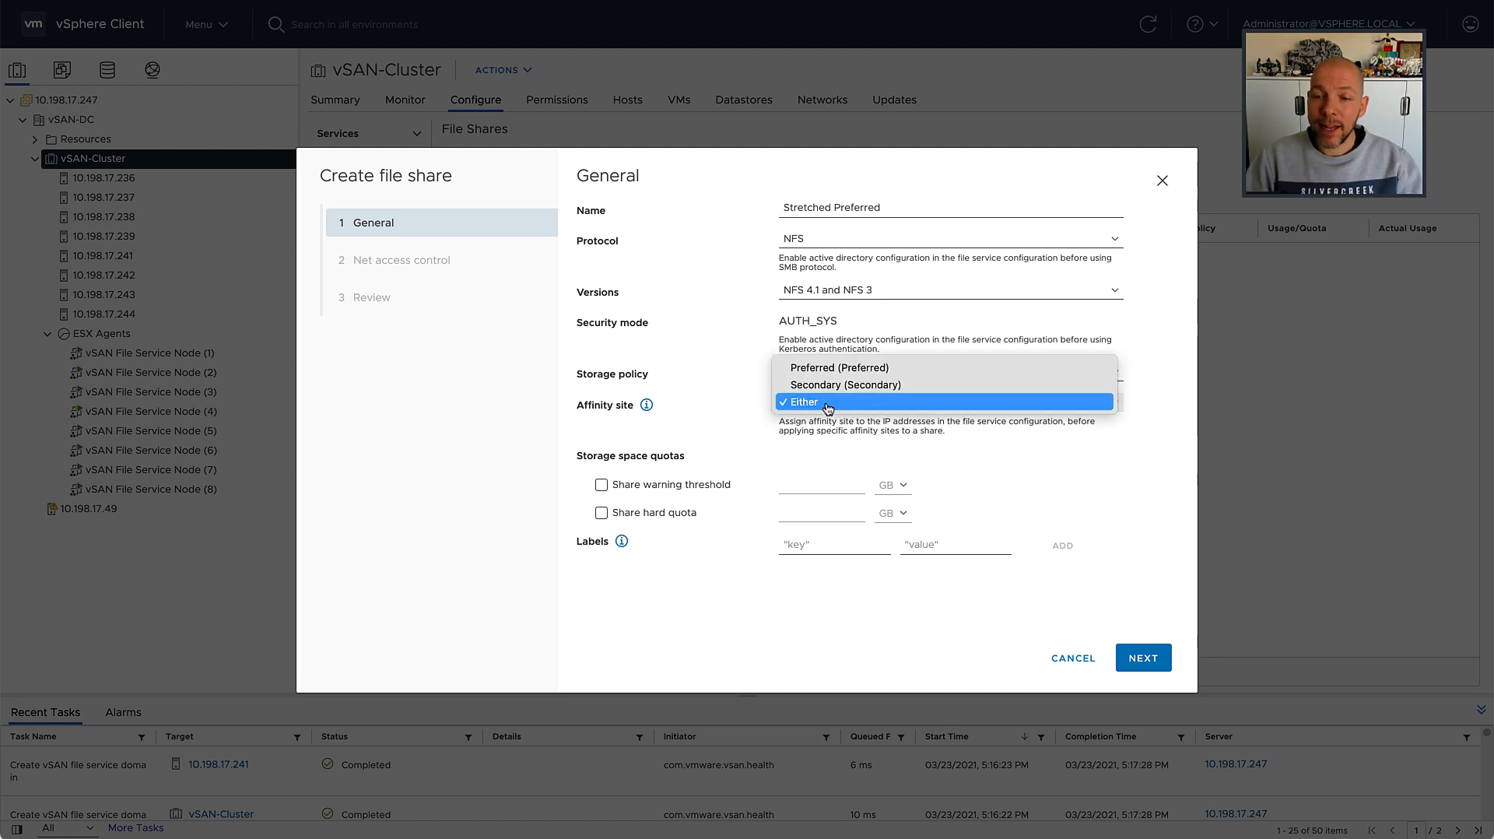
{"action": "left_click", "coordinate": [839, 367]}
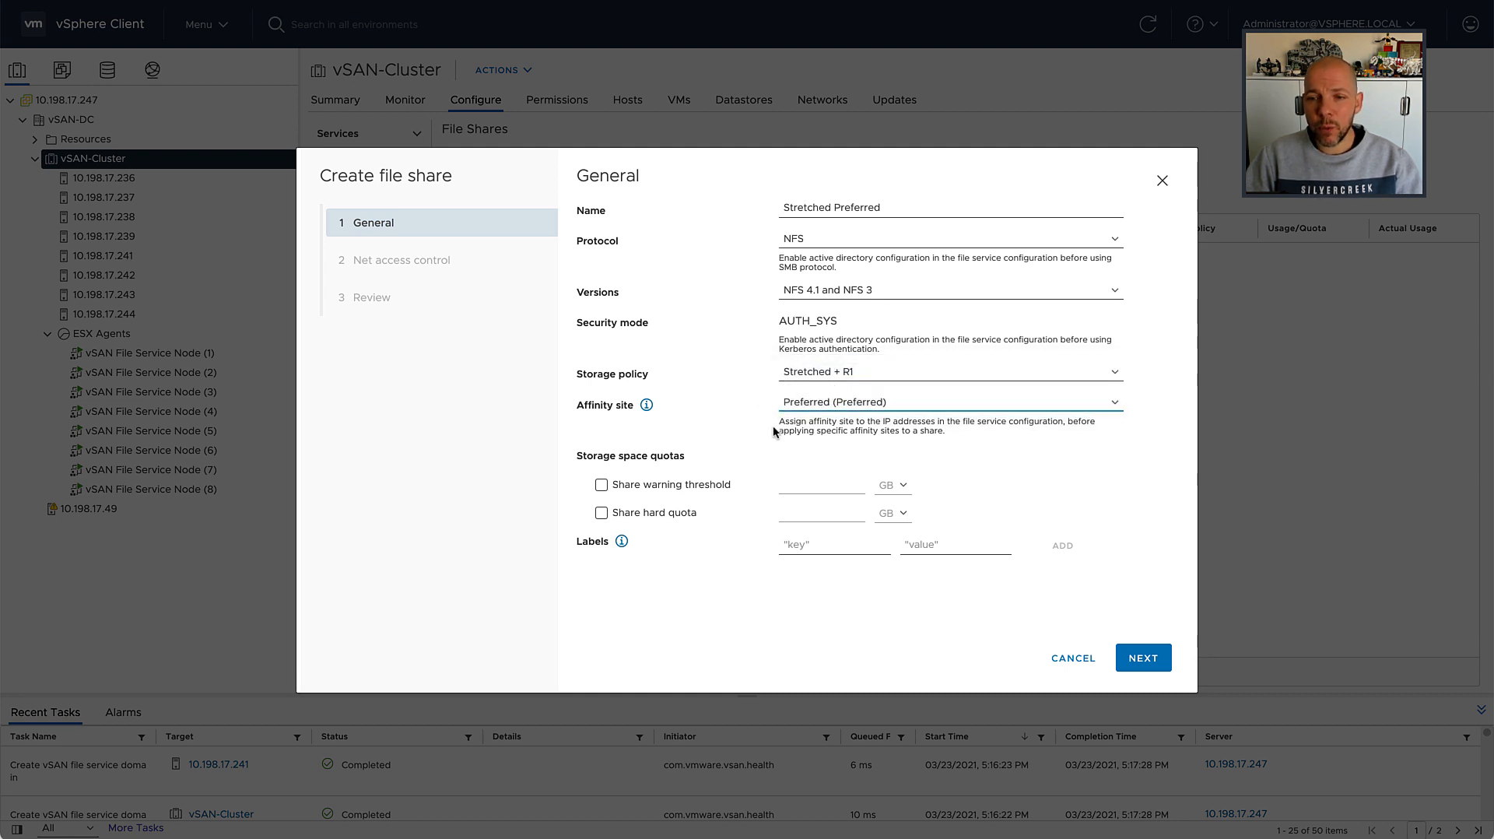
- Enable 1 GB warning threshold and 2 GB hard quota, then continue to Net access control
{"action": "left_click", "coordinate": [601, 484]}
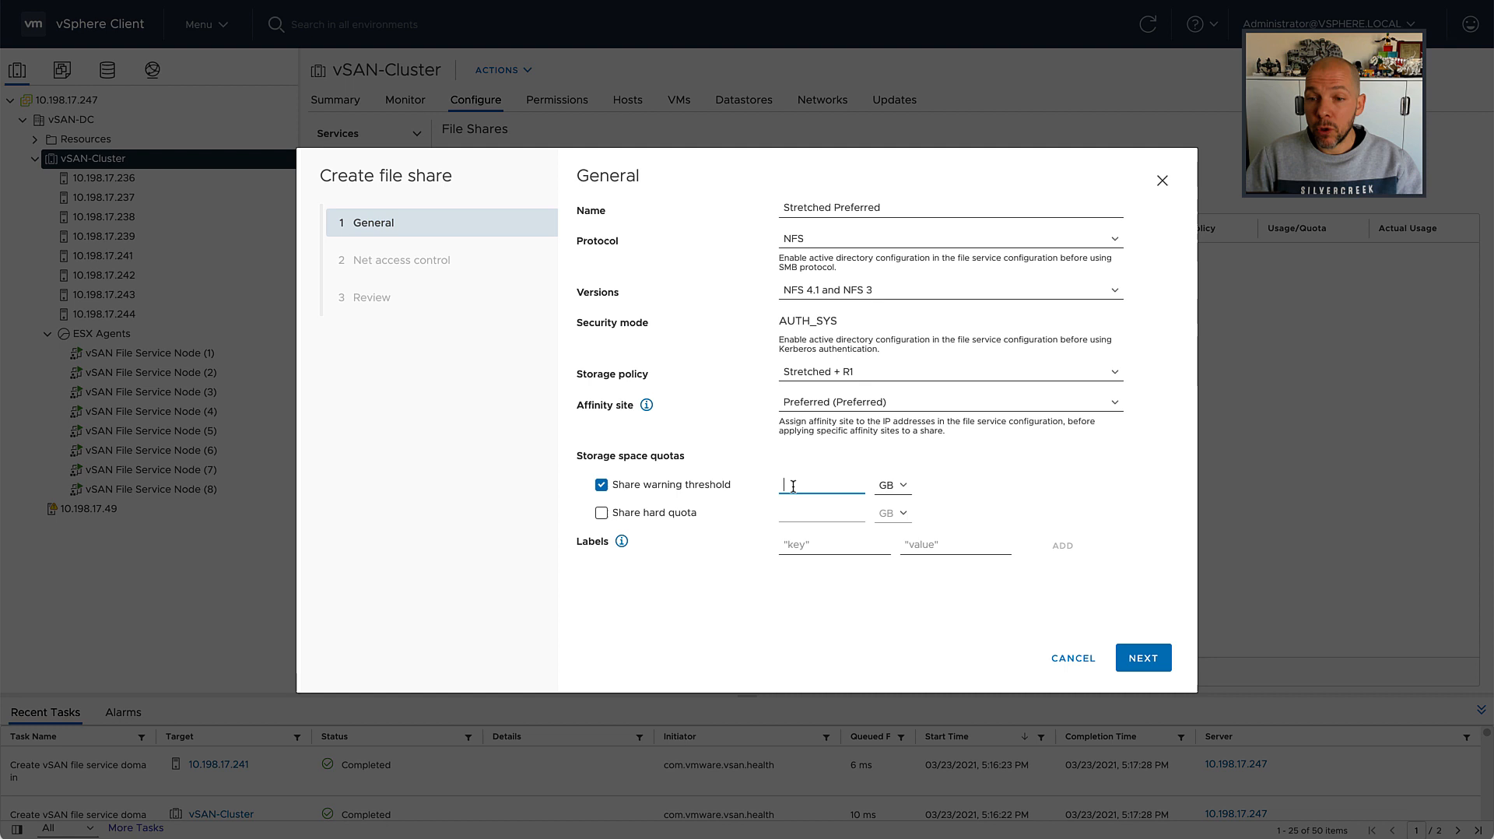
{"action": "left_click", "coordinate": [600, 512]}
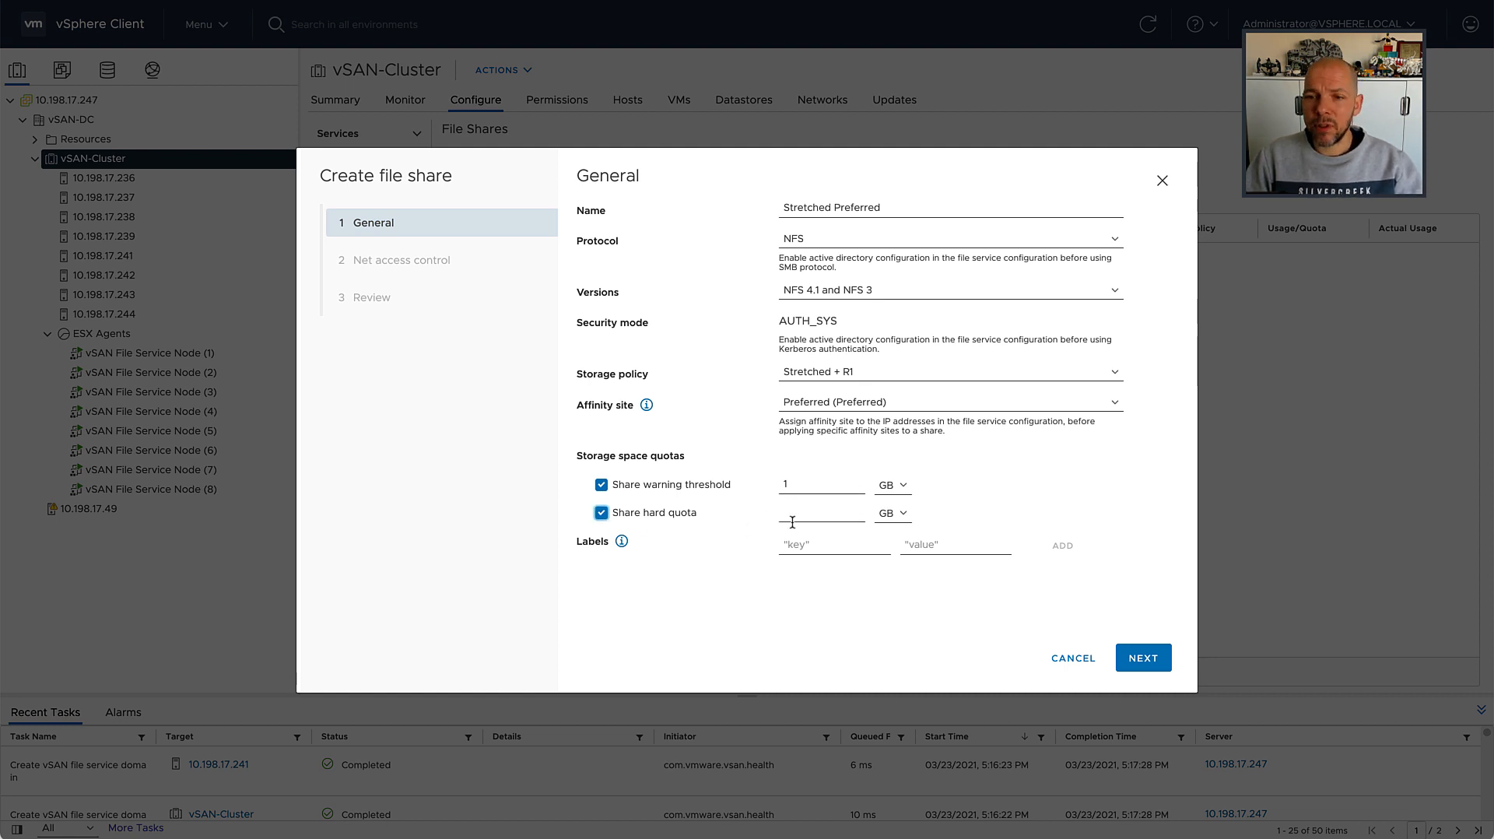
{"action": "type", "text": "2"}
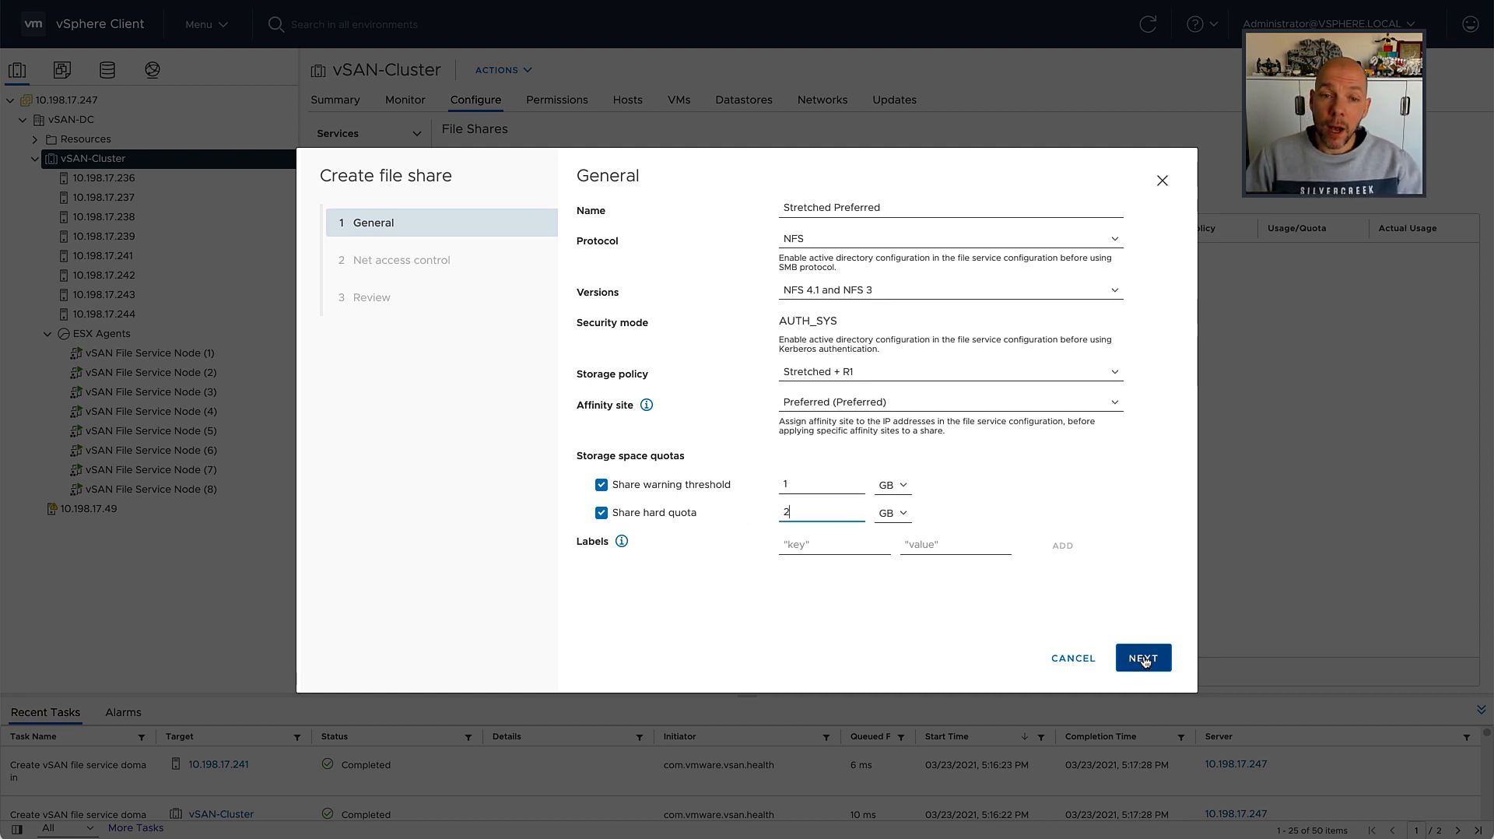
{"action": "left_click", "coordinate": [1142, 657]}
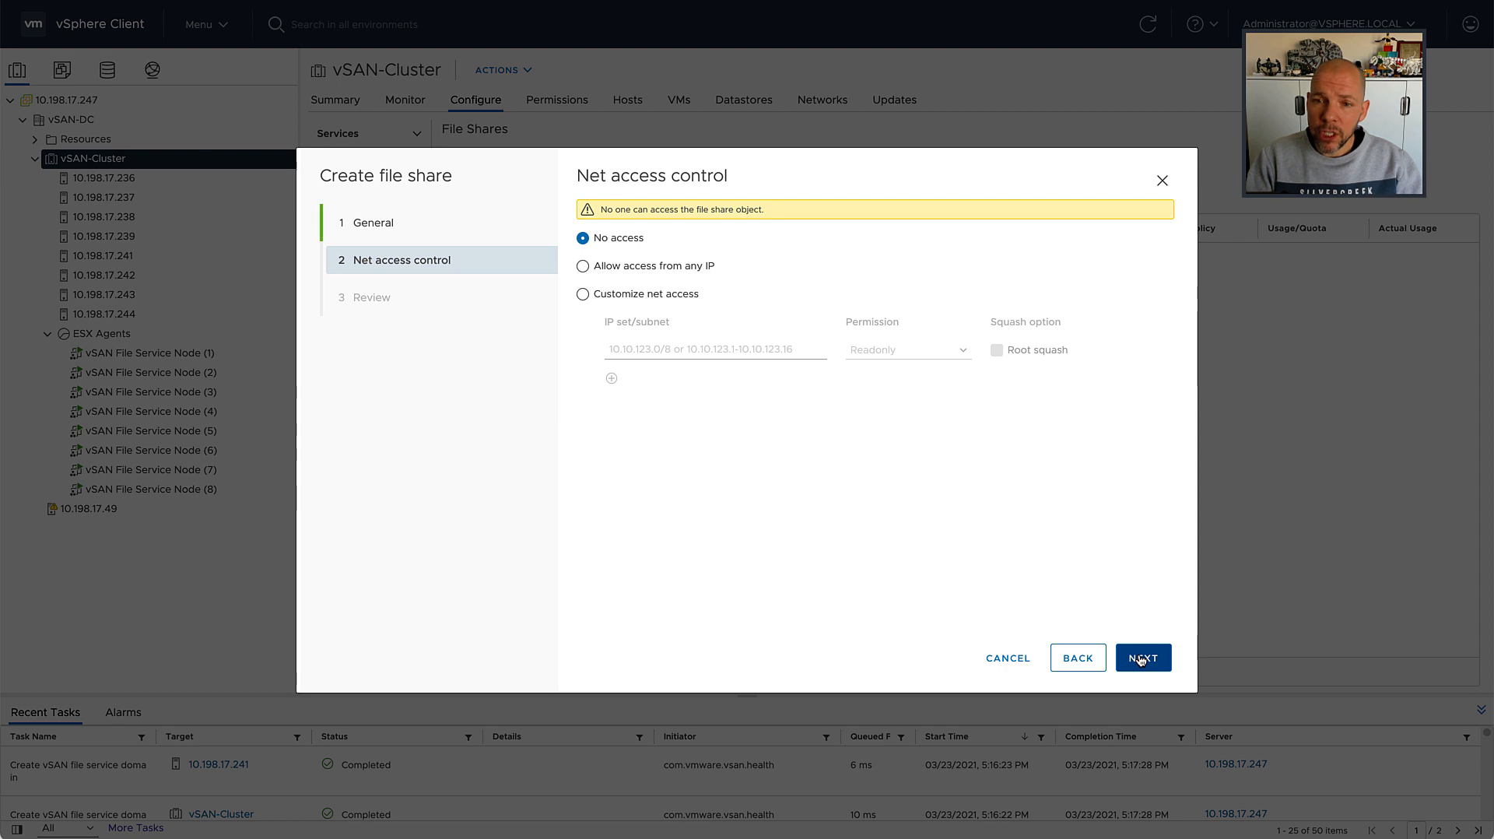
- Allow access from any IP, review, and Finish to create the StretchedPreferred share
{"action": "left_click", "coordinate": [582, 265]}
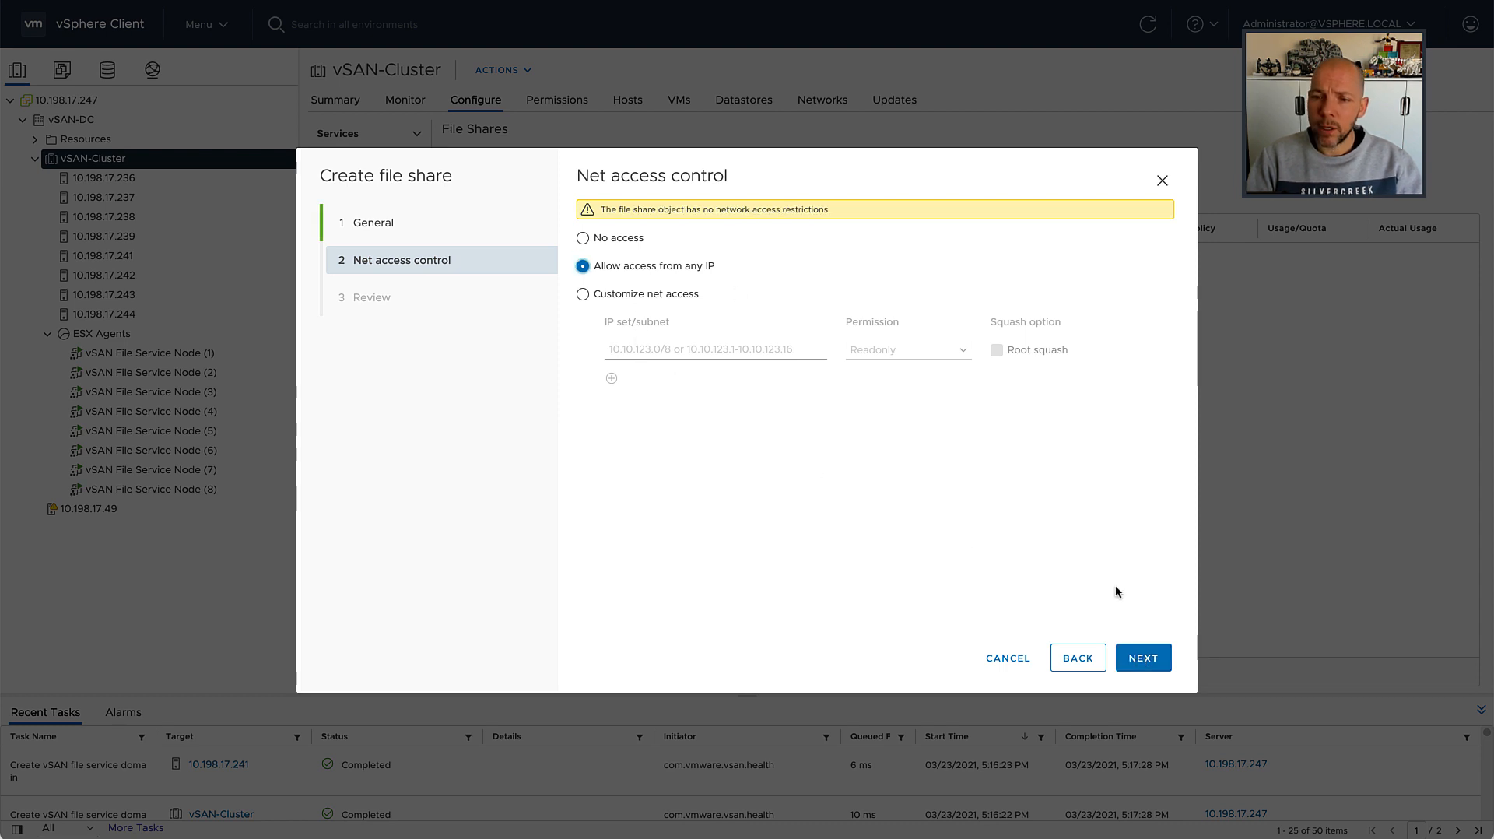
{"action": "left_click", "coordinate": [1142, 657]}
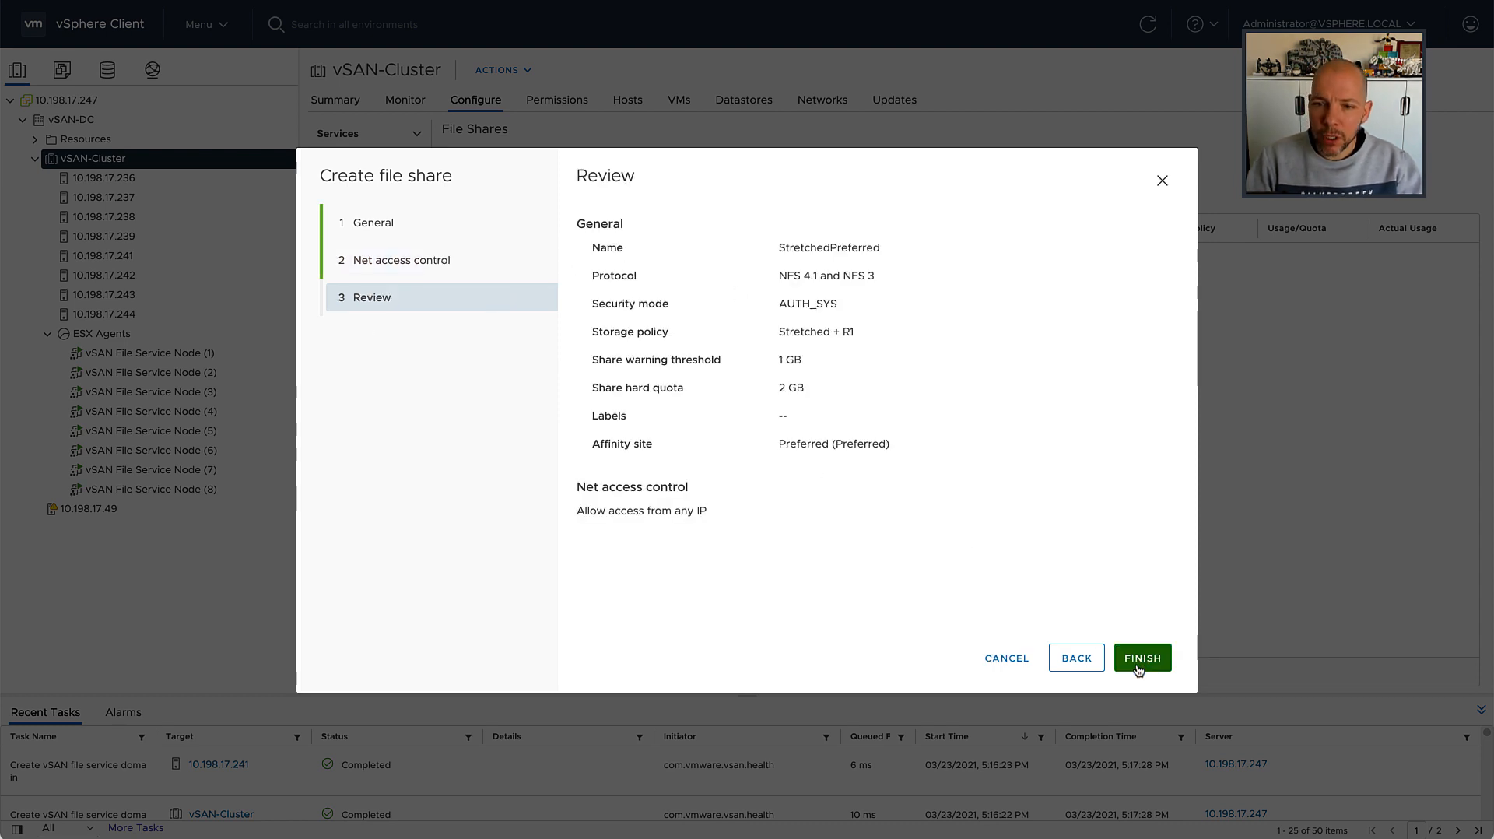
{"action": "left_click", "coordinate": [1141, 658]}
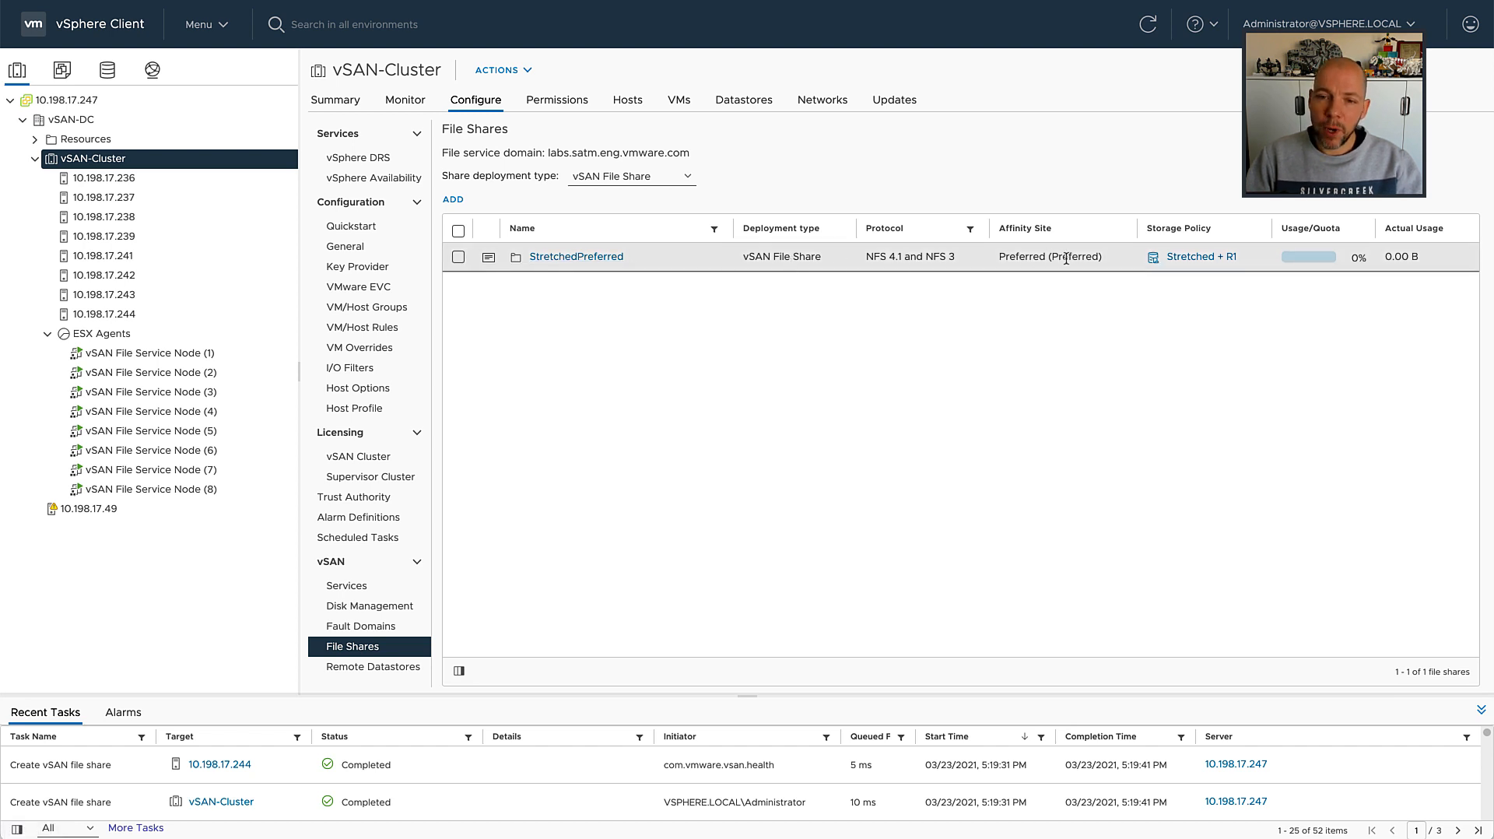
{"action": "mouse_move", "coordinate": [1127, 267]}
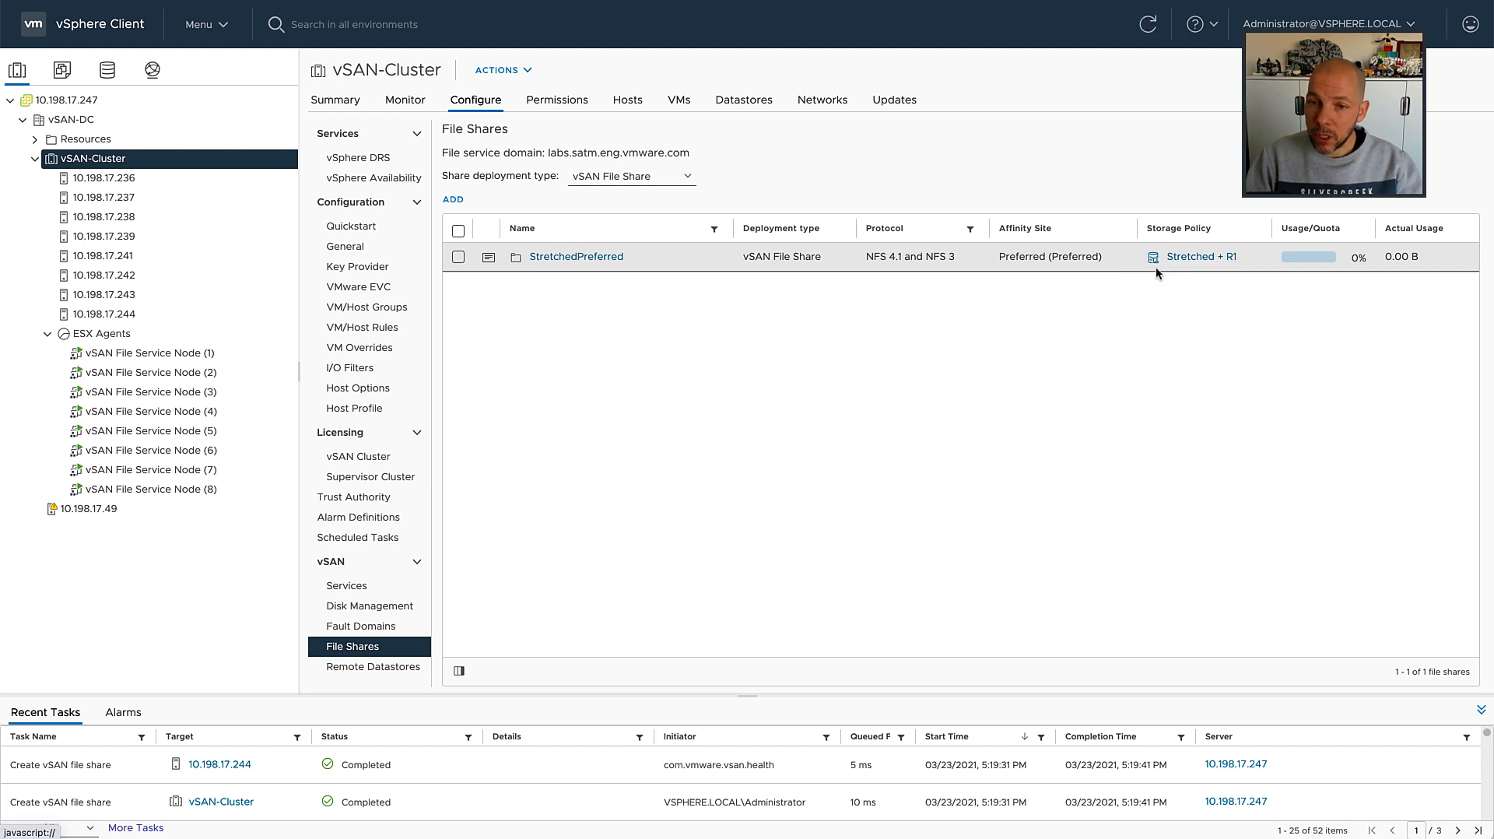
- Show the StretchedPreferred share's details and its Physical Placement across hosts
{"action": "left_click", "coordinate": [488, 255]}
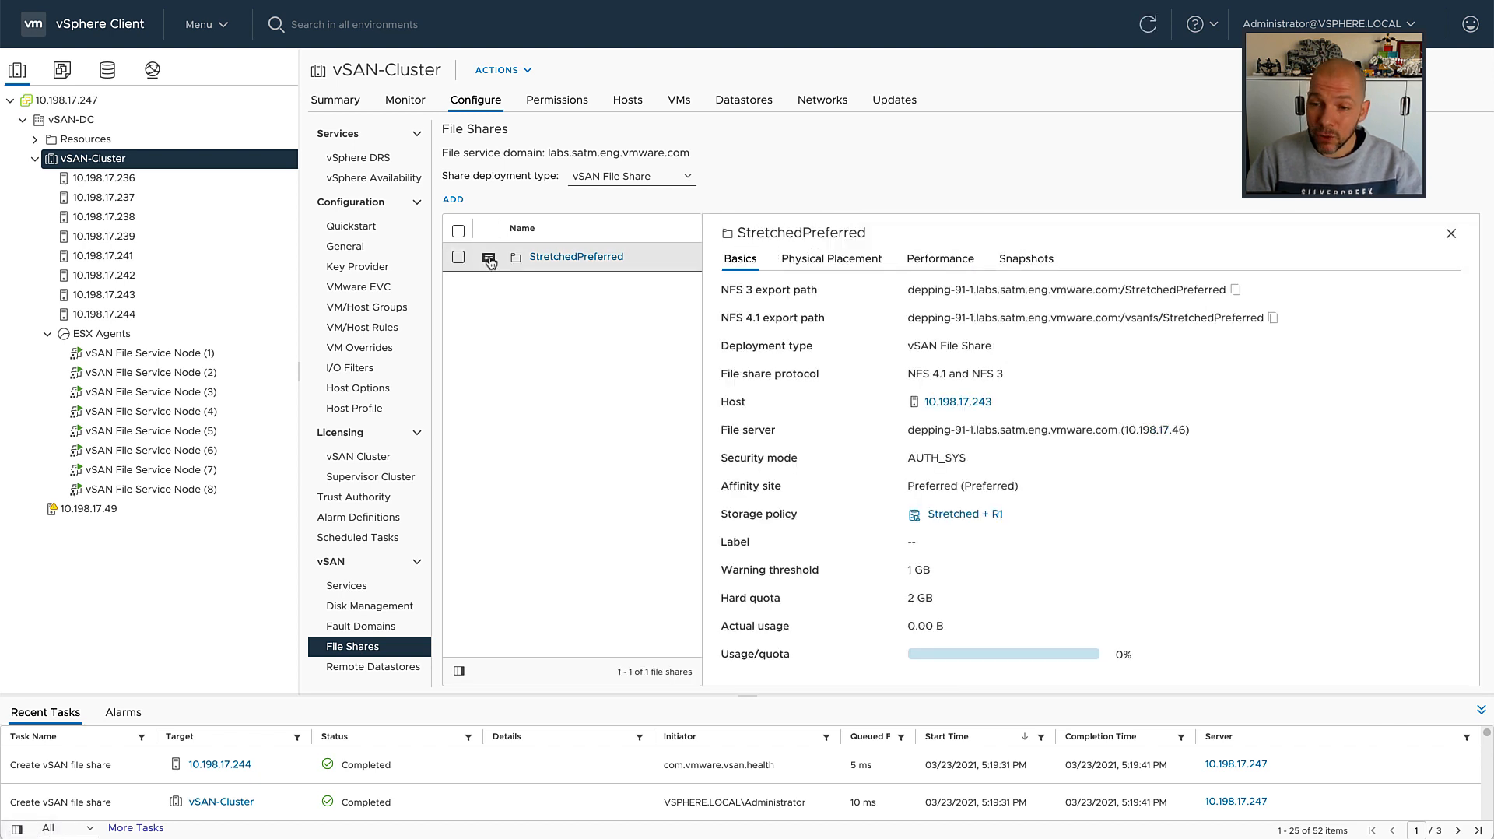
{"action": "left_click", "coordinate": [829, 258]}
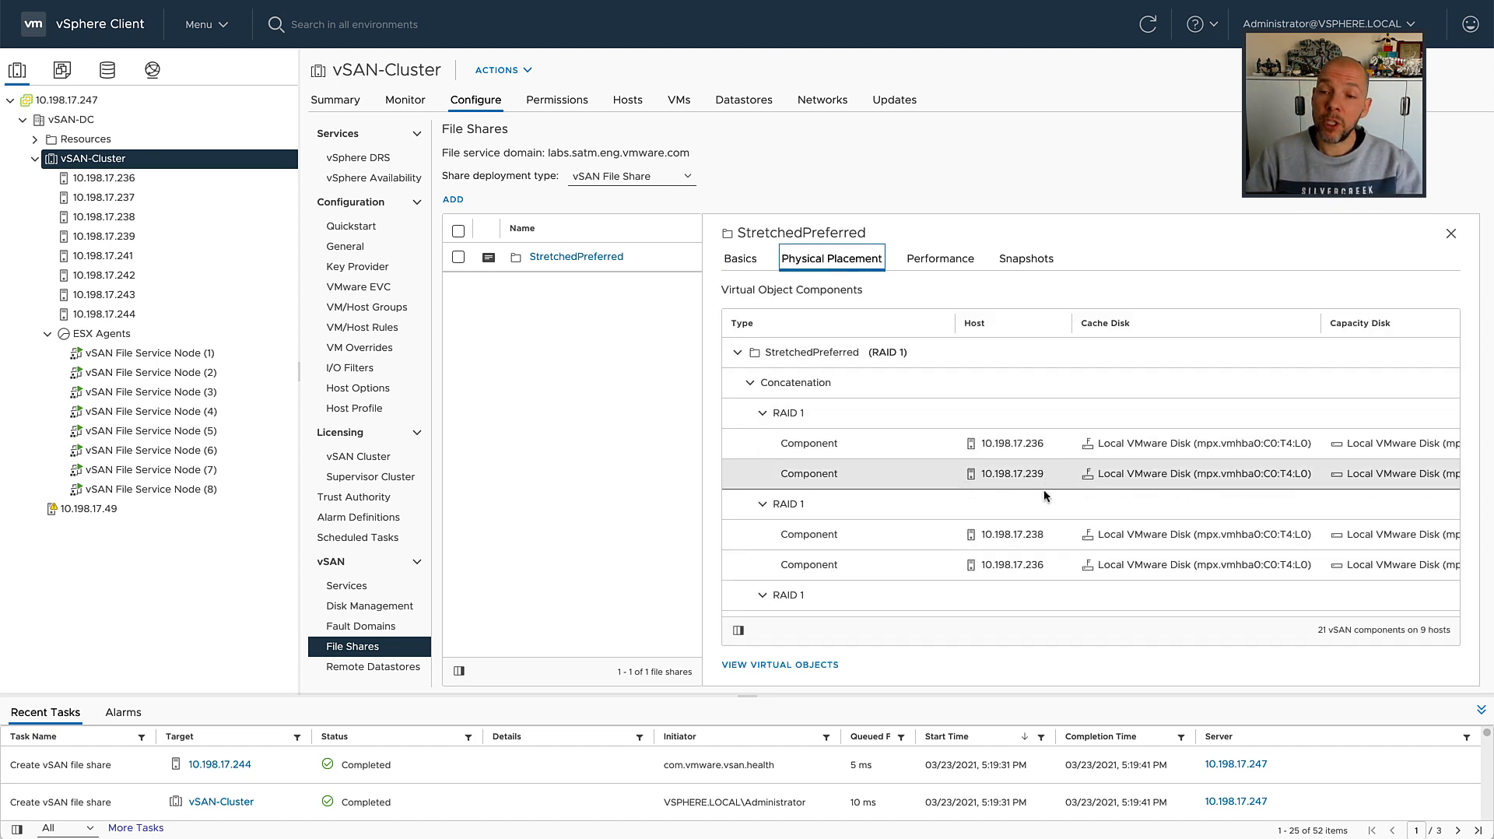
- Review the RAID 1 components and witness on 10.198.17.49, then close the details pane
{"action": "scroll", "scroll_direction": "down", "scroll_amount": 3}
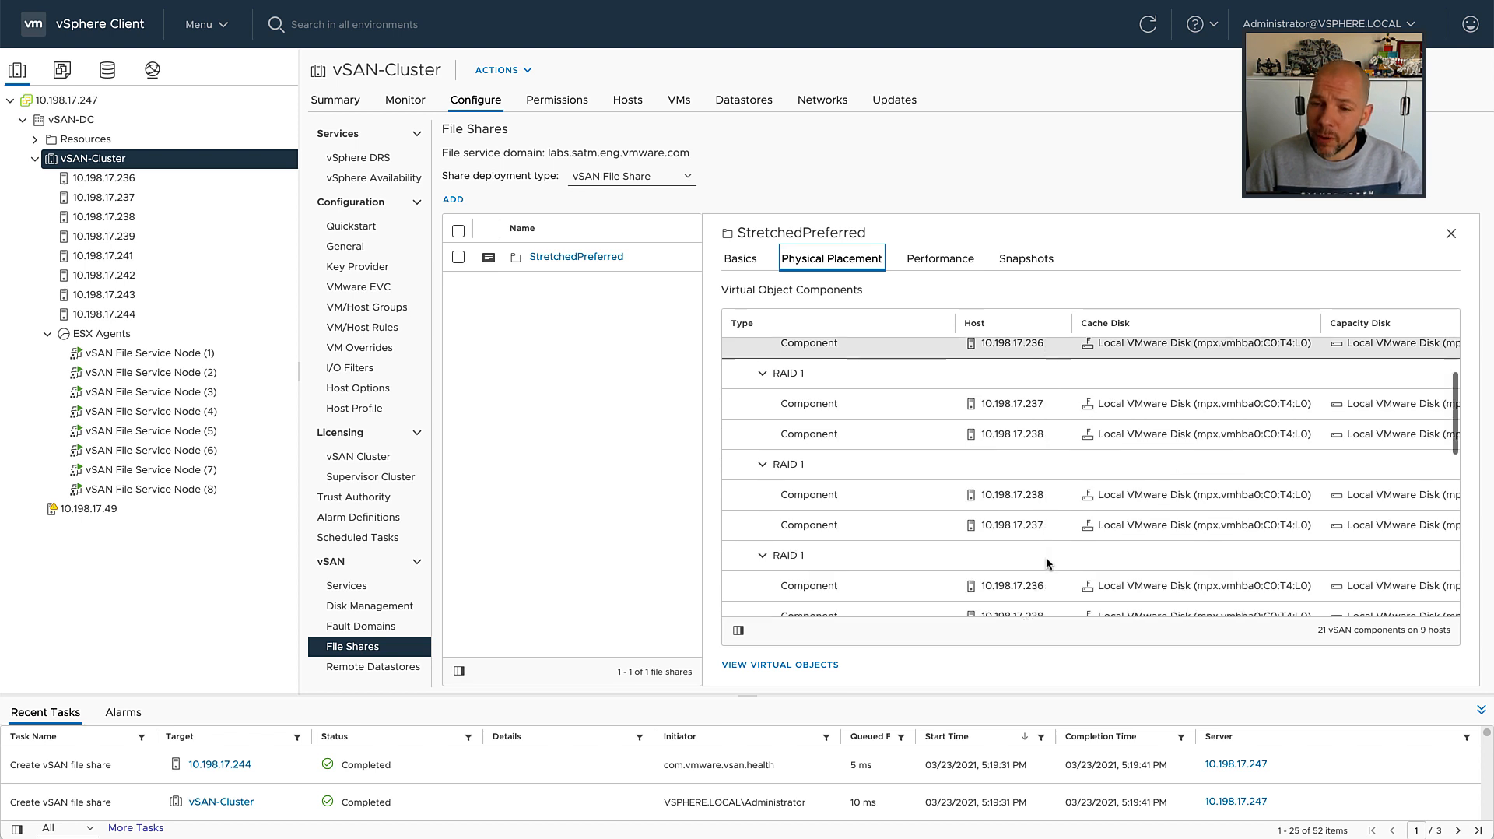
{"action": "scroll", "scroll_direction": "down", "scroll_amount": 3}
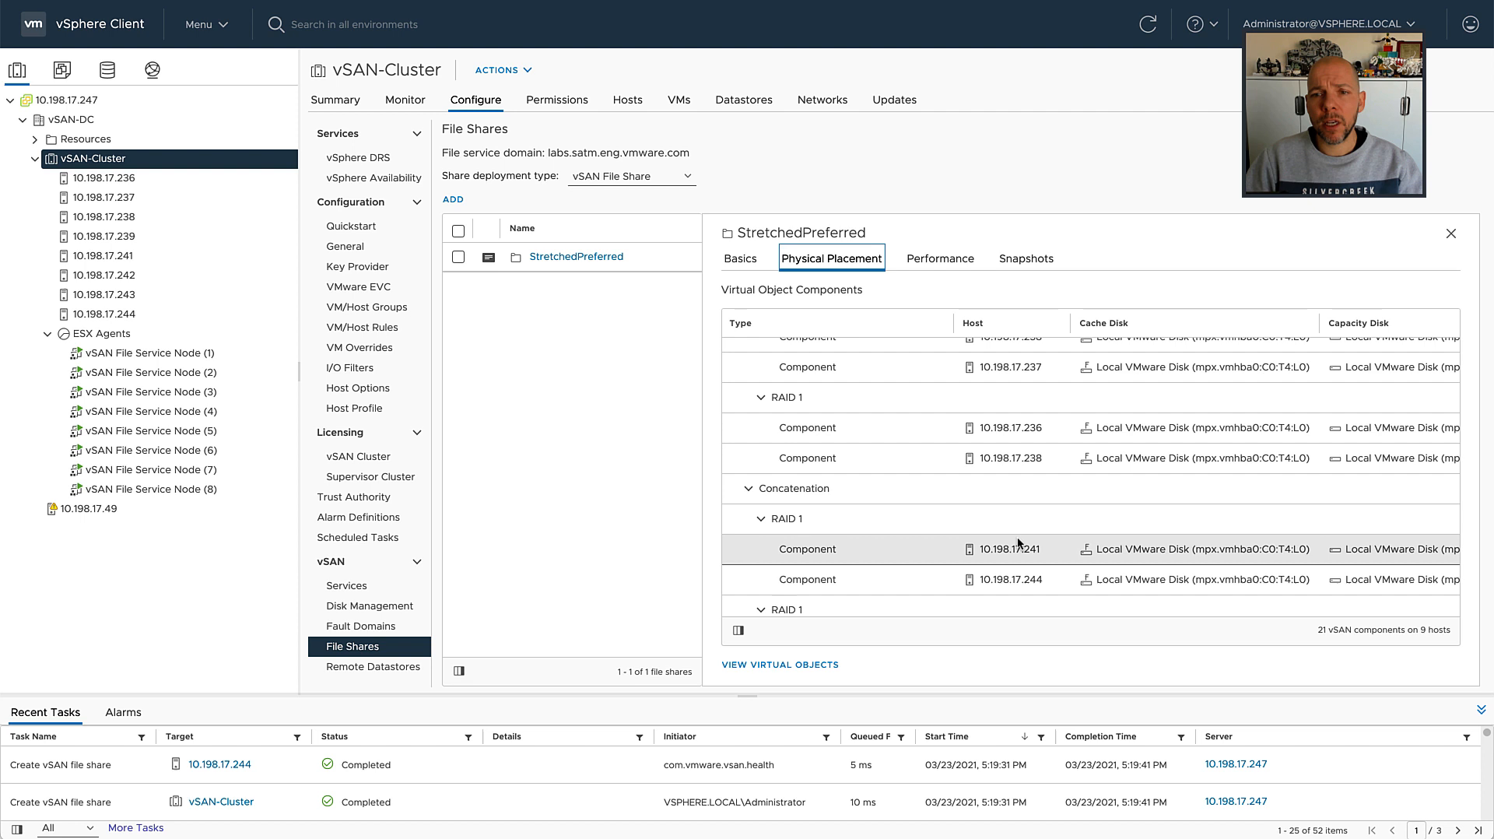
{"action": "scroll", "scroll_direction": "down", "scroll_amount": 3}
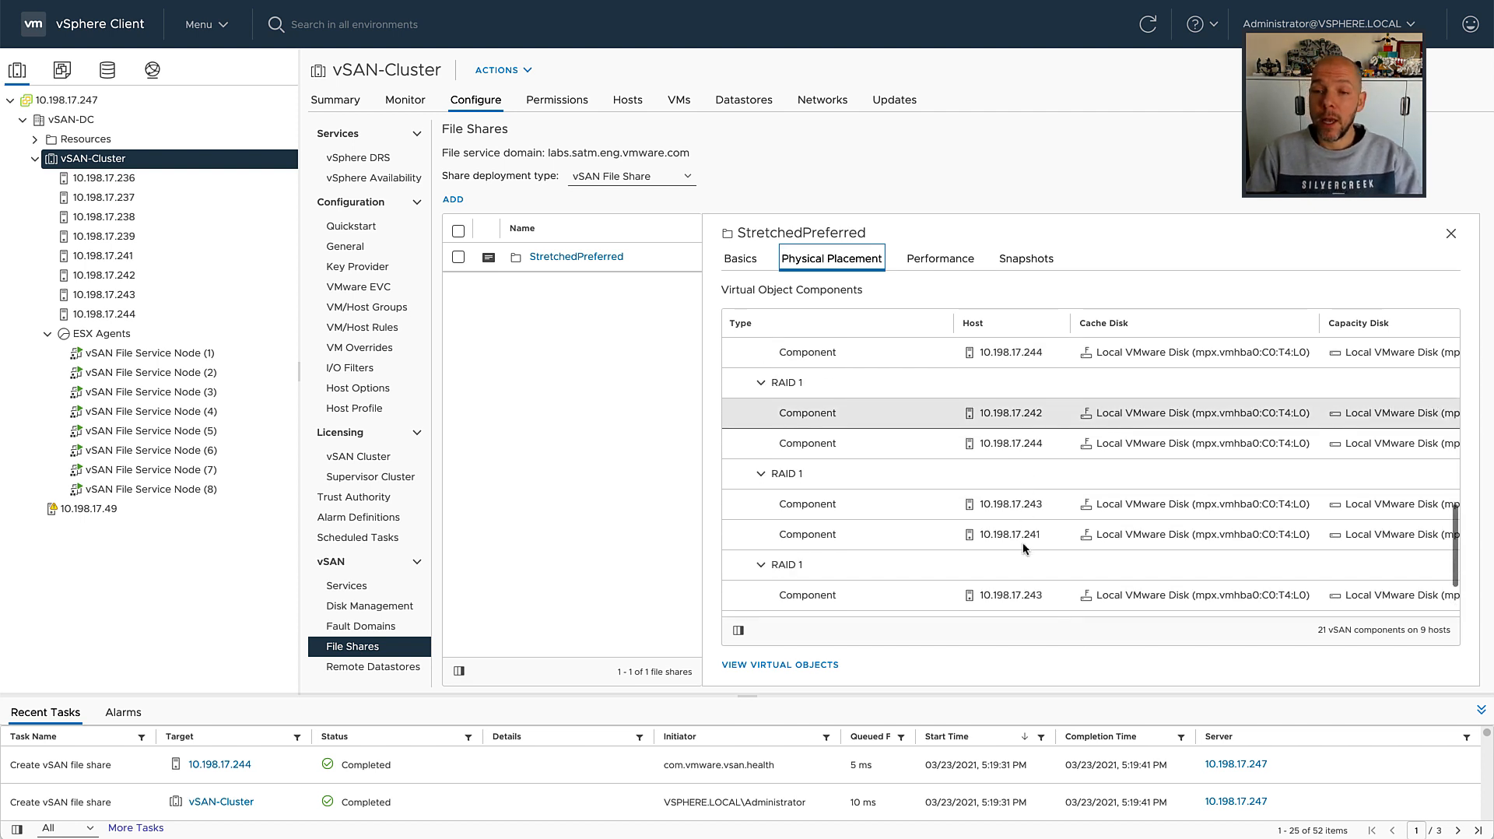
{"action": "scroll", "scroll_direction": "down", "scroll_amount": 3}
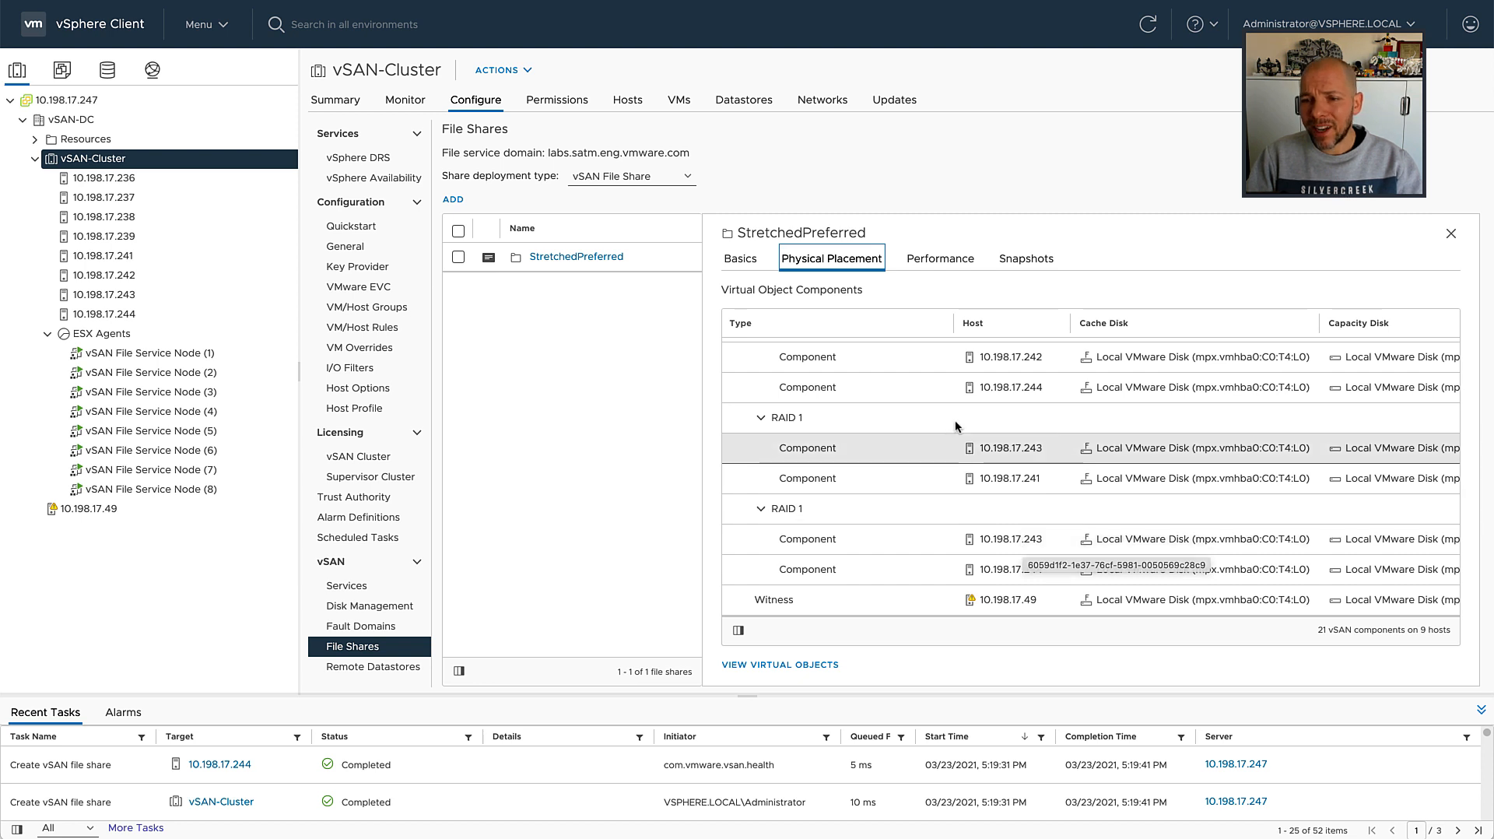
{"action": "left_click", "coordinate": [1448, 232]}
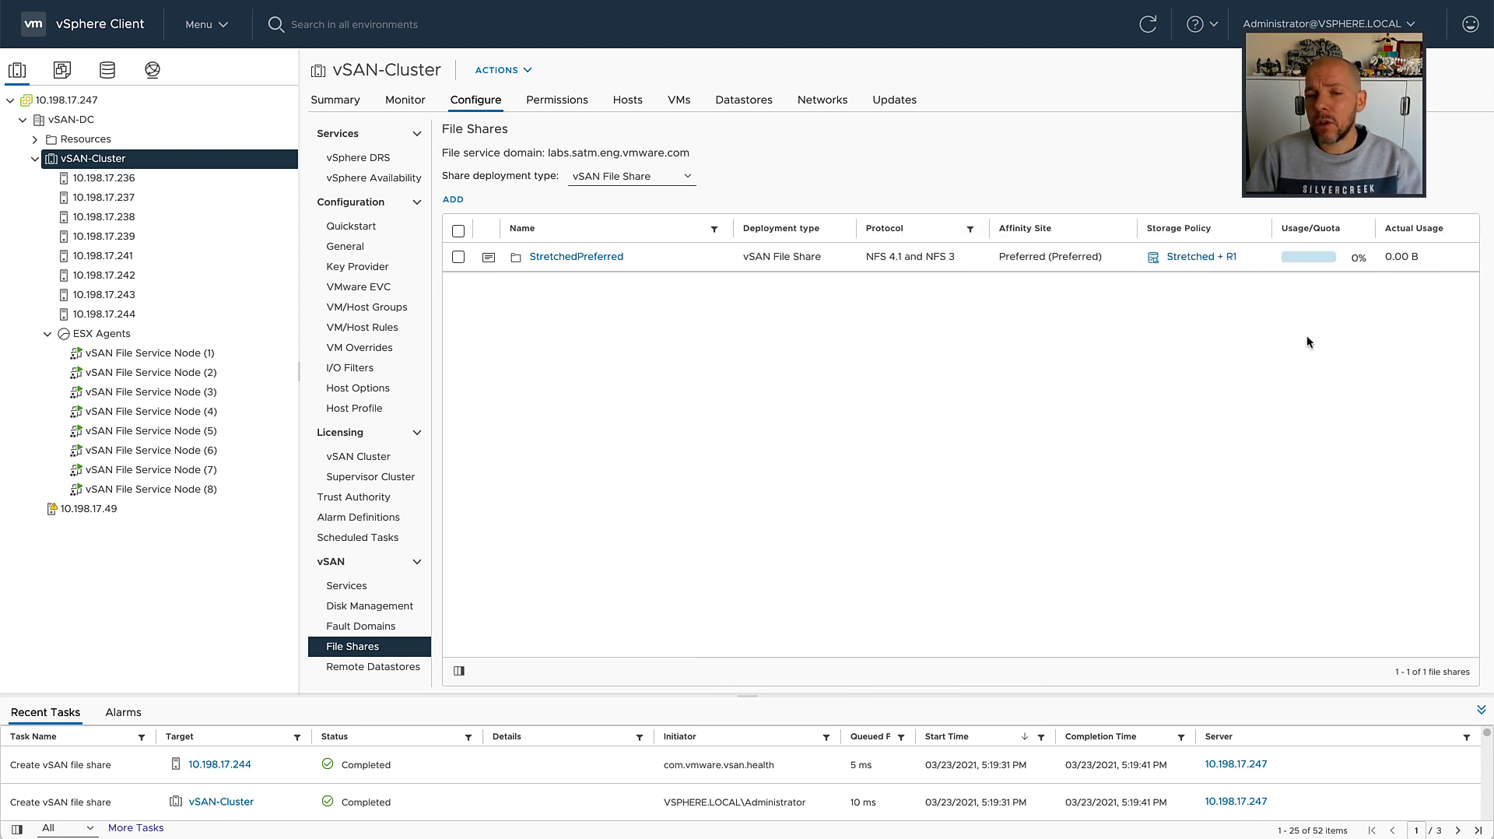